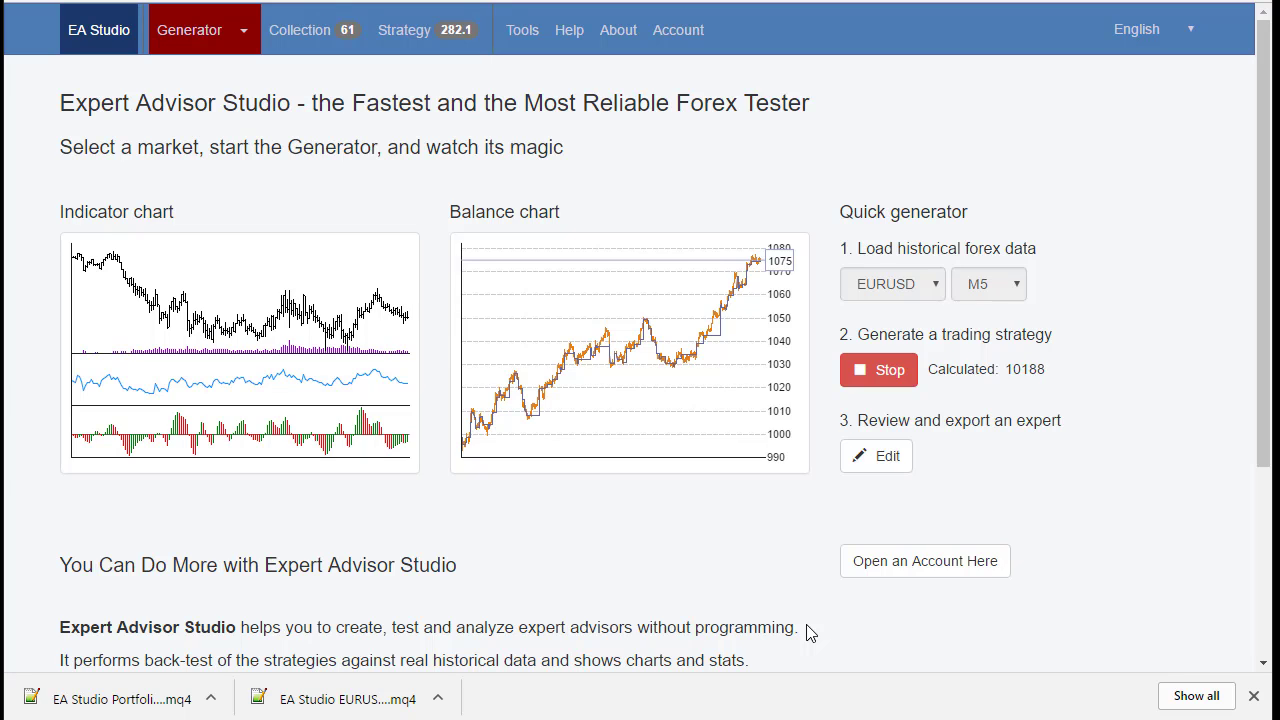
mouse_move(132, 80)
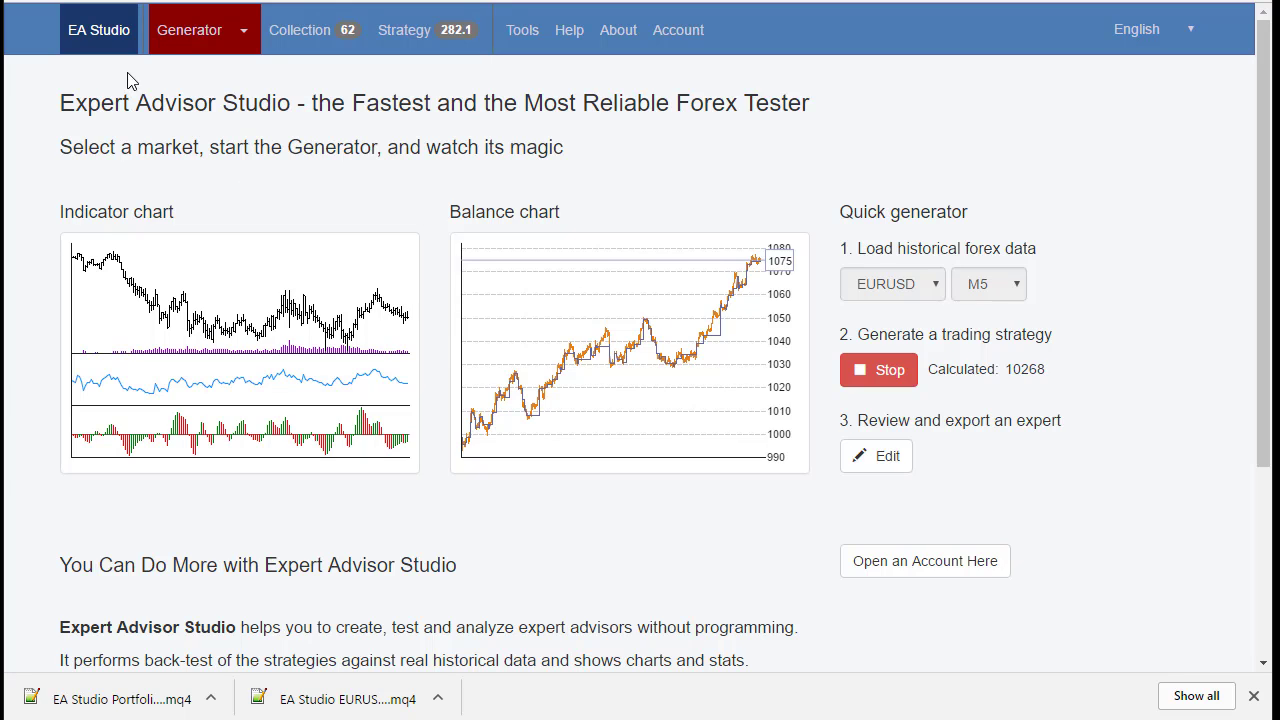
Show the running generator, then bring up the collected EURUSD M5 strategies
left_click(188, 30)
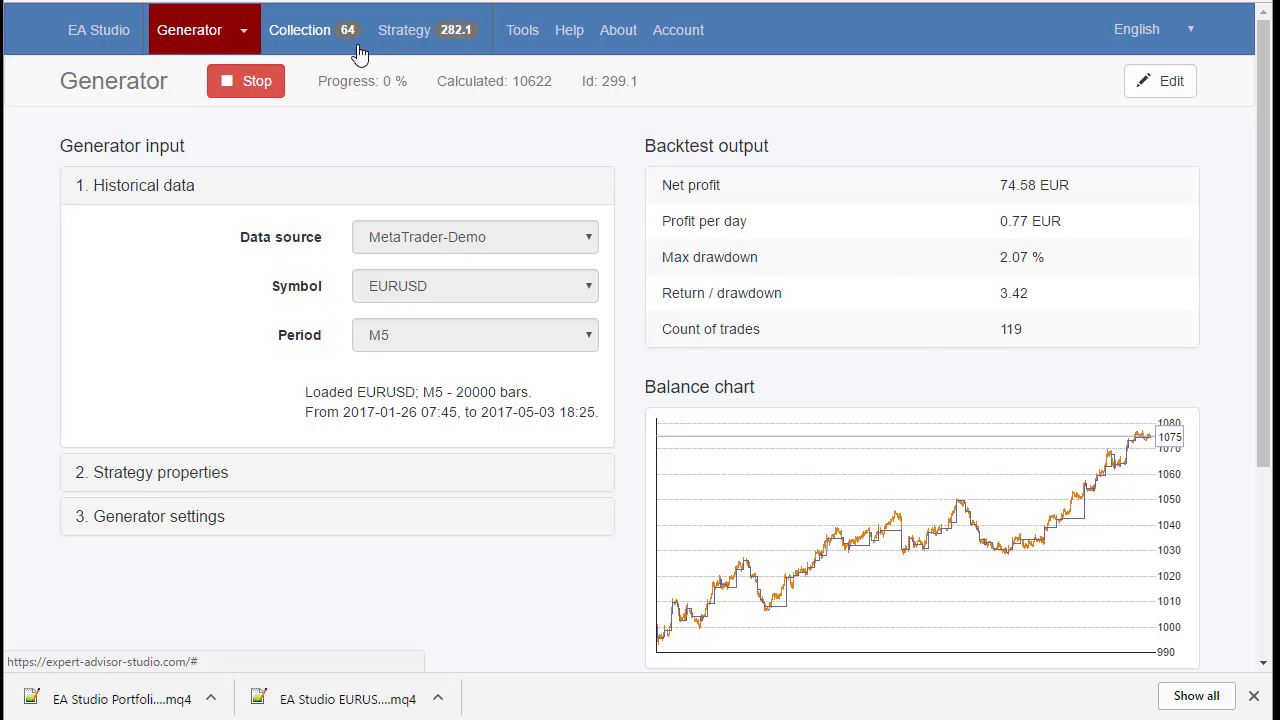
left_click(300, 30)
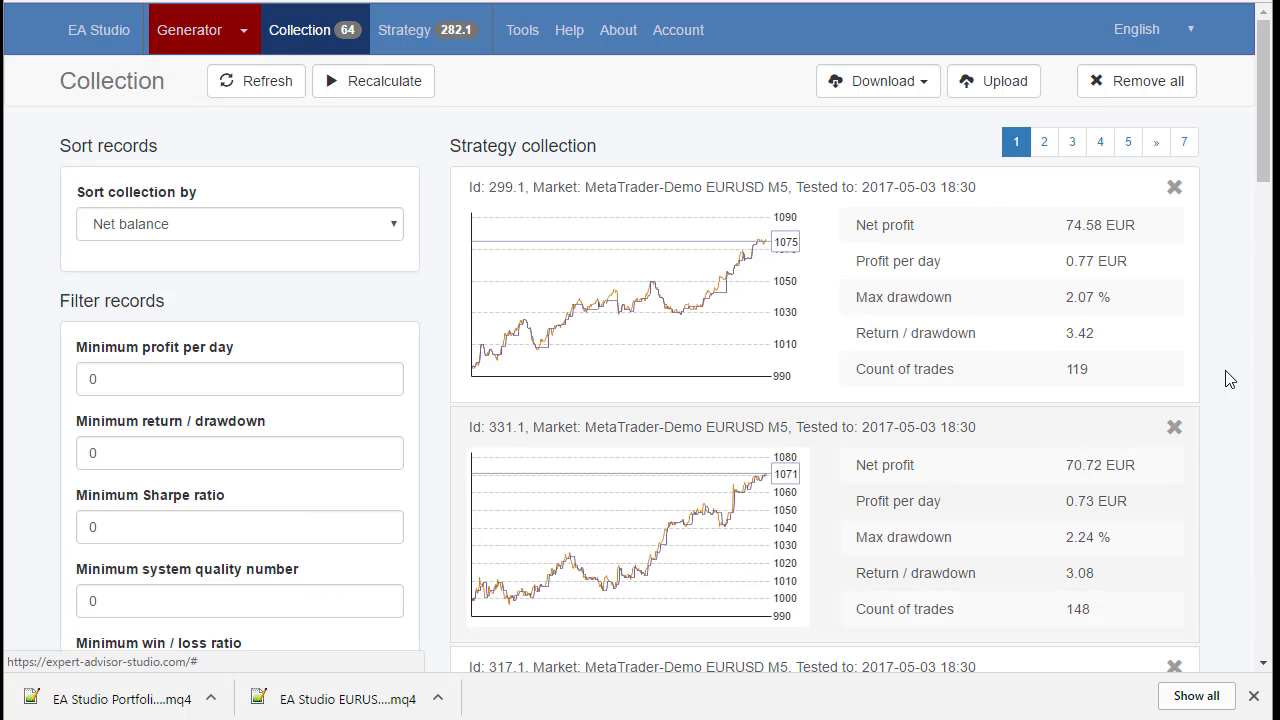
scroll("down", 3)
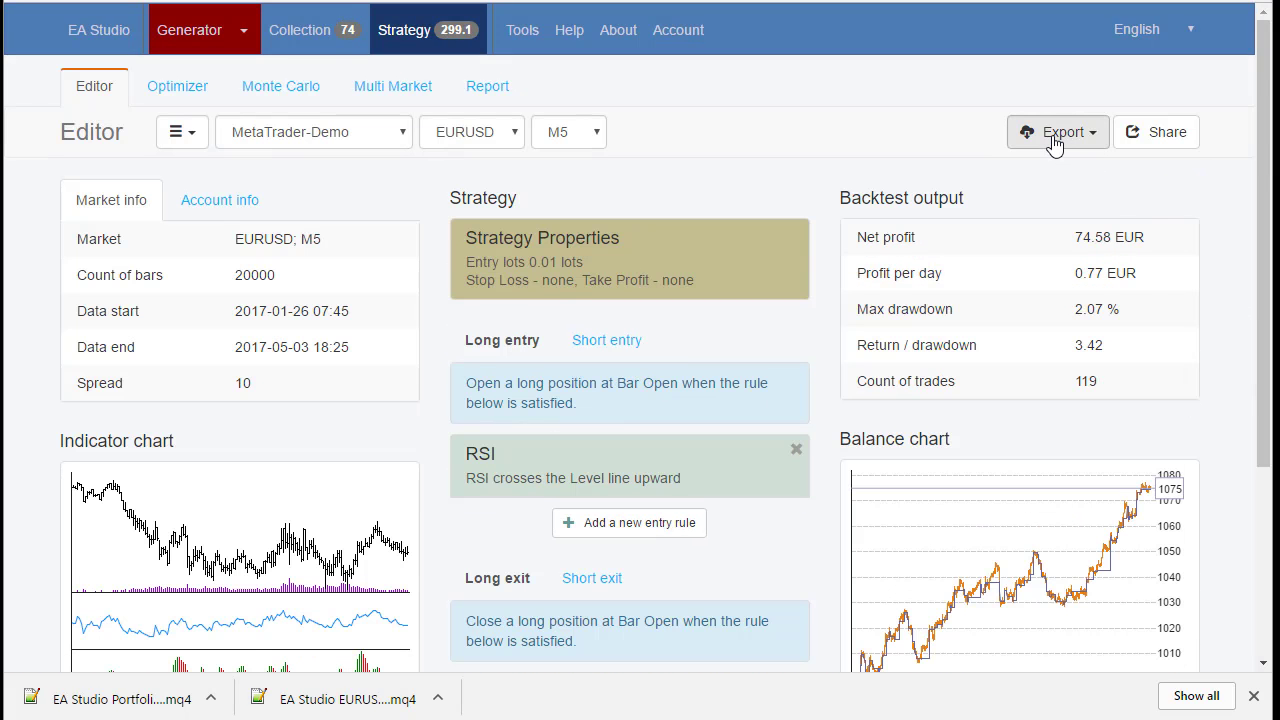
Export strategy 299.1 as an Expert Advisor for MT4
left_click(1056, 132)
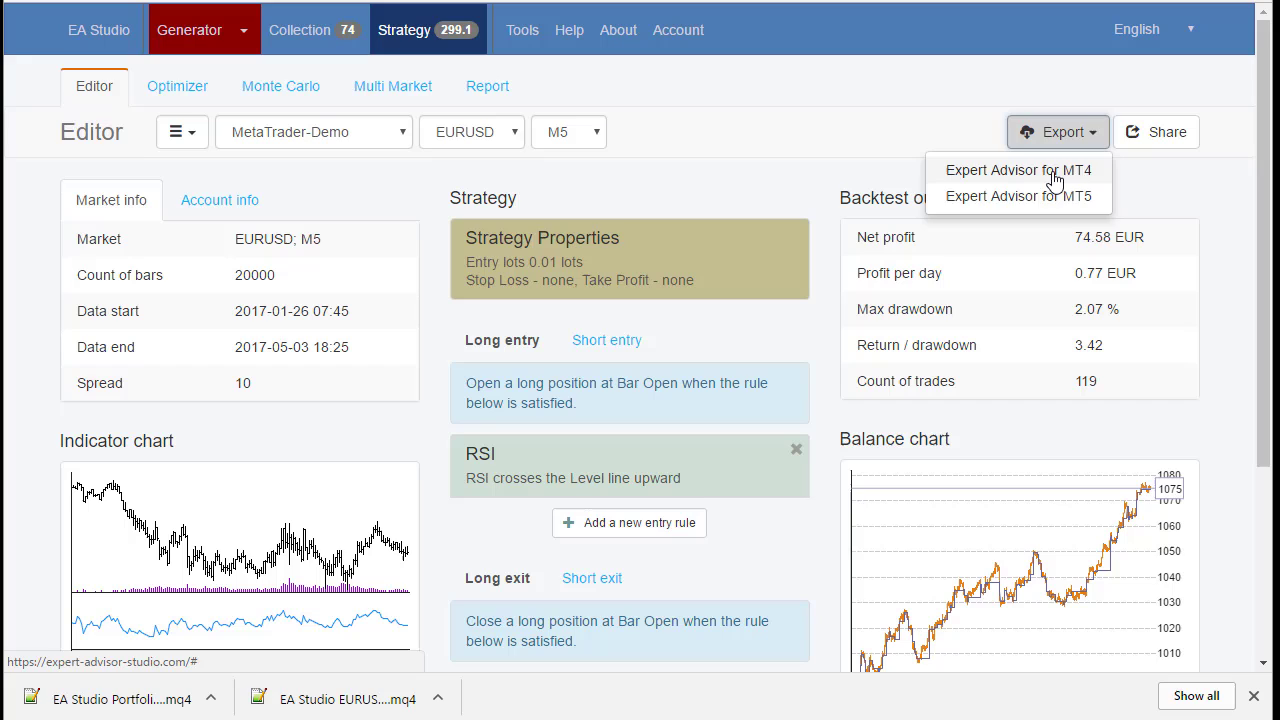
left_click(1016, 170)
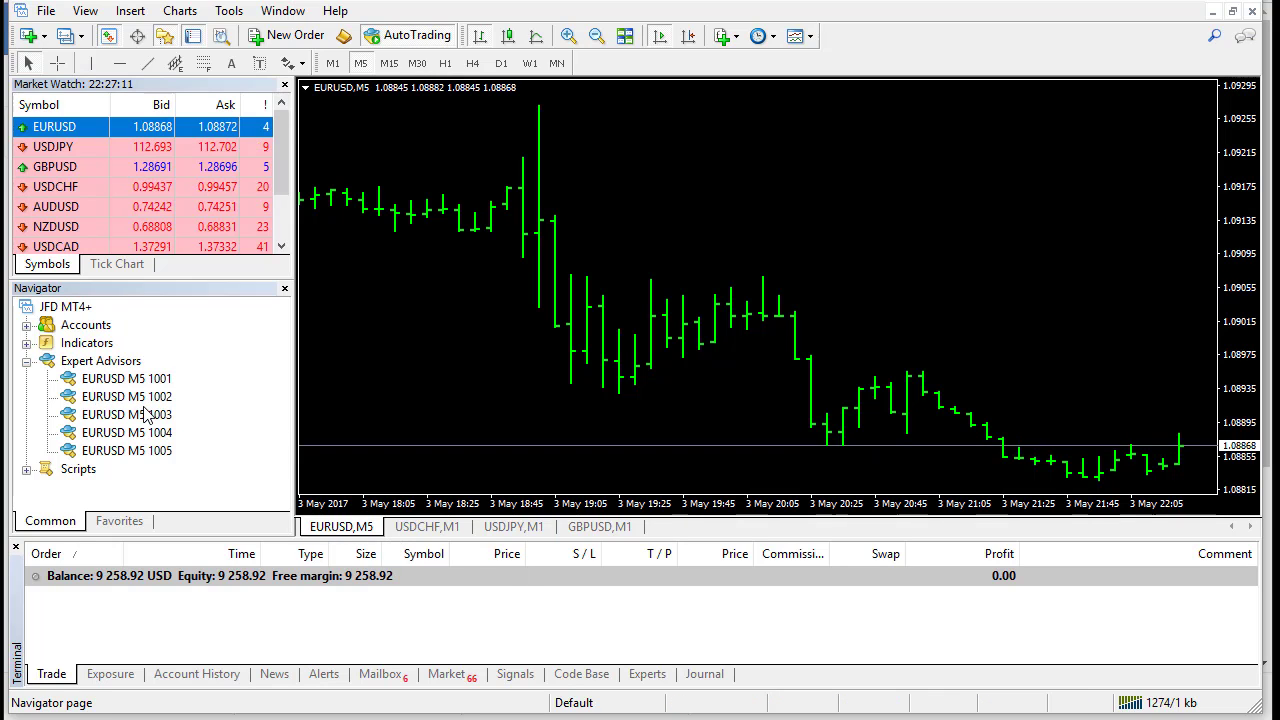
mouse_move(150, 432)
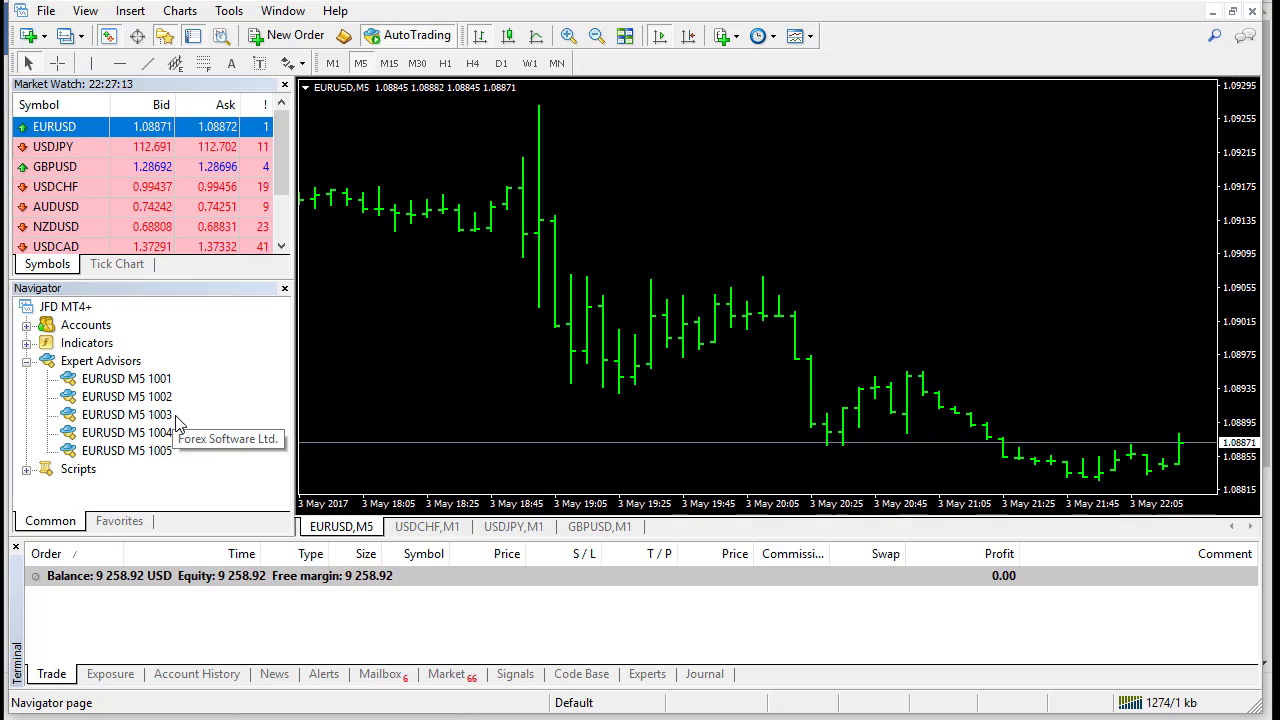
mouse_move(410, 544)
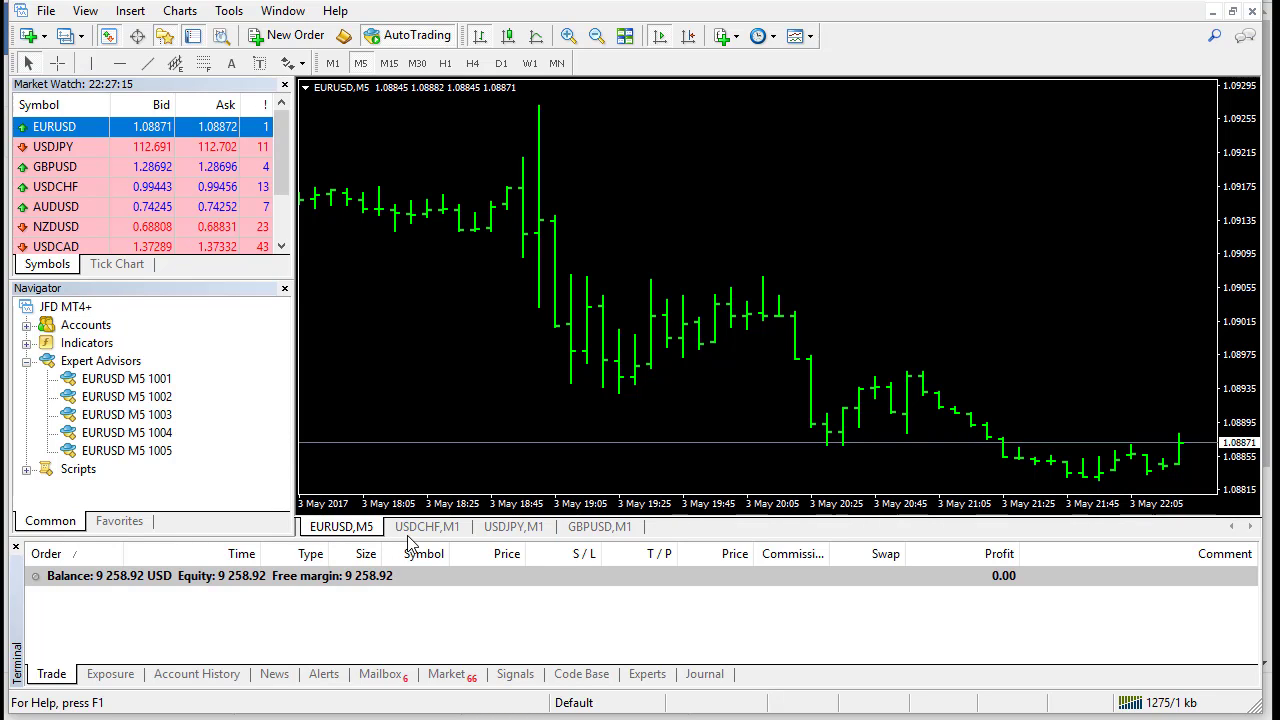
mouse_move(340, 526)
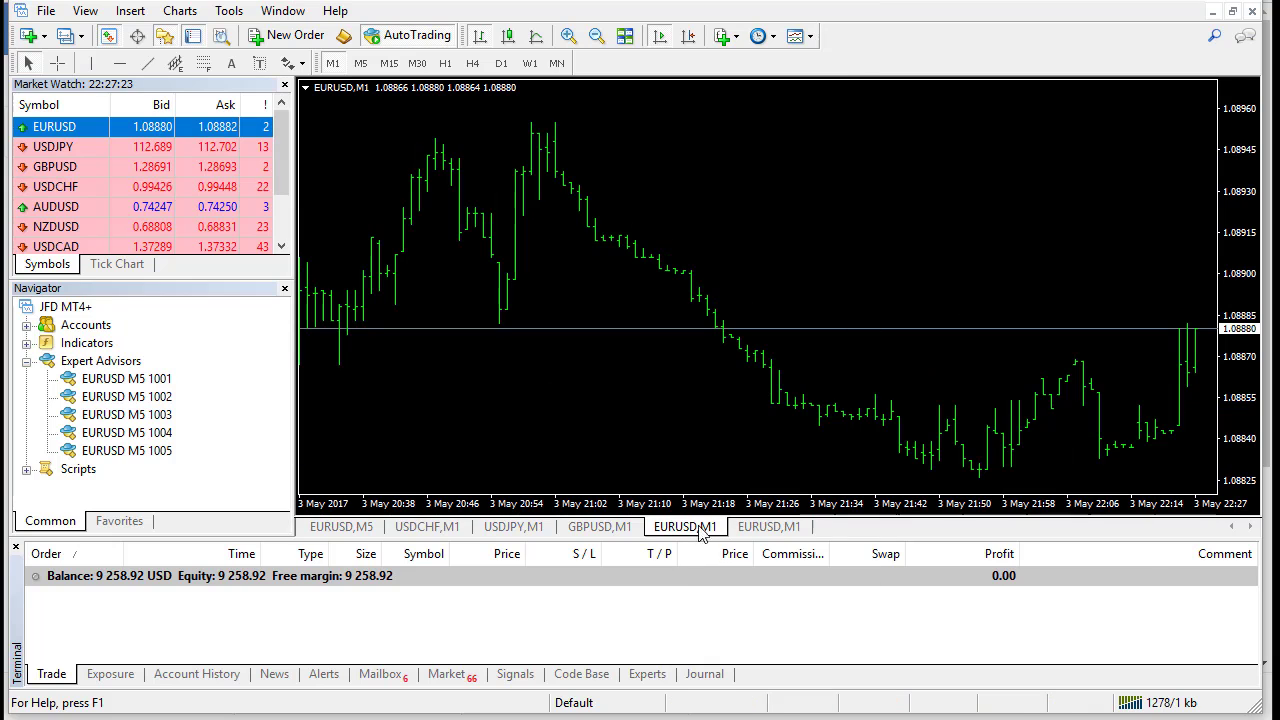
Bring the newly opened EURUSD chart forward and set it up as an M5 chart
left_click(360, 62)
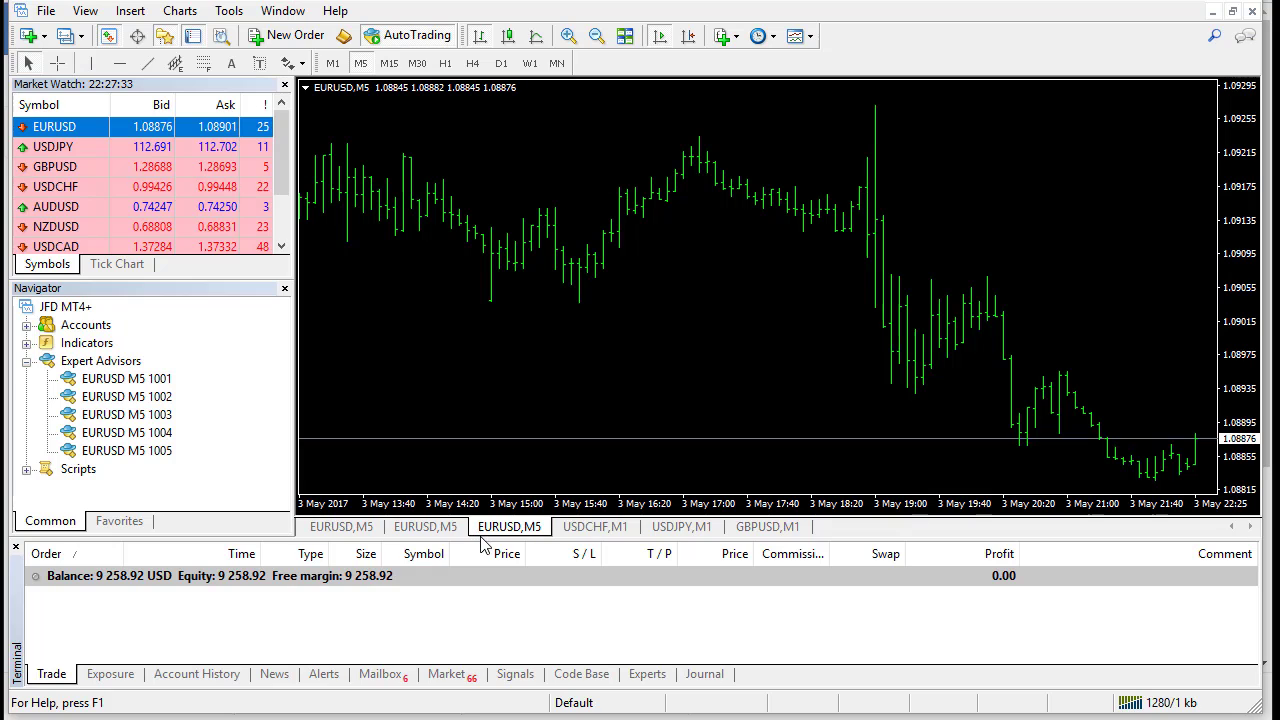
mouse_move(408, 486)
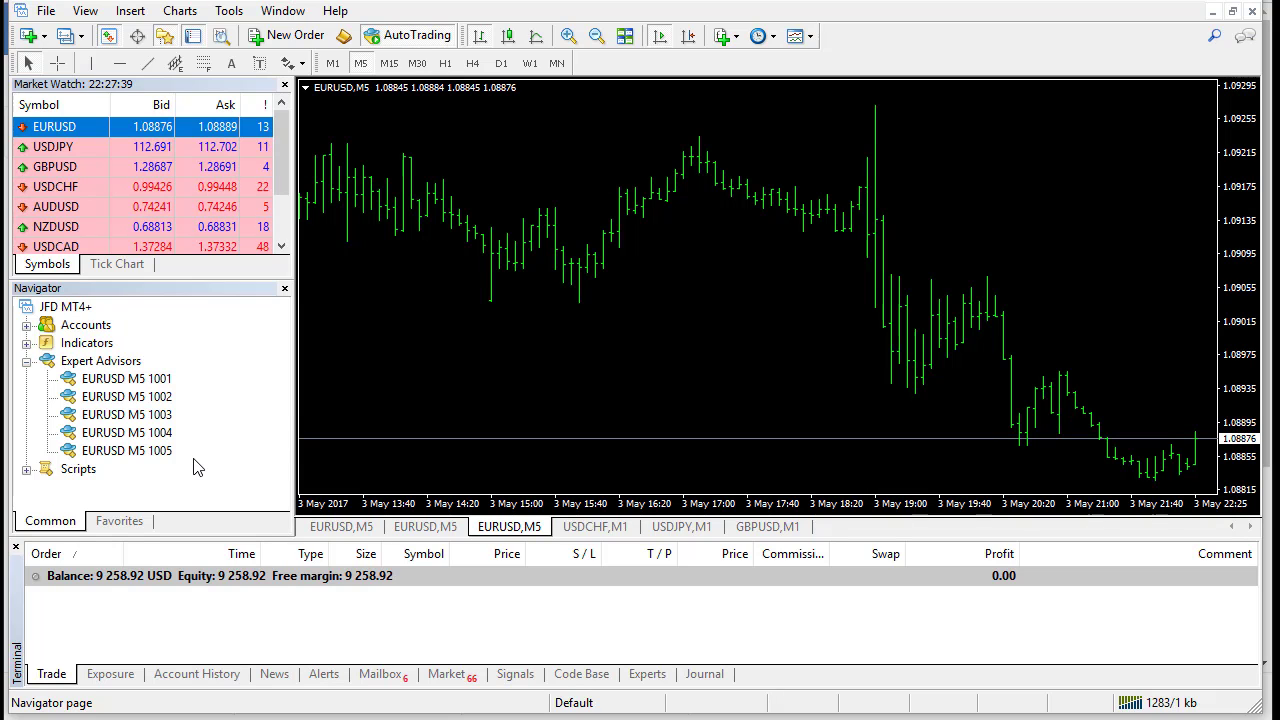
mouse_move(656, 552)
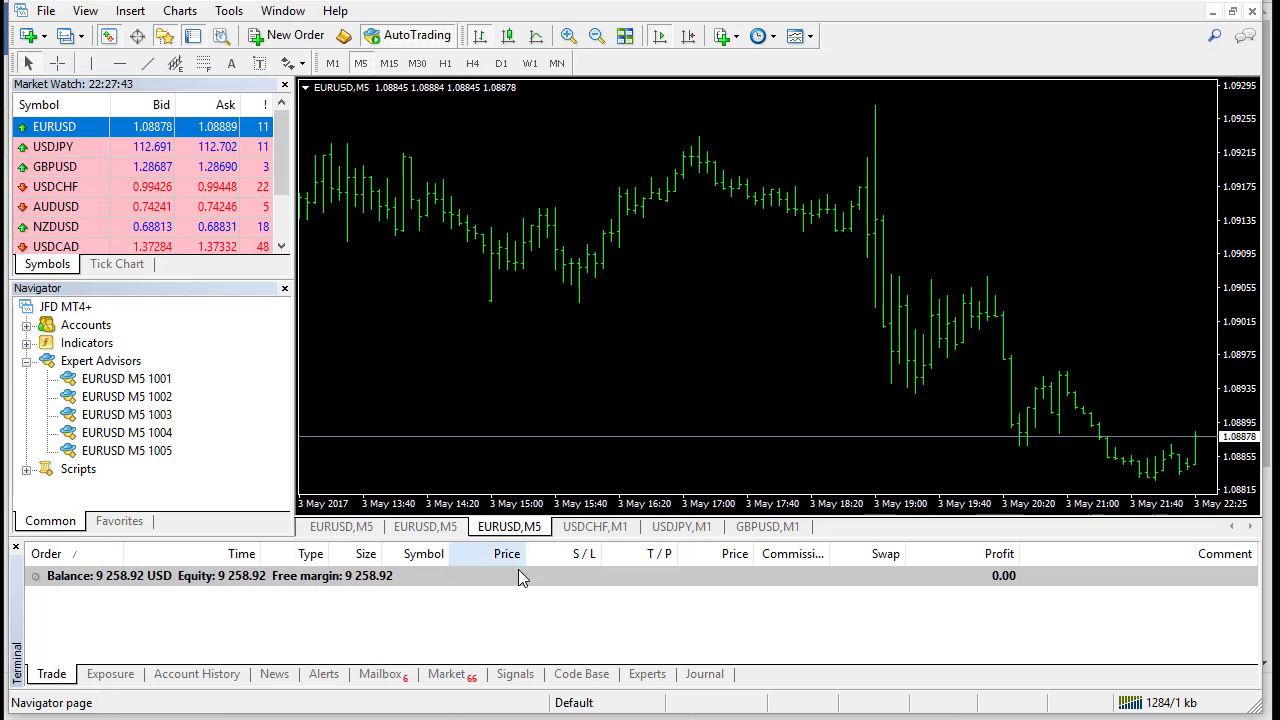
left_click(424, 526)
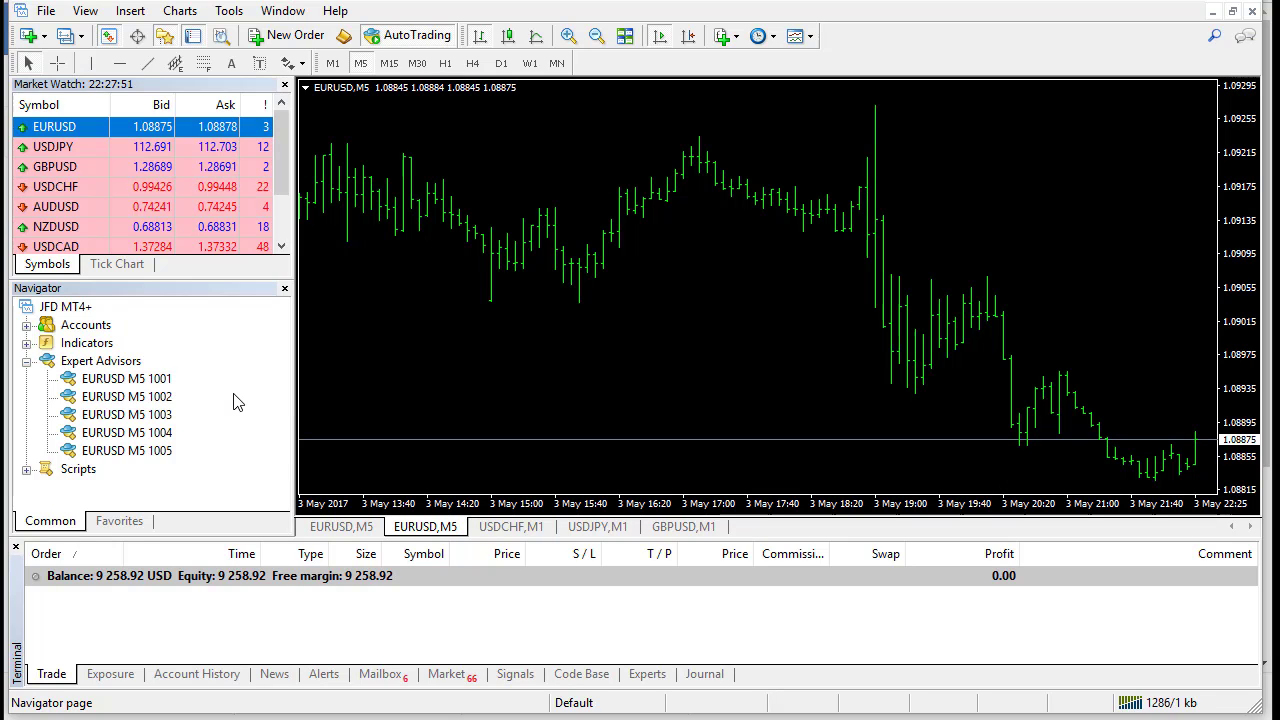
mouse_move(184, 388)
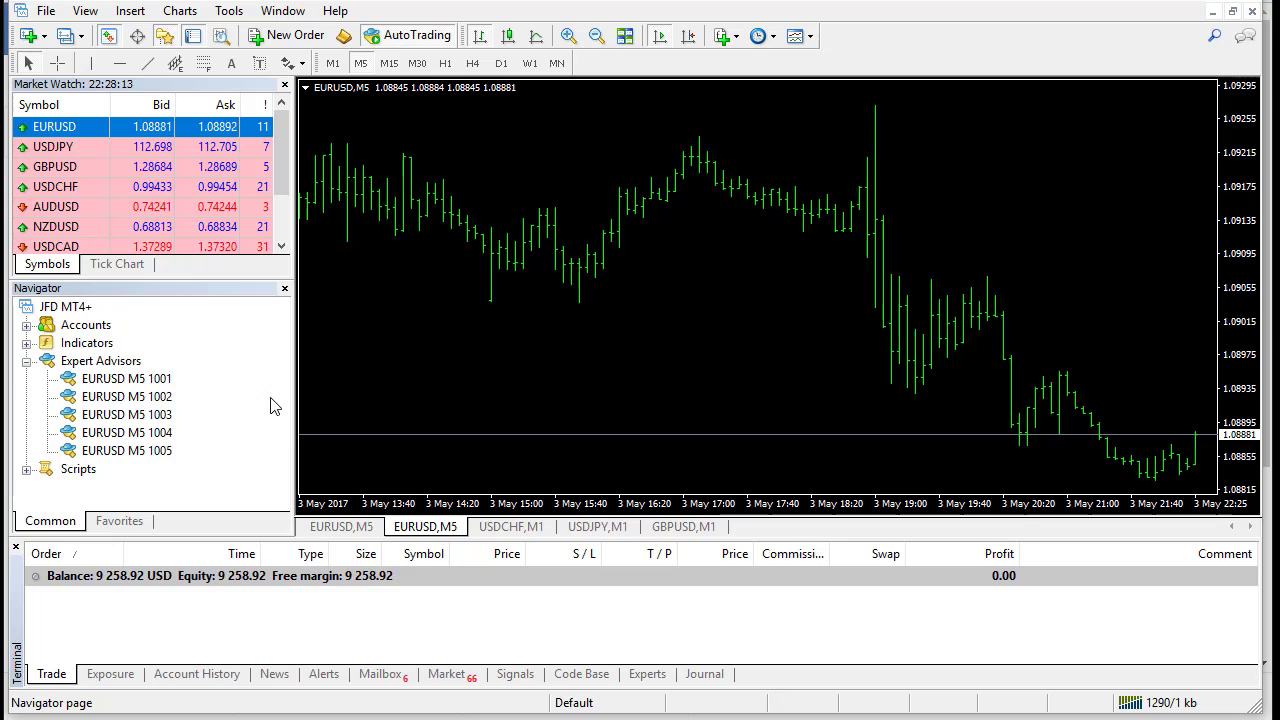
mouse_move(652, 390)
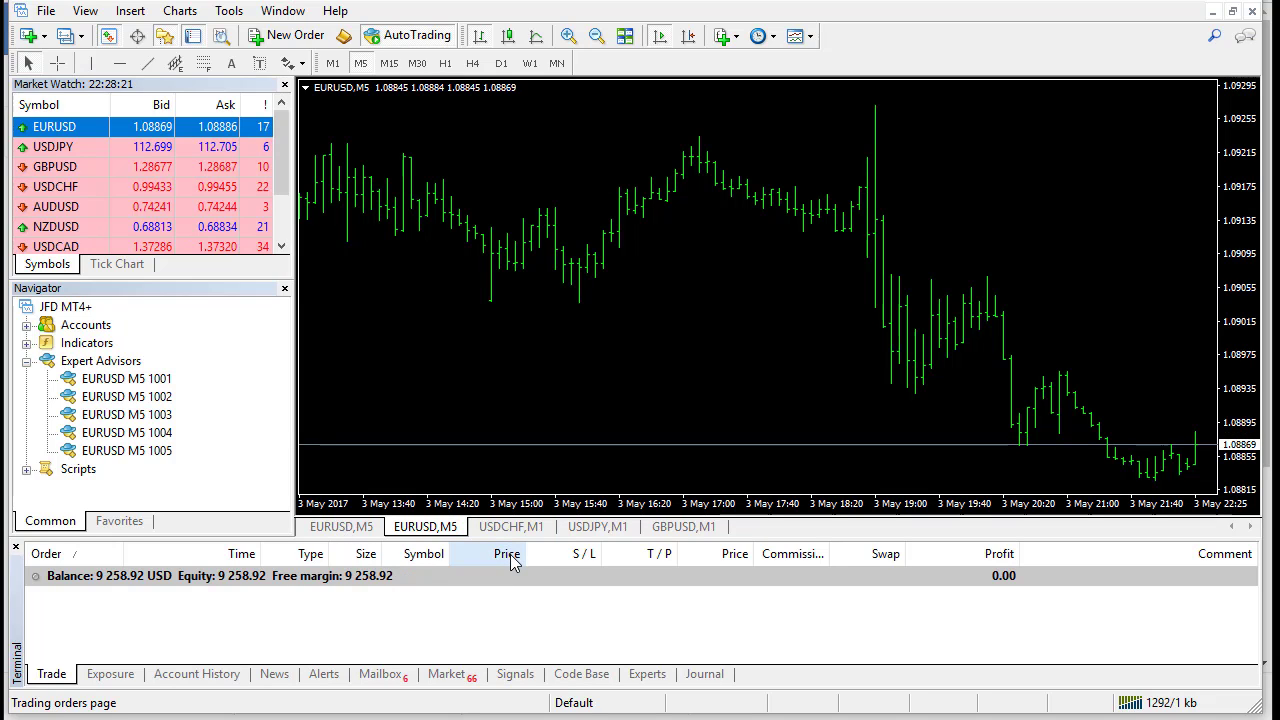
mouse_move(642, 536)
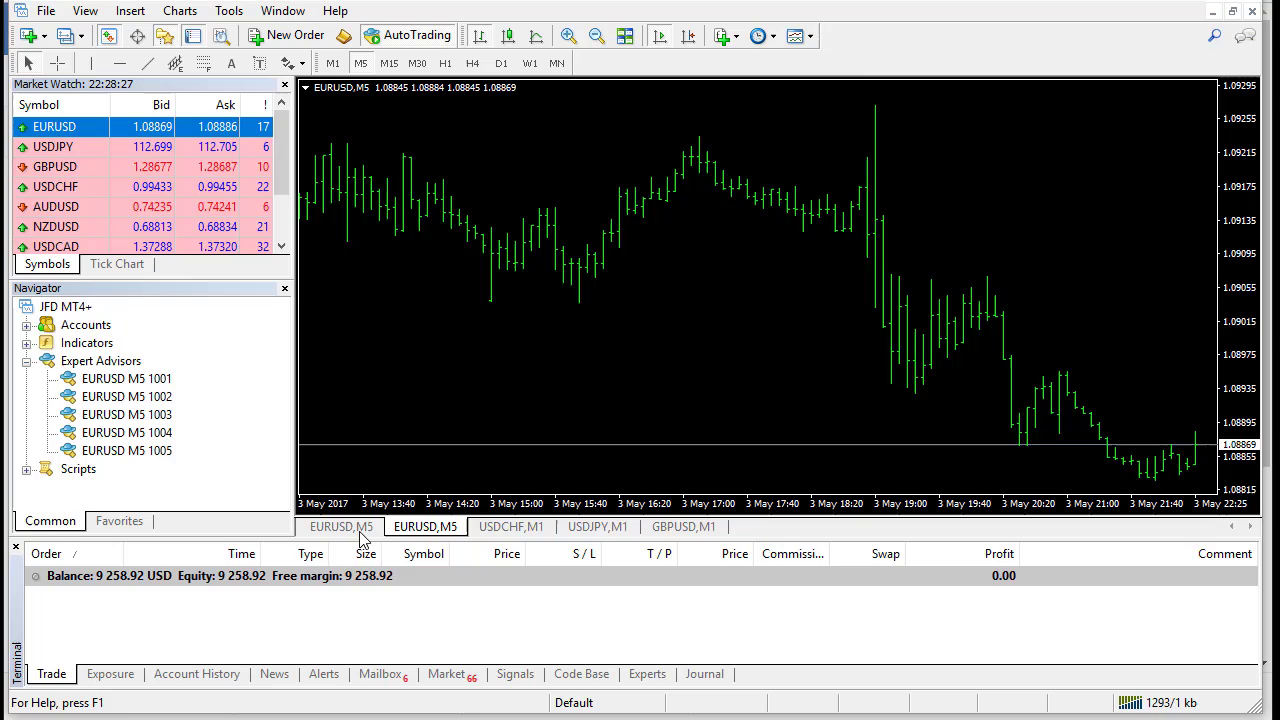
mouse_move(424, 528)
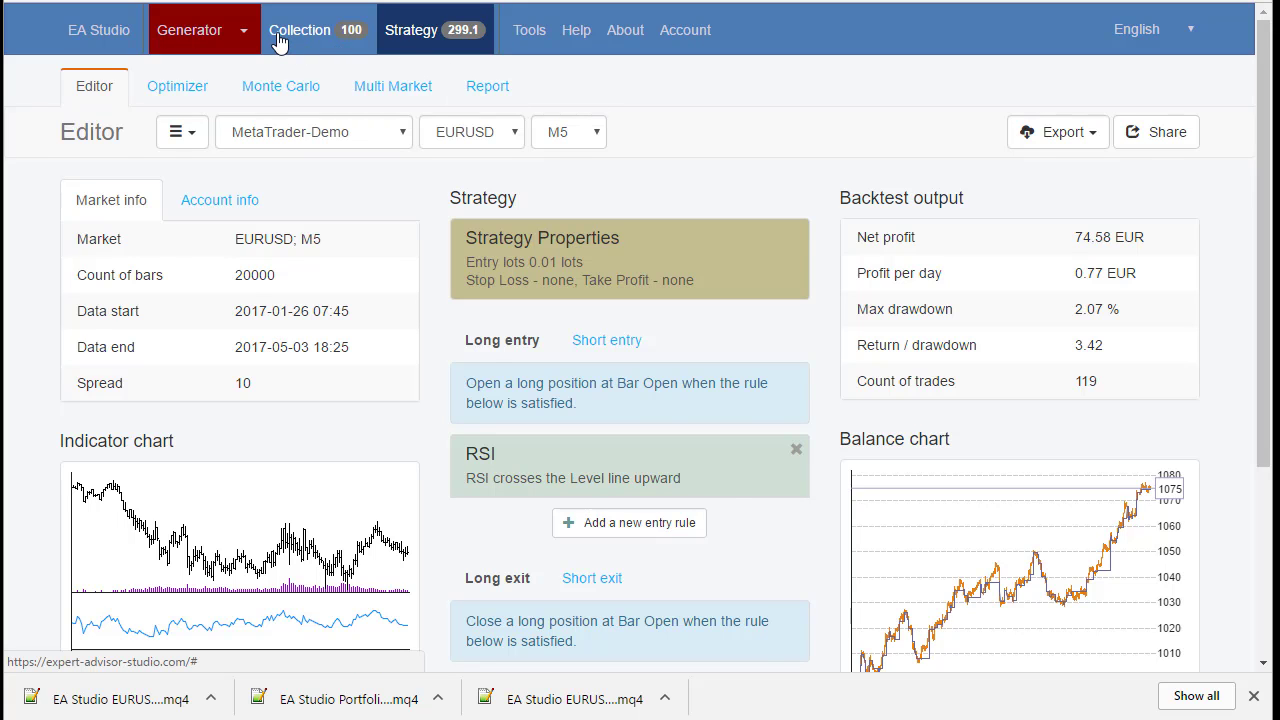
Return to the strategy collection and scroll through its strategies
left_click(300, 30)
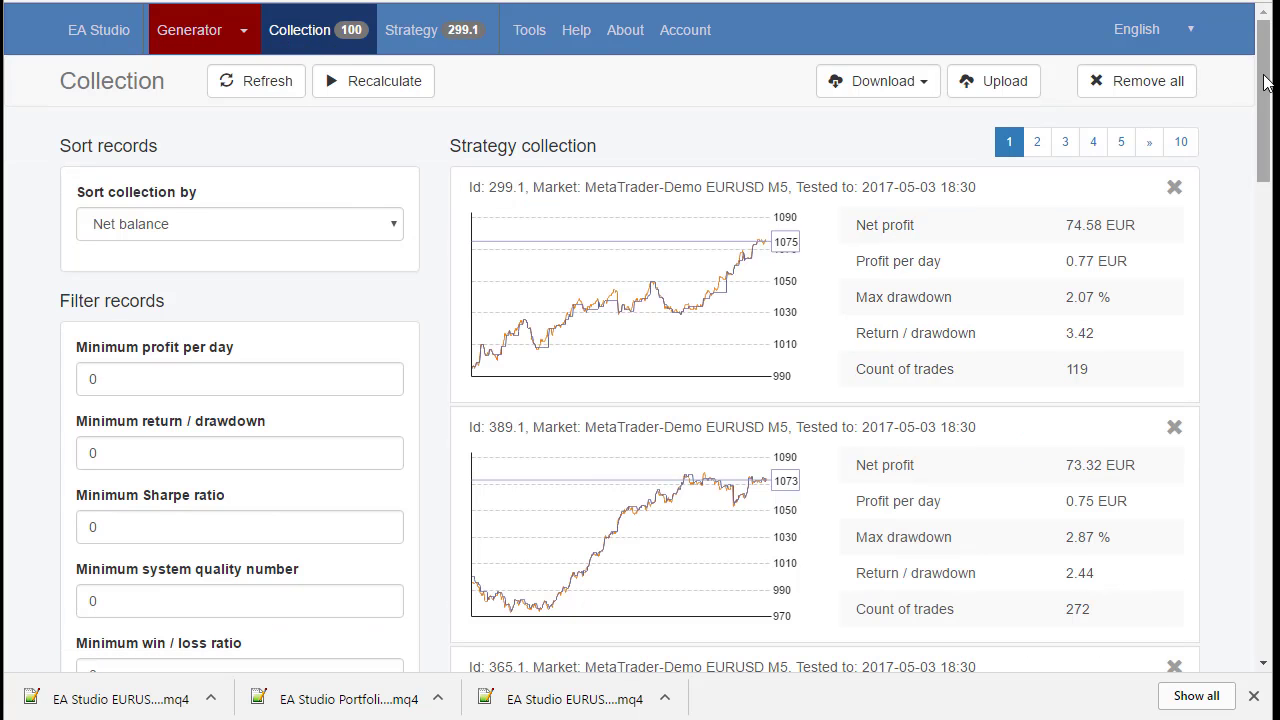
scroll("down", 3)
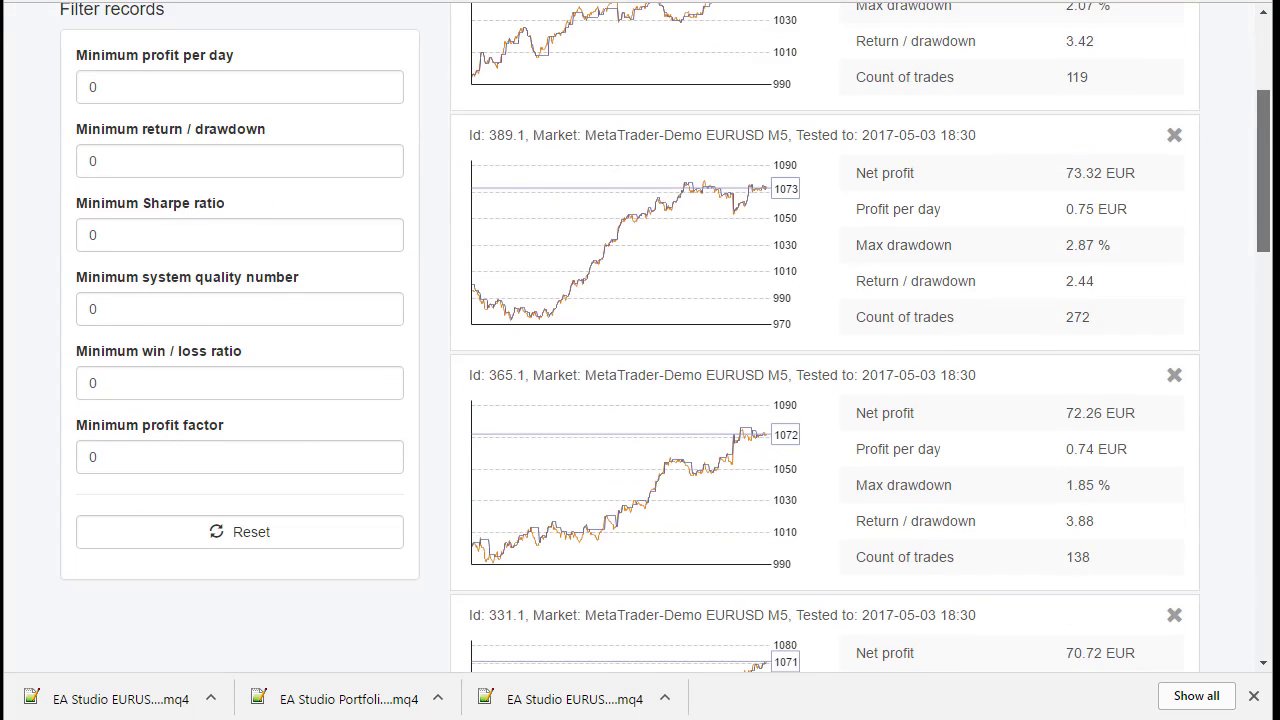
scroll("down", 3)
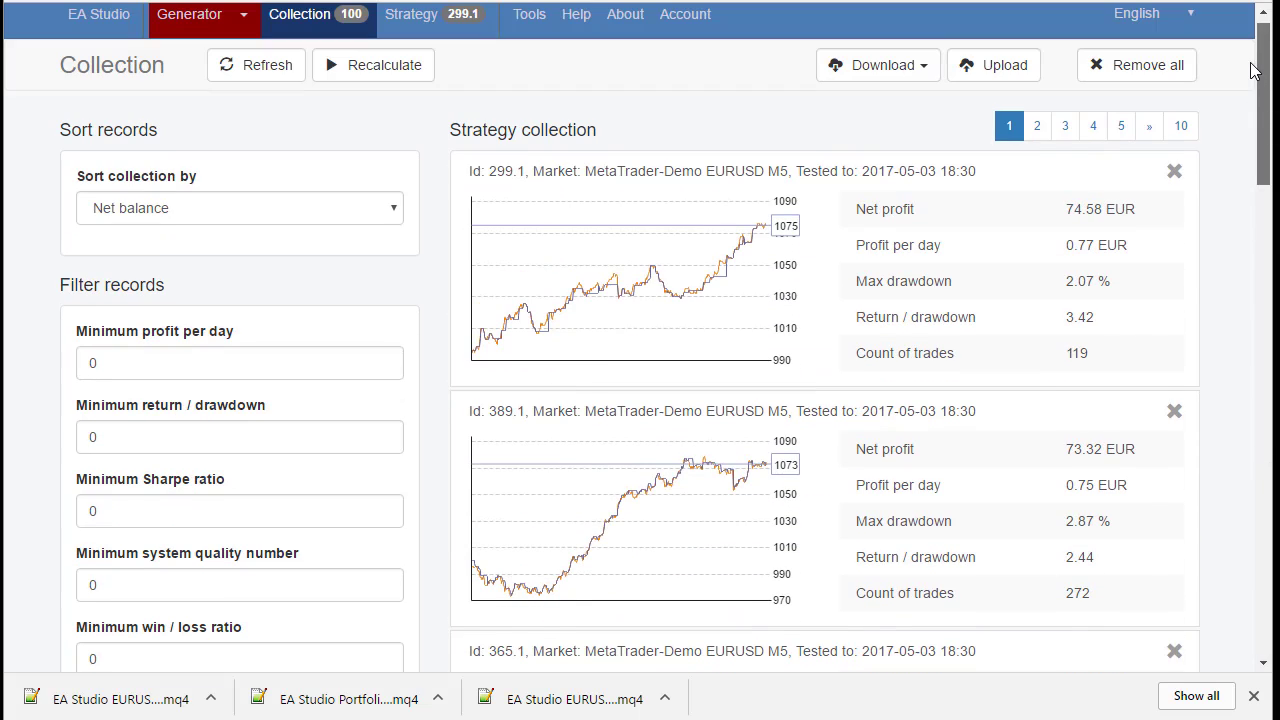
mouse_move(164, 388)
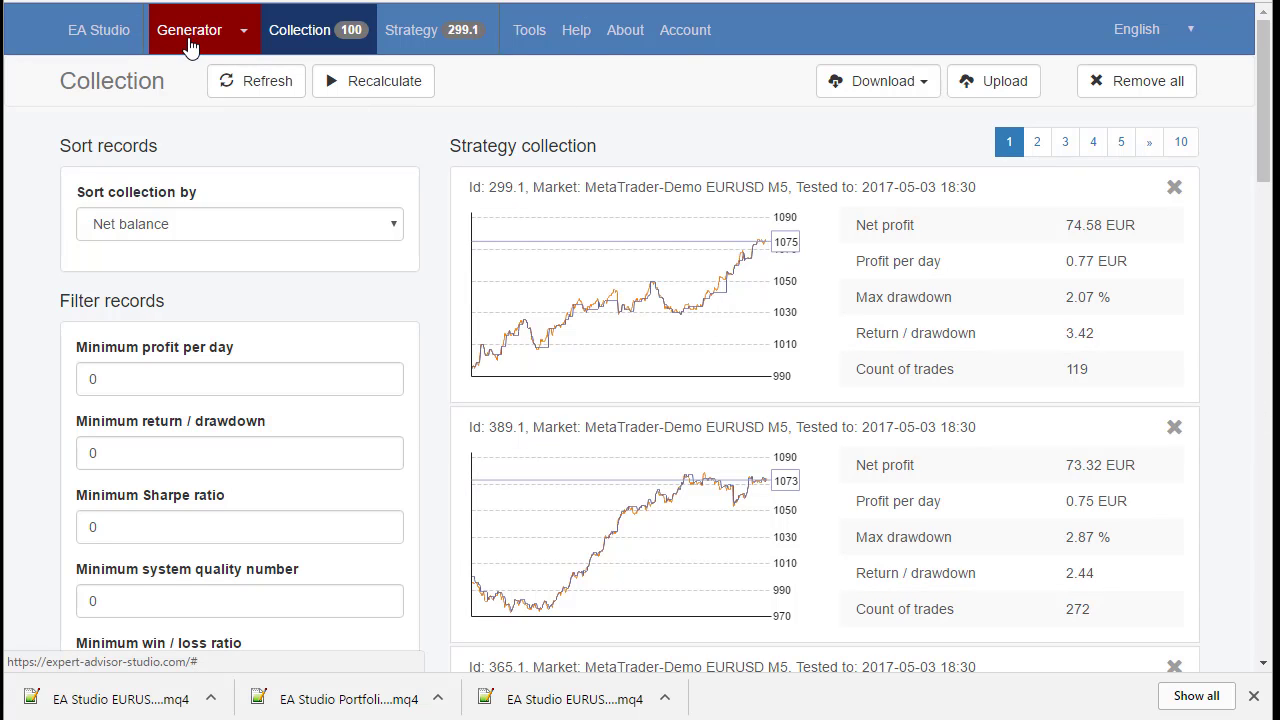
mouse_move(892, 392)
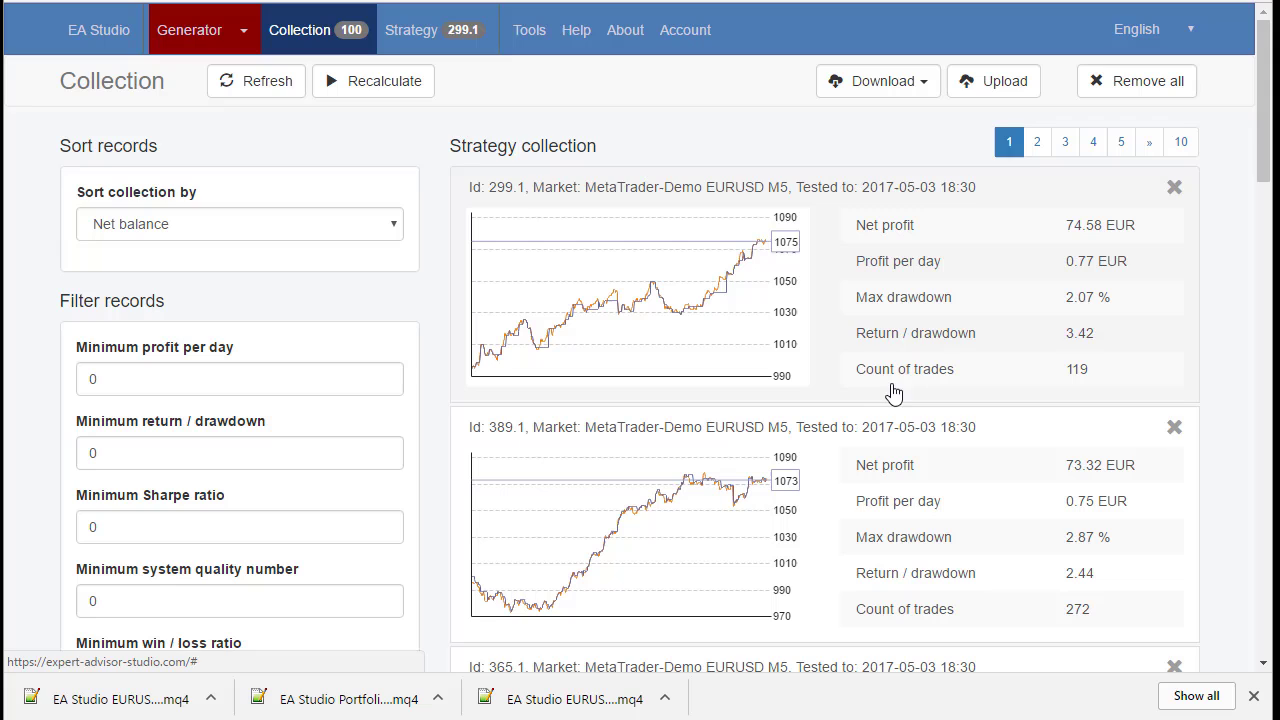
scroll("down", 3)
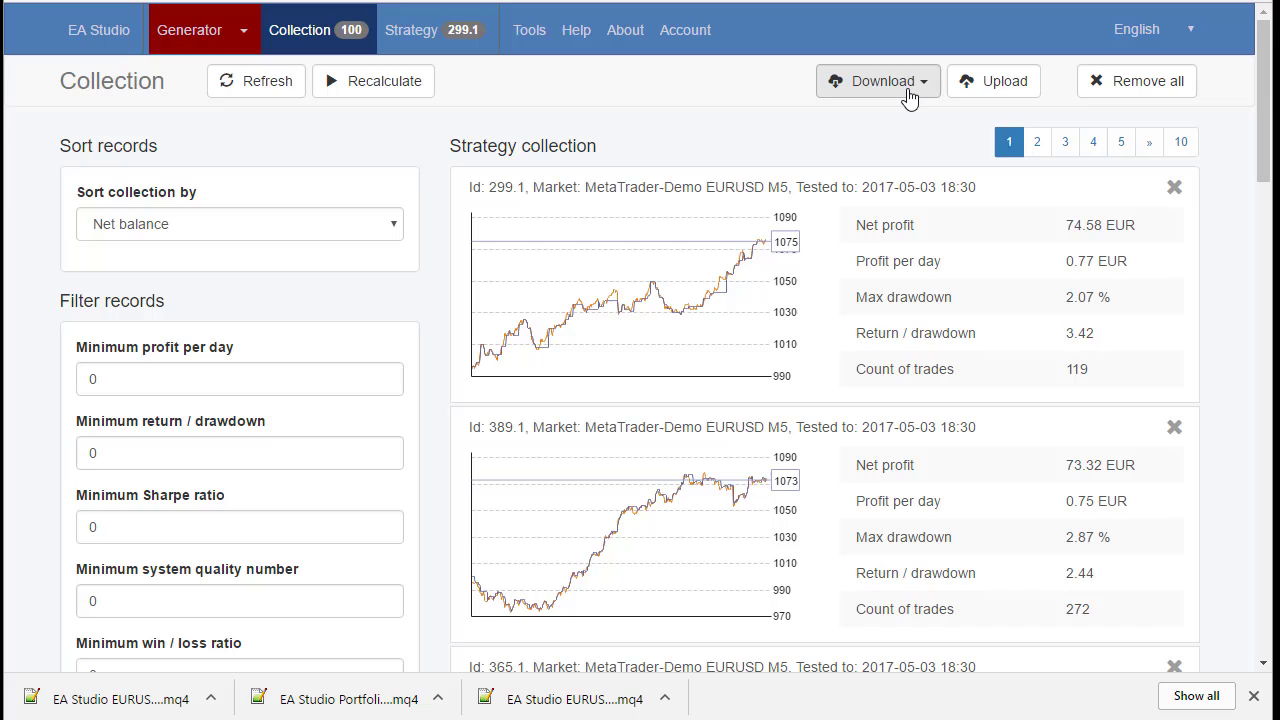
mouse_move(878, 80)
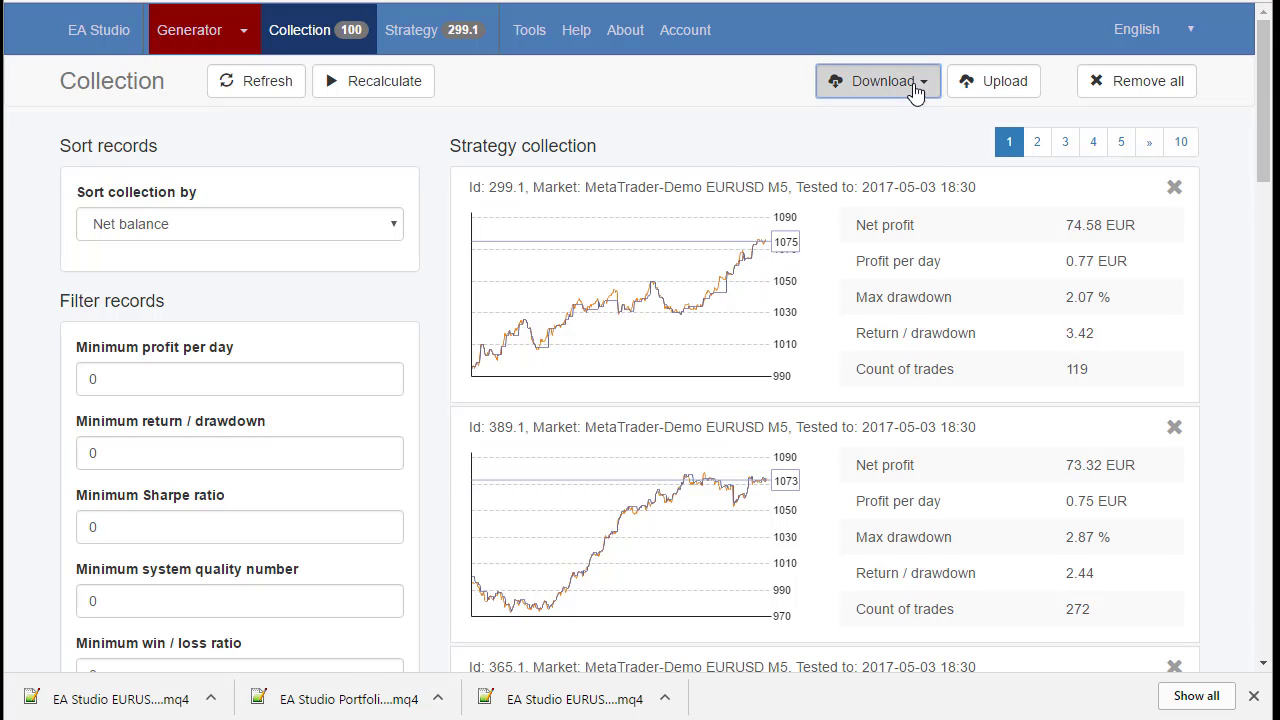
Download the 100-strategy collection as an MQ4 portfolio expert
left_click(876, 80)
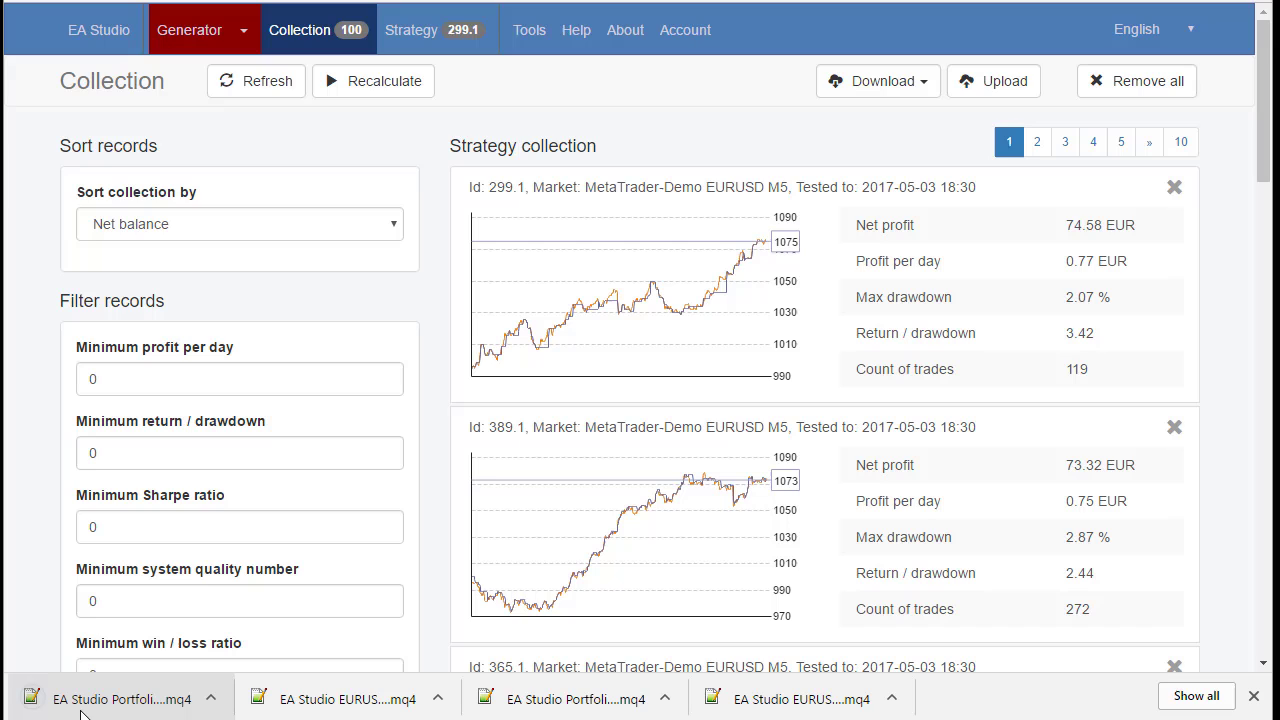
mouse_move(96, 696)
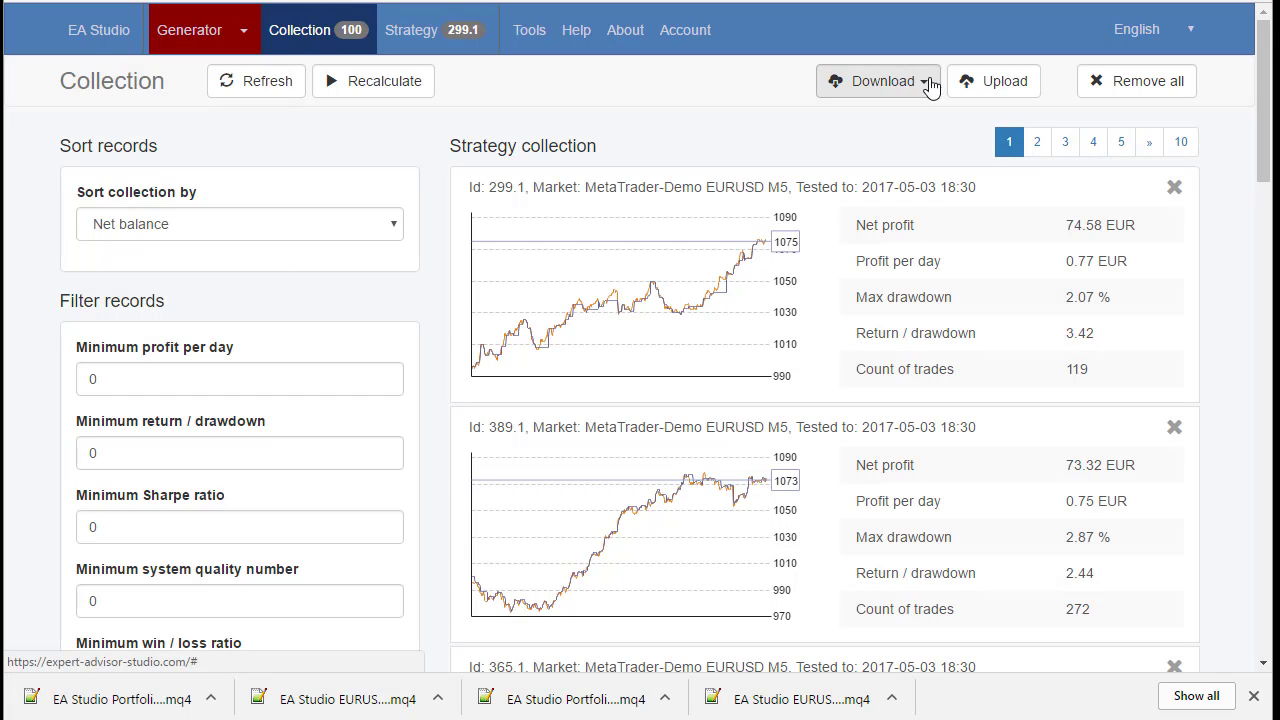
left_click(876, 80)
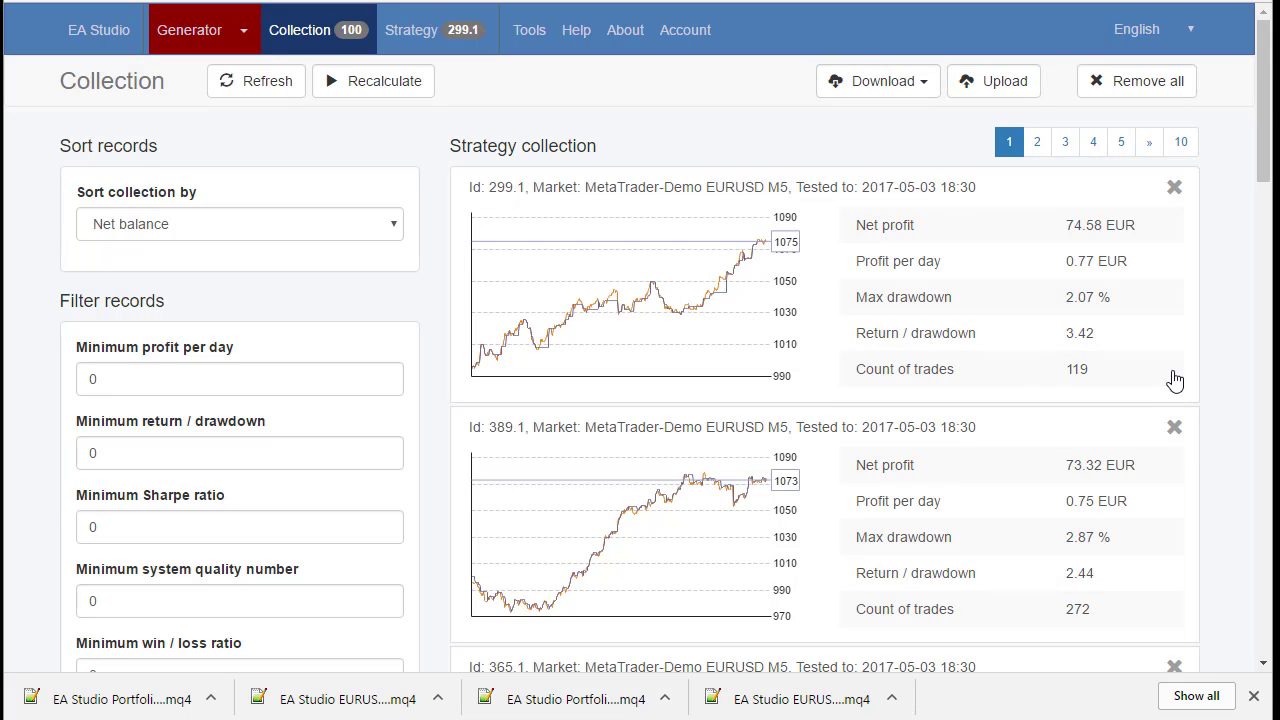
Stop the strategy generator and show the 100-strategy collection
left_click(188, 30)
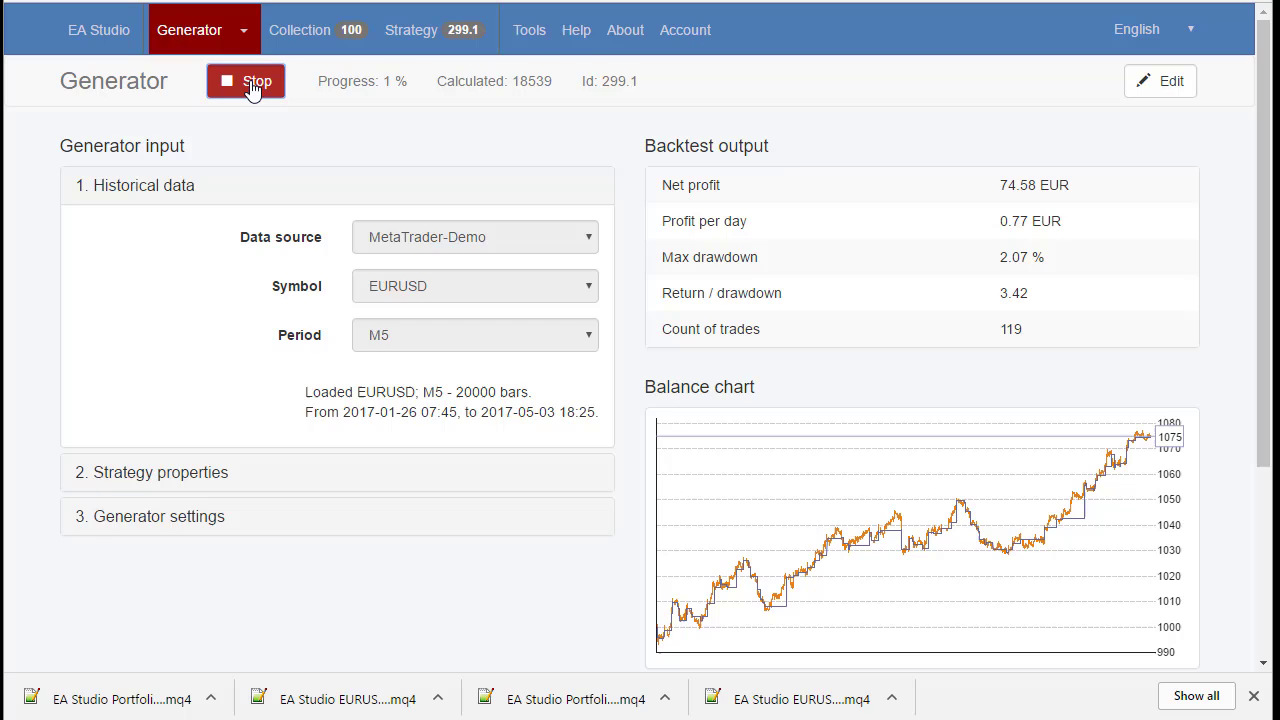
left_click(300, 30)
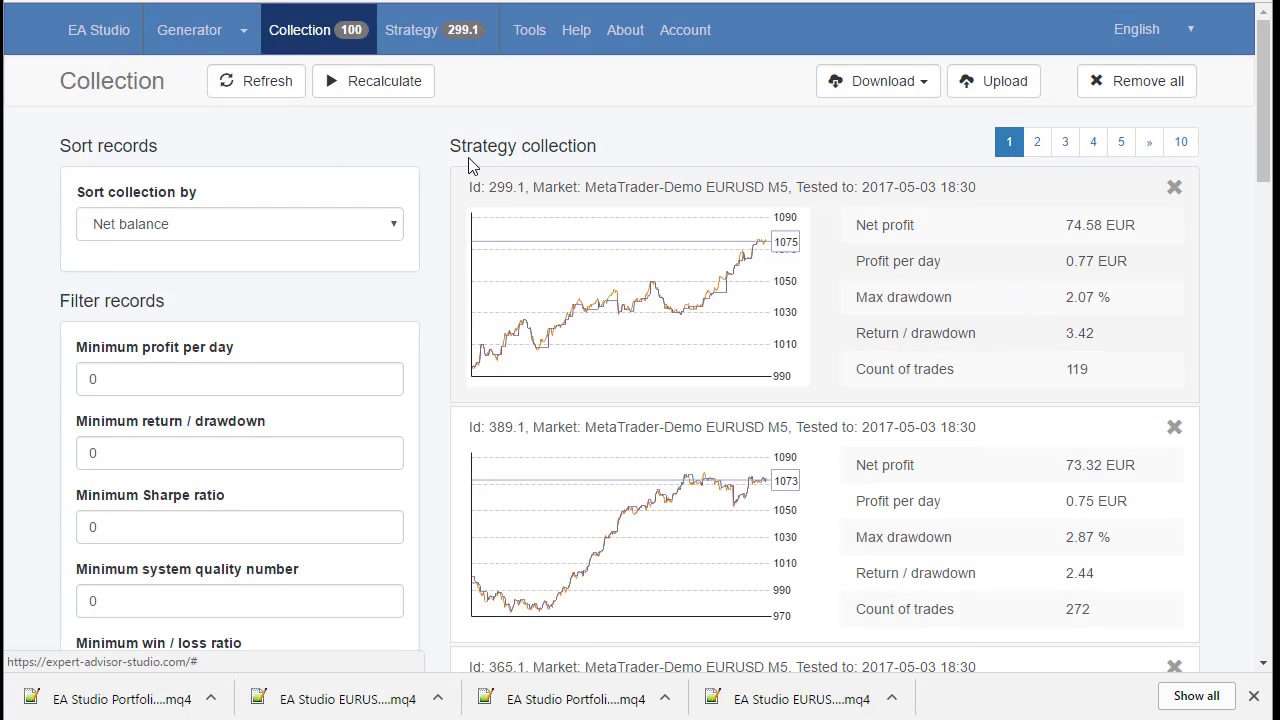
mouse_move(950, 620)
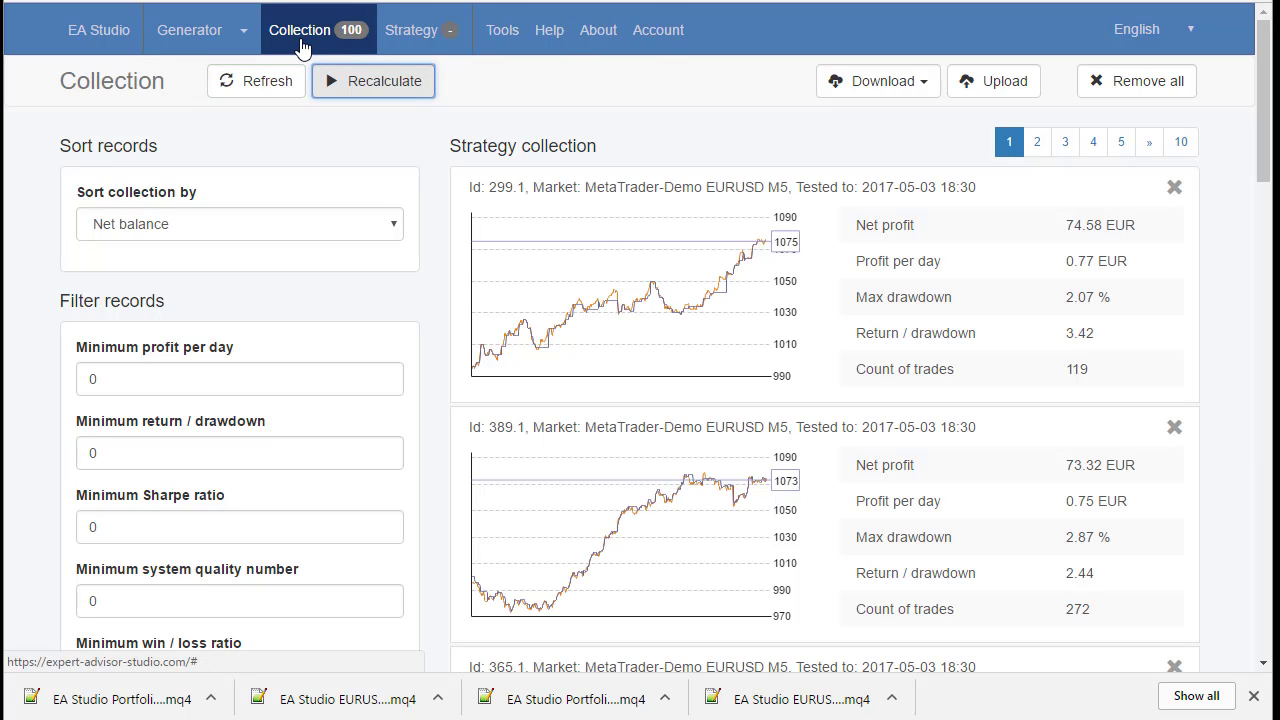
mouse_move(876, 80)
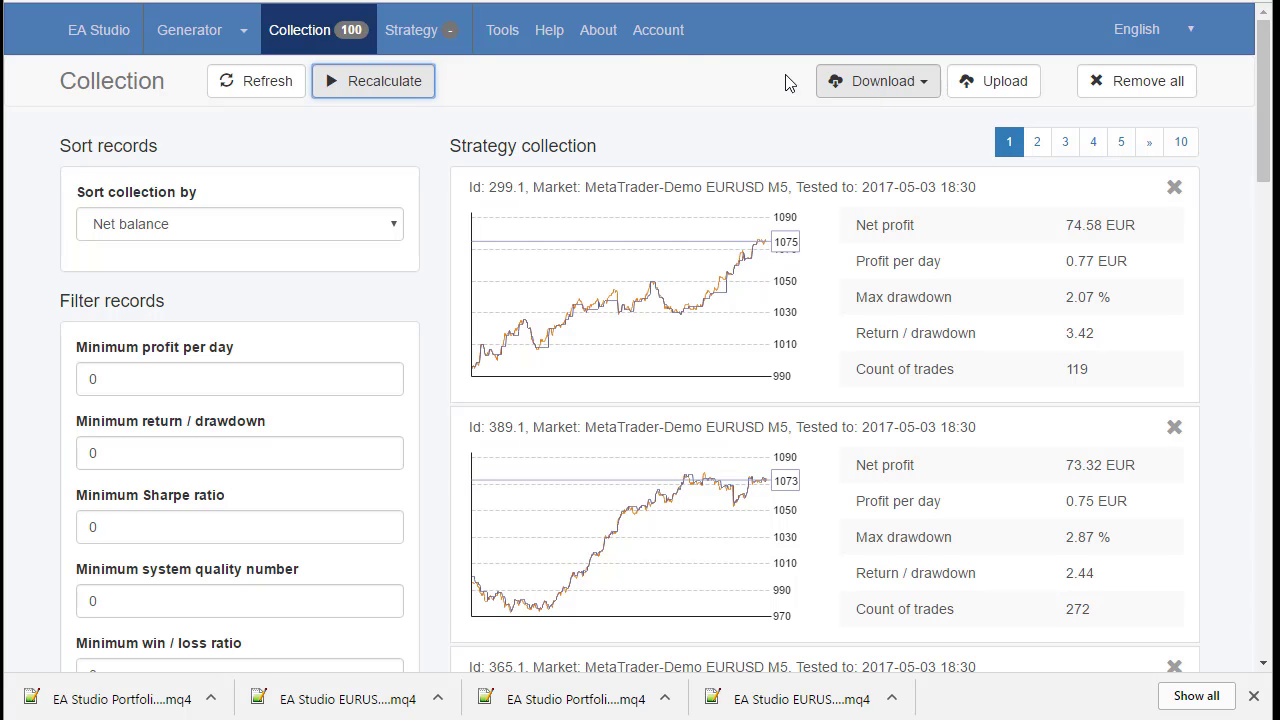
mouse_move(670, 74)
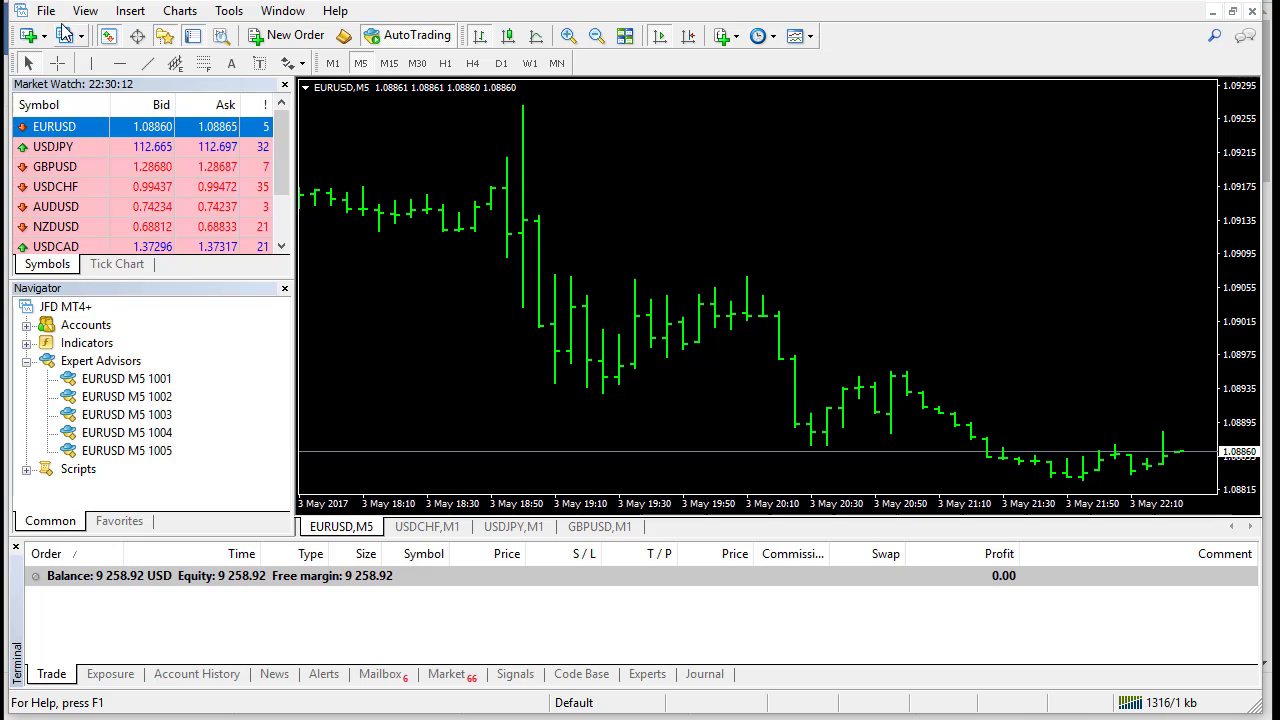
Check the terminal's MQL4/Experts data folder, then refresh the Navigator's Expert Advisors list
left_click(44, 12)
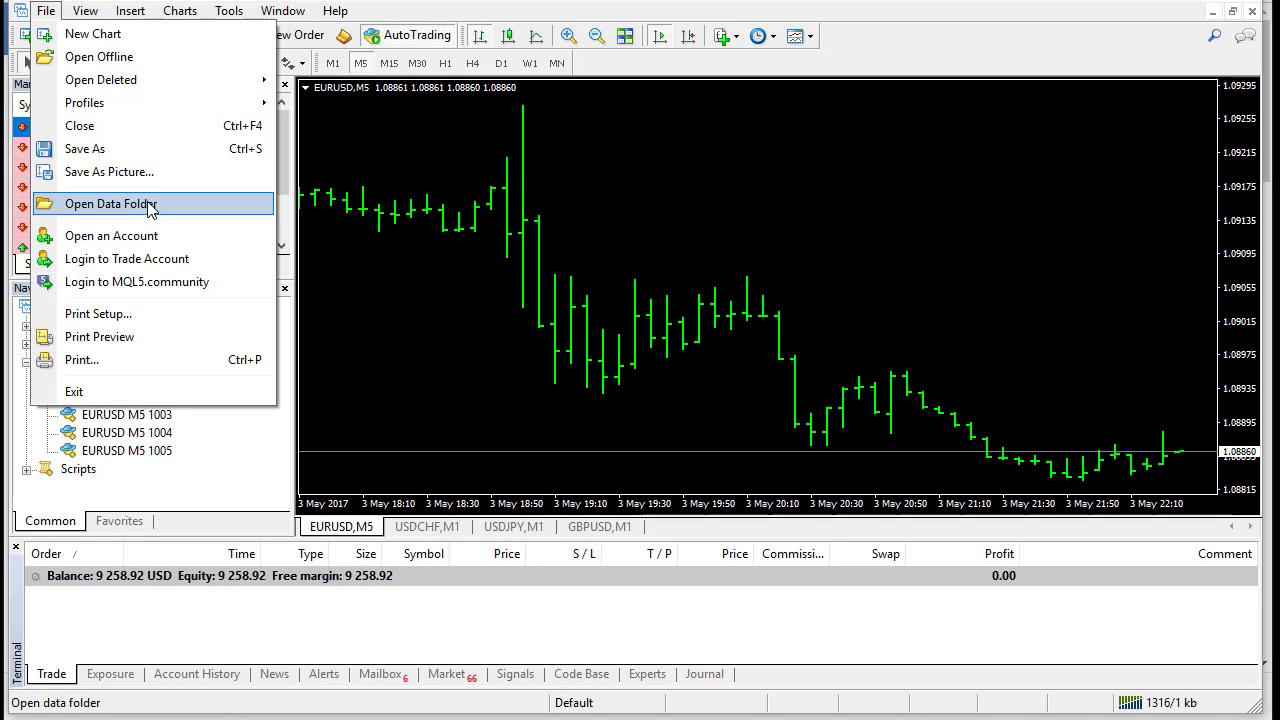
left_click(112, 204)
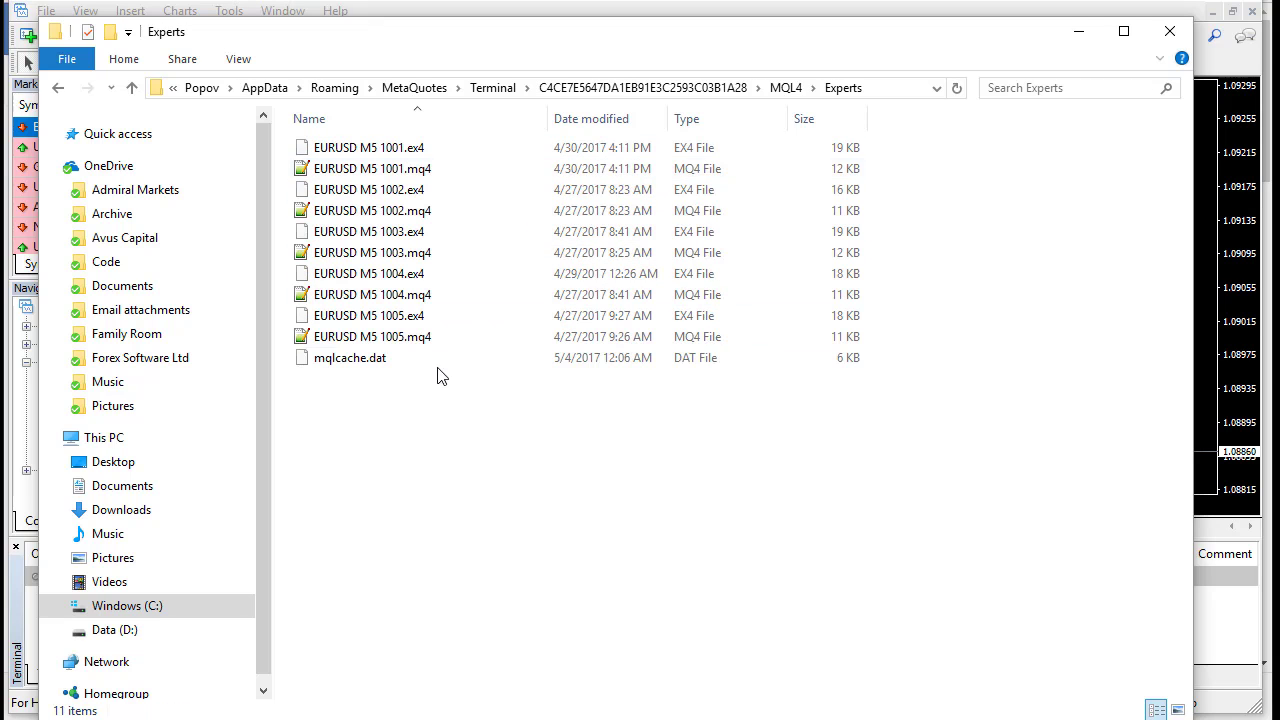
mouse_move(850, 516)
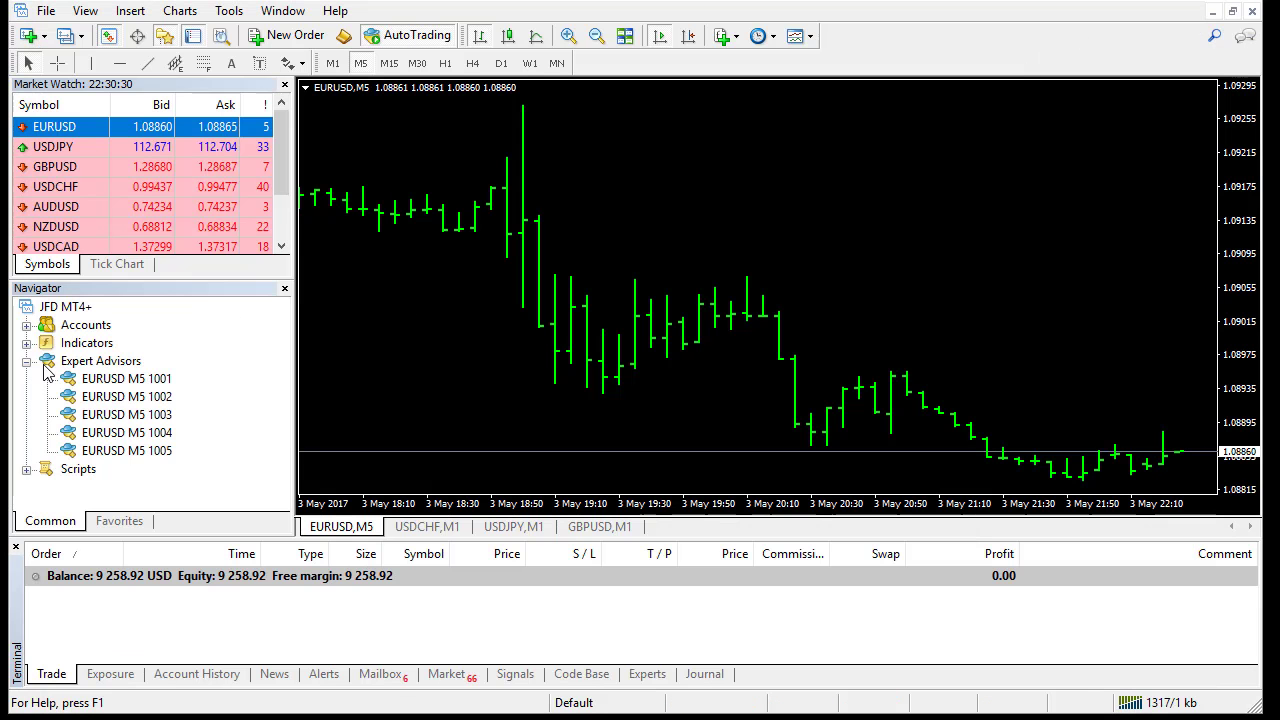
right_click(100, 360)
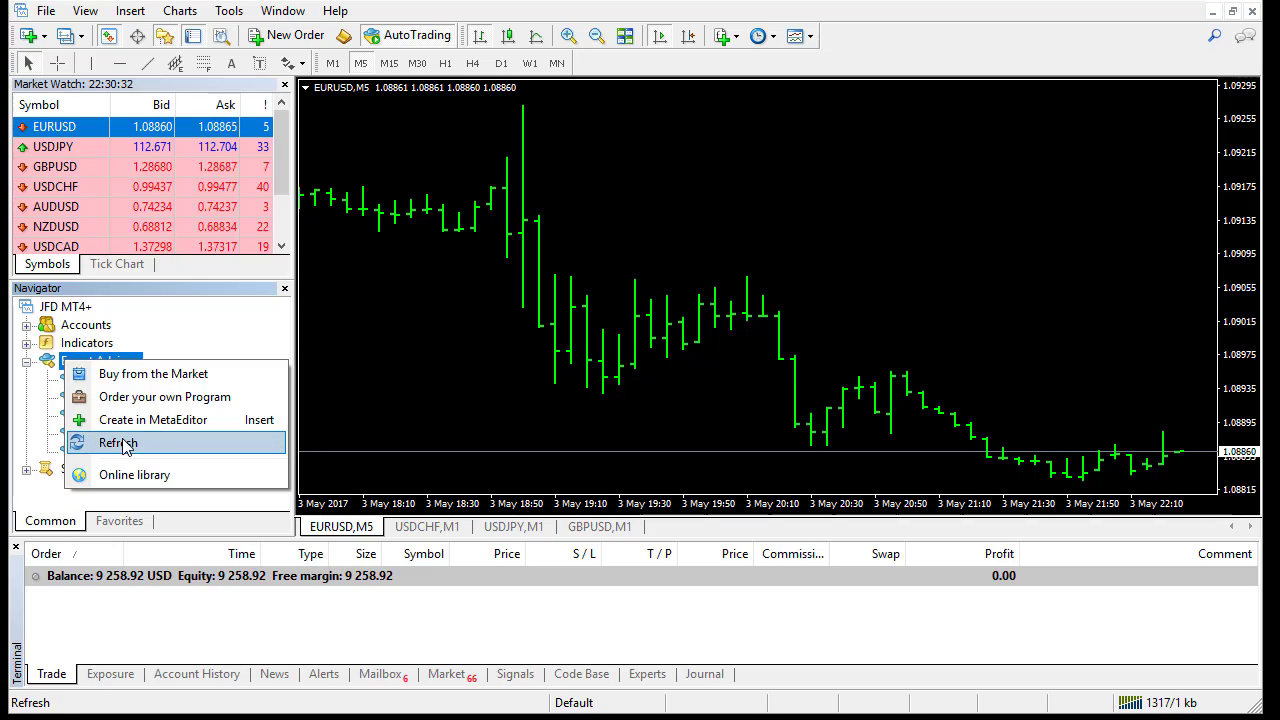
left_click(116, 444)
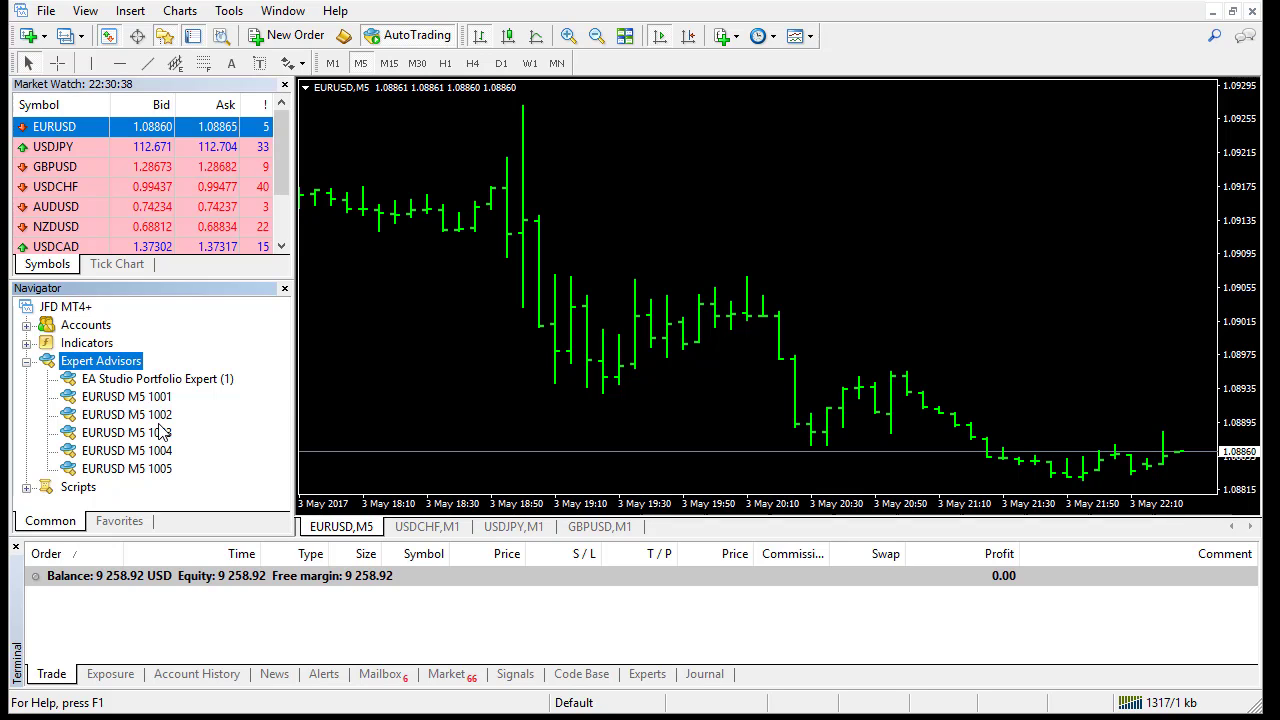
mouse_move(204, 390)
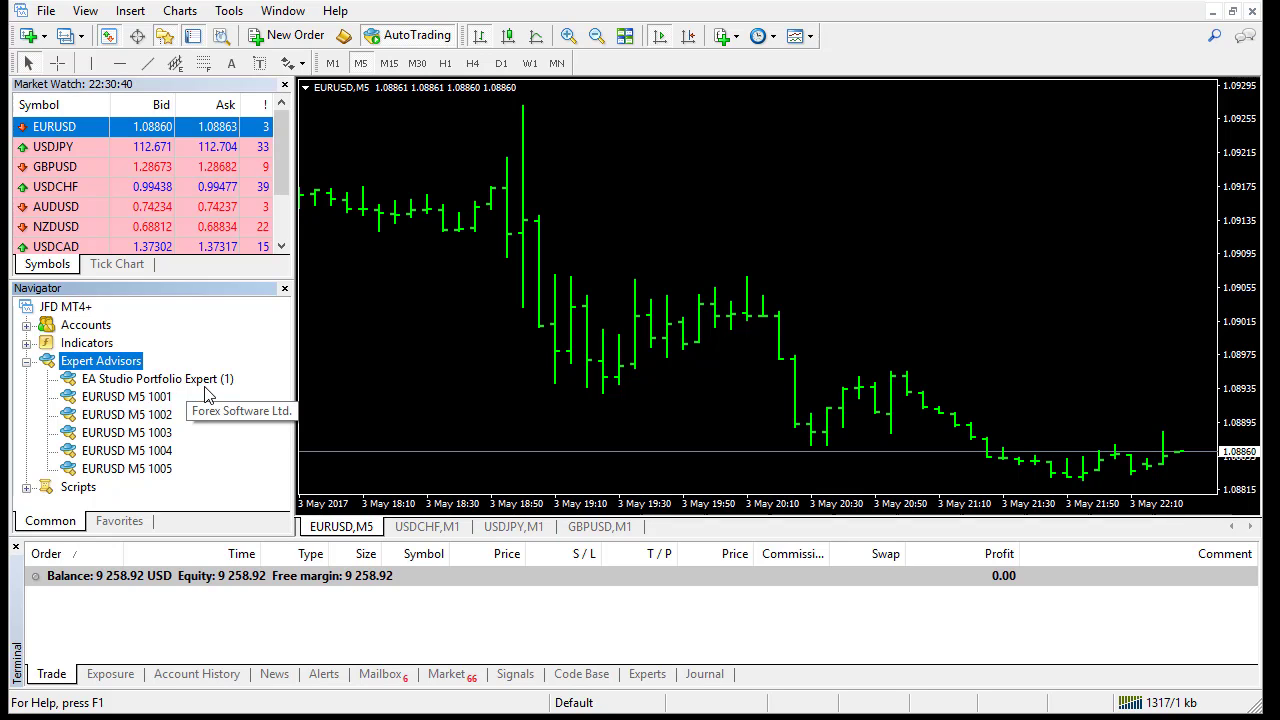
Choose Modify on EA Studio Portfolio Expert (1) to edit it in MetaEditor
right_click(156, 378)
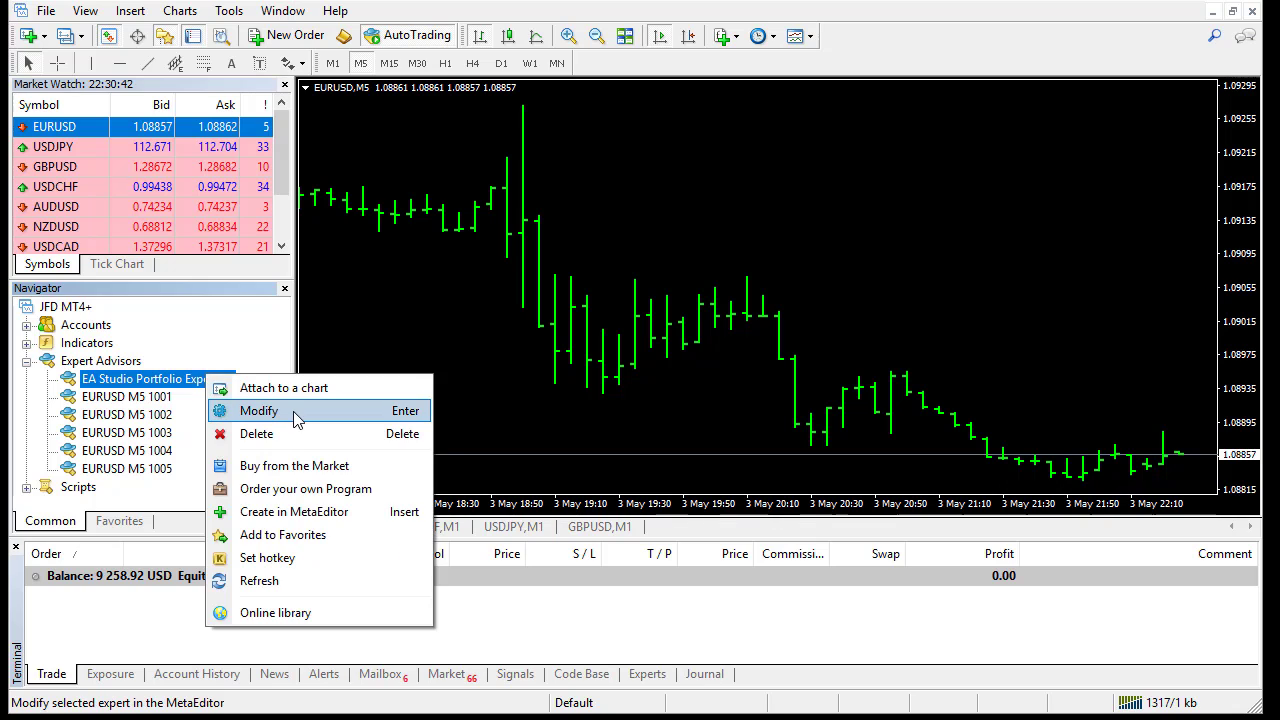
left_click(258, 410)
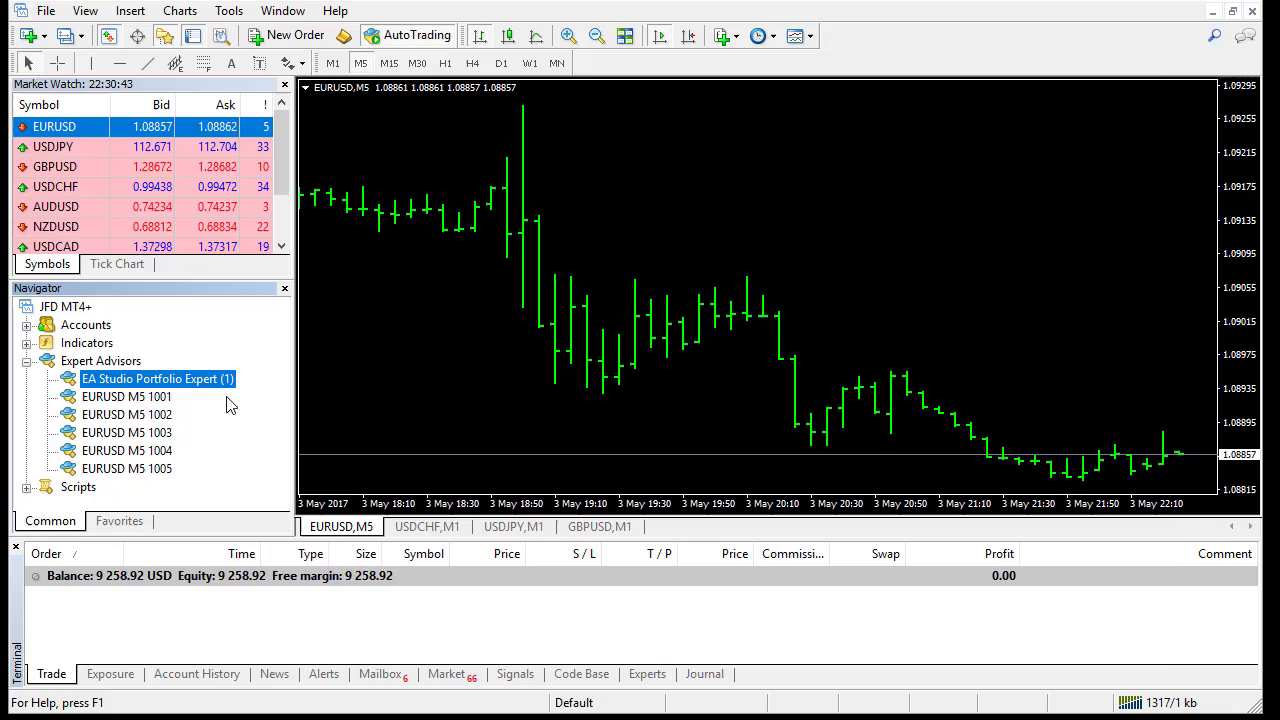
Maximize the expert's source and scroll to ArrayResize(strategyList, 100) and its strategy entries
double_click(156, 378)
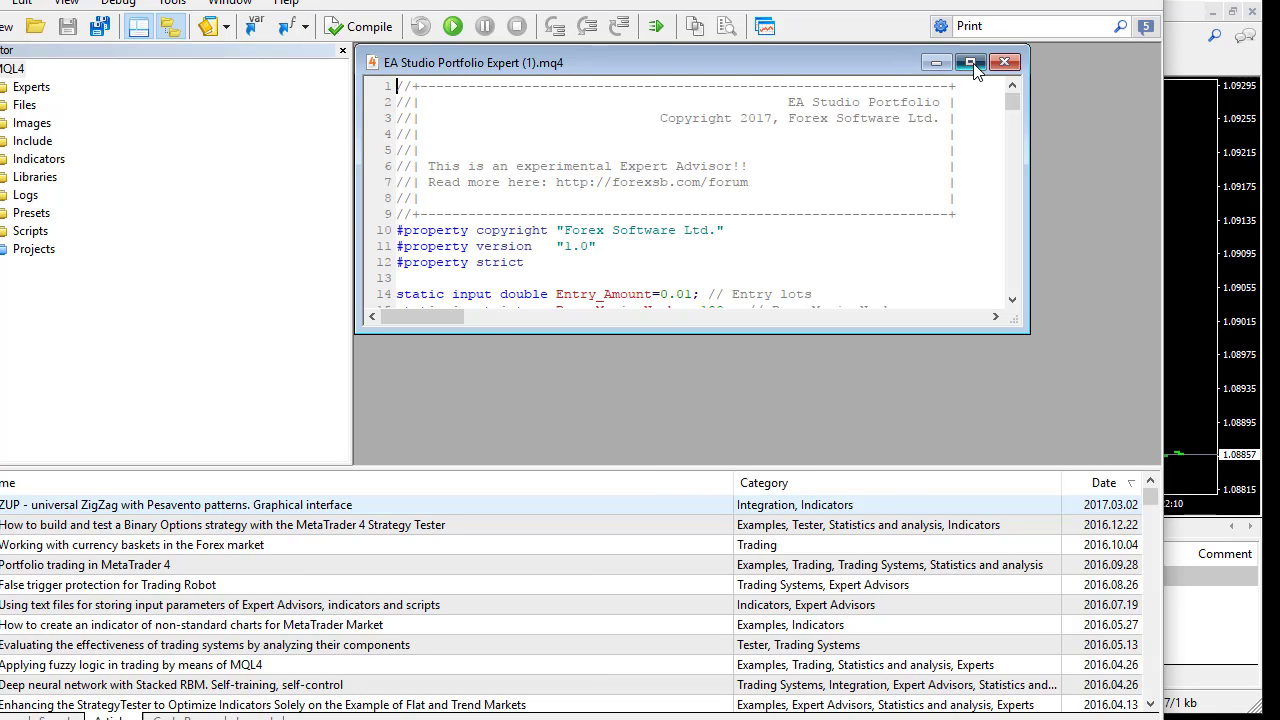
left_click(968, 62)
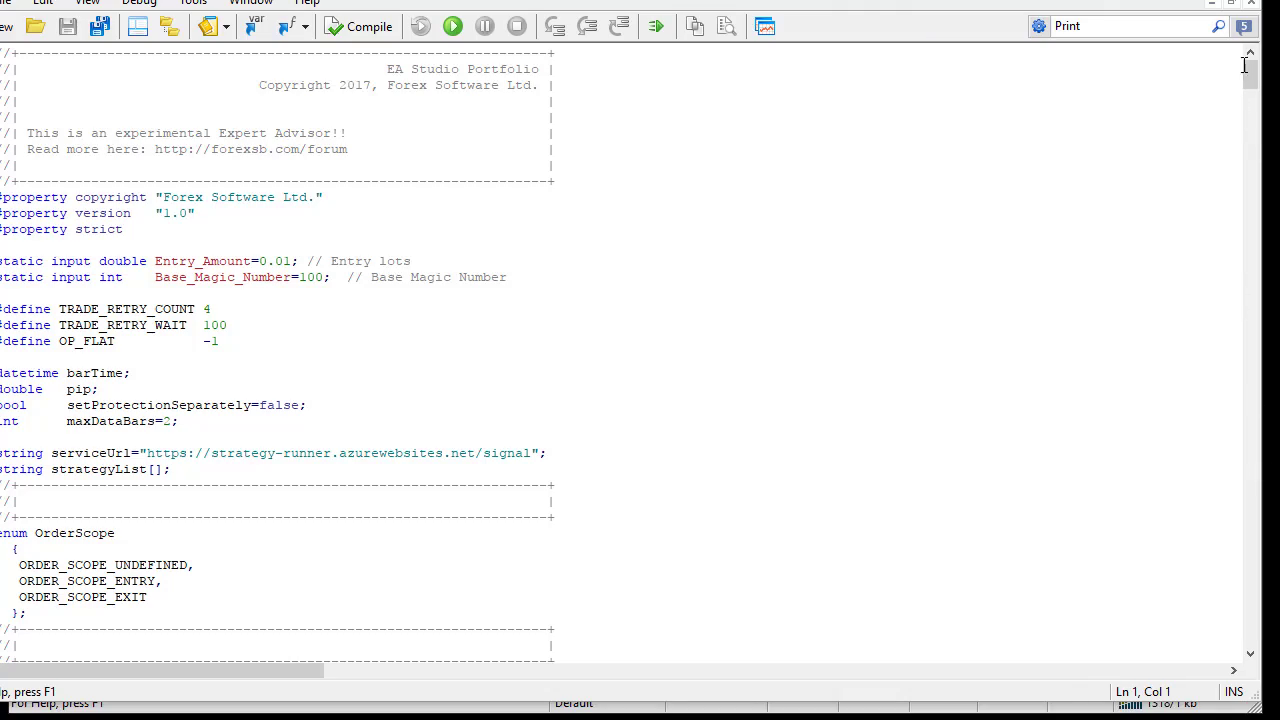
scroll("down", 3)
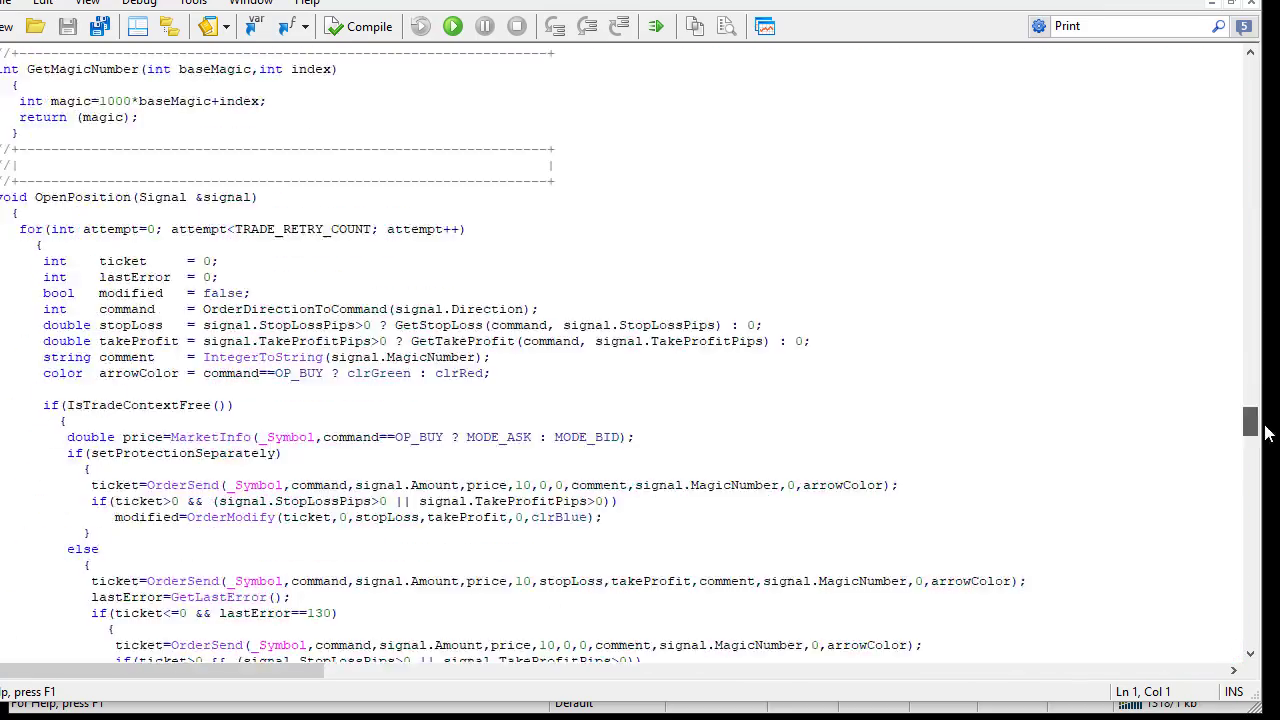
scroll("down", 3)
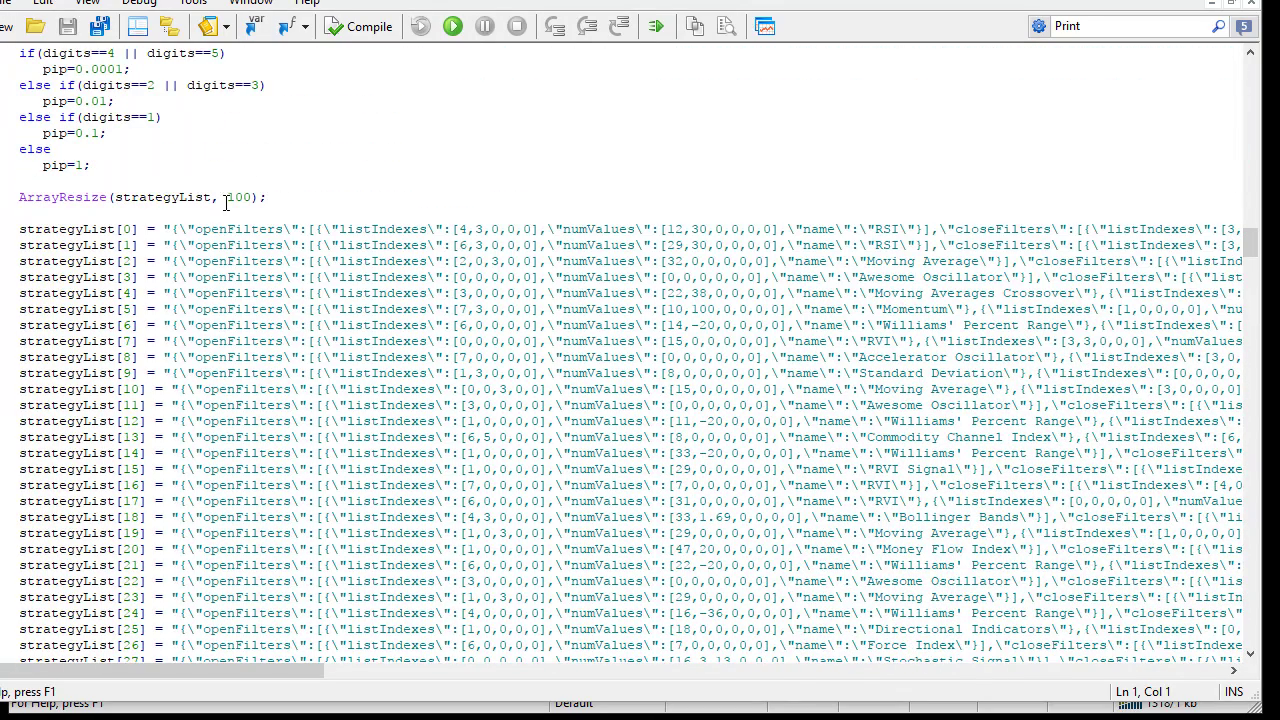
double_click(236, 198)
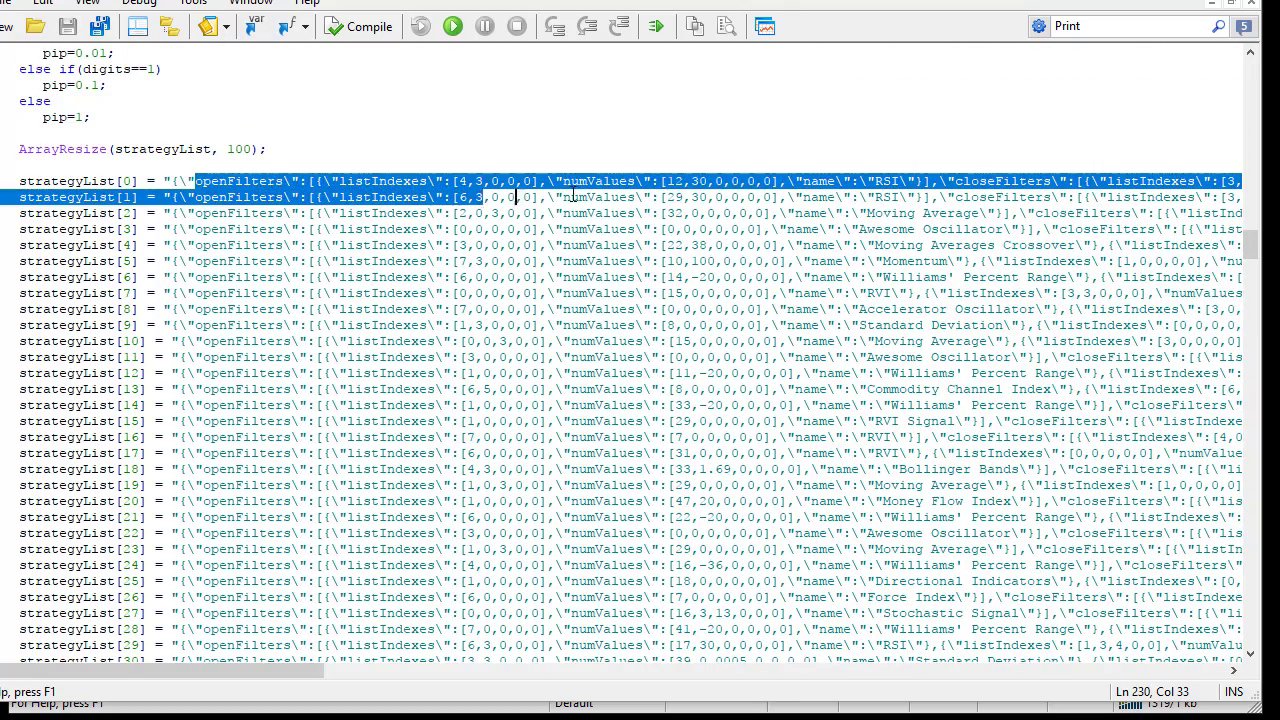
scroll("down", 3)
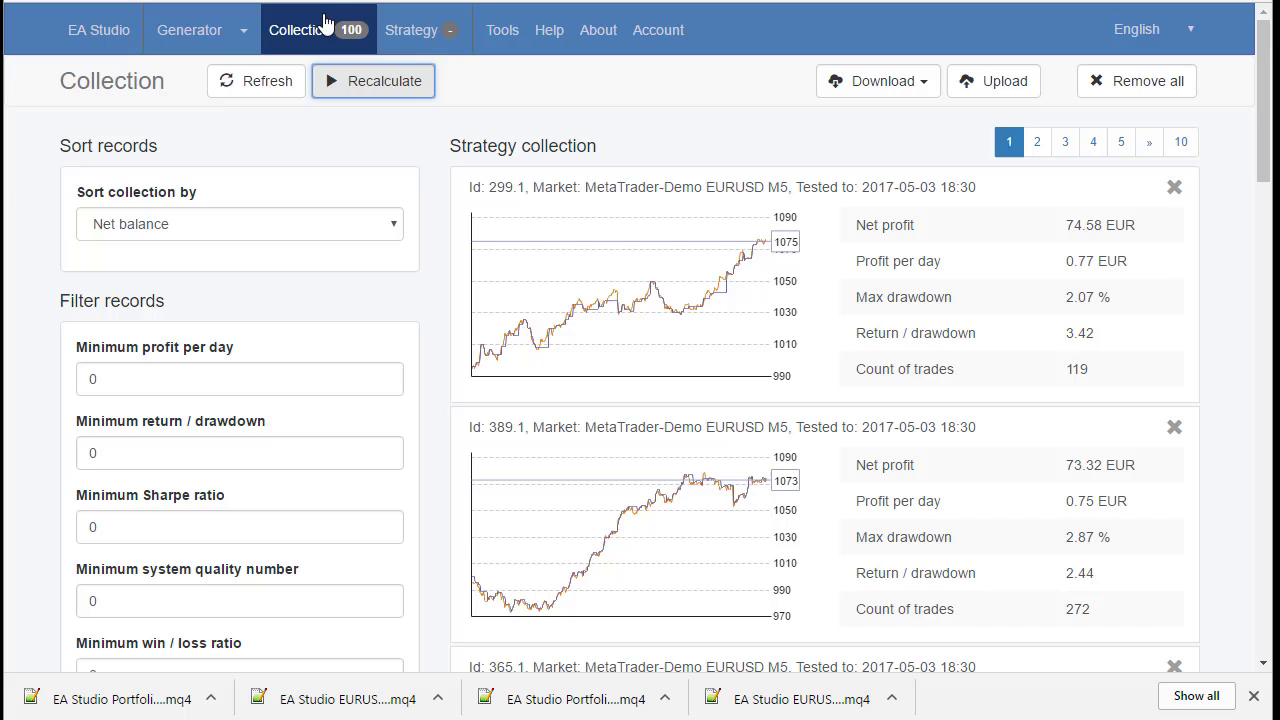
mouse_move(920, 96)
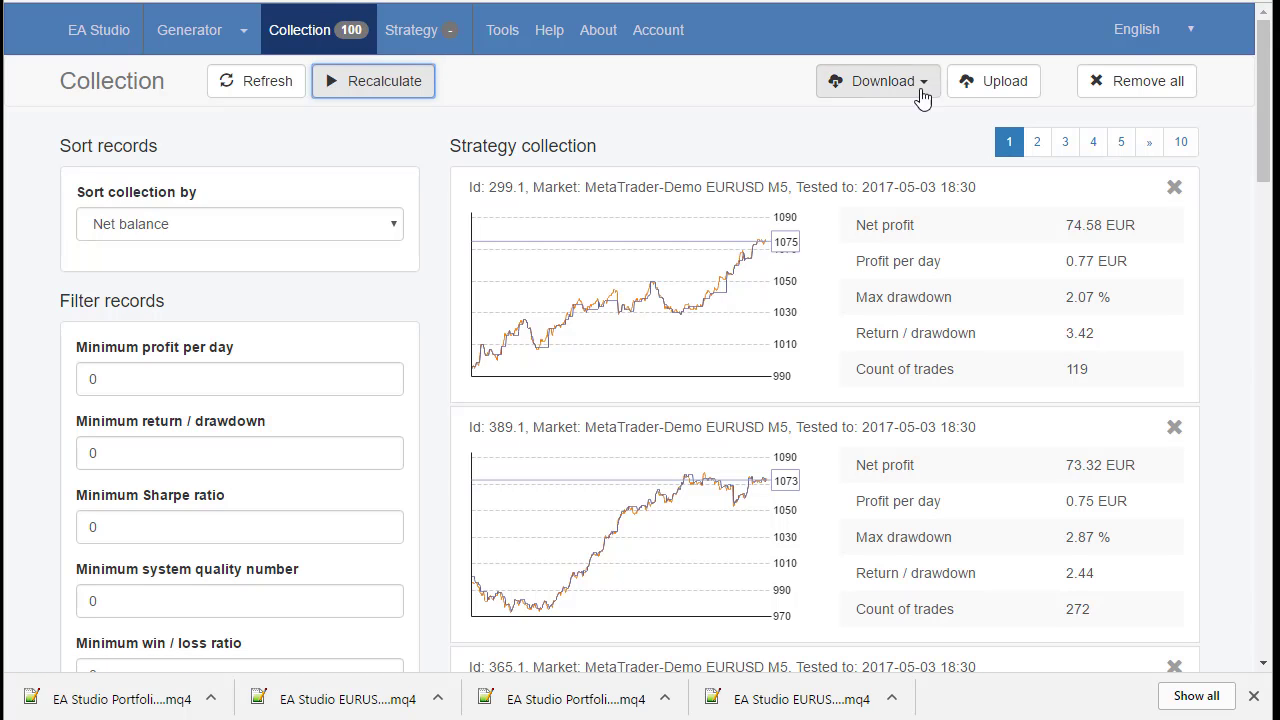
mouse_move(668, 272)
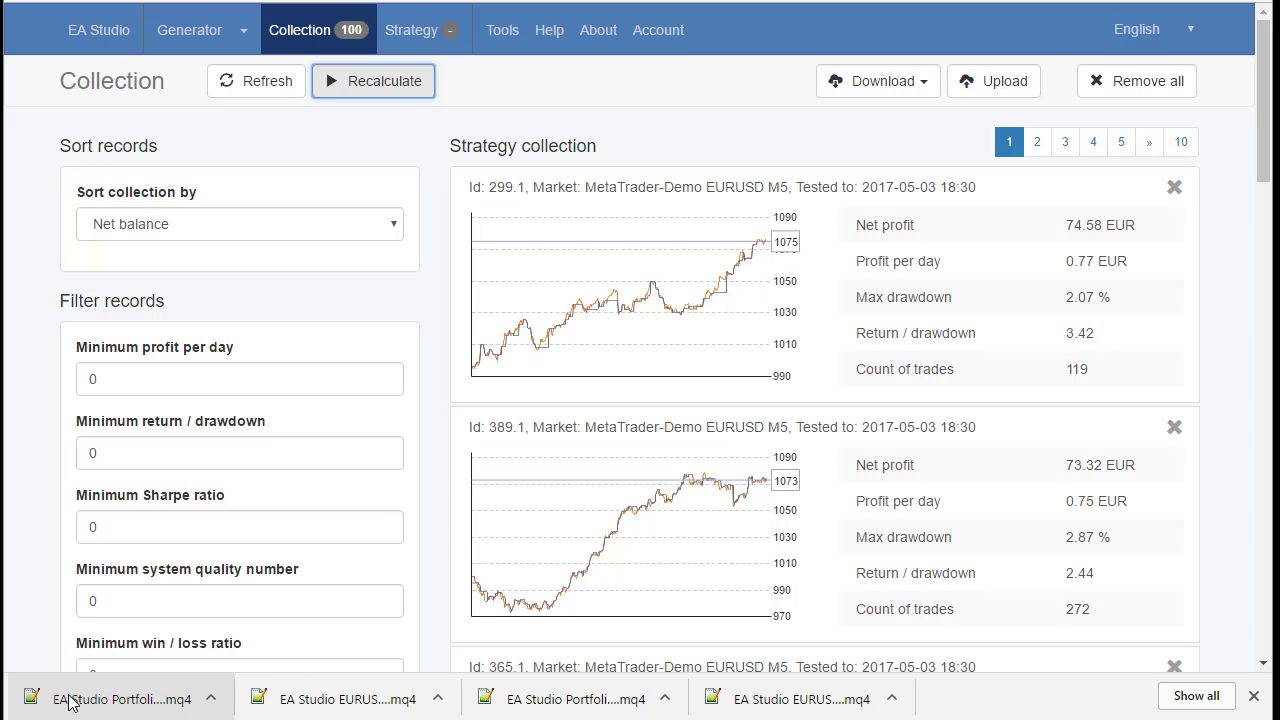
mouse_move(528, 104)
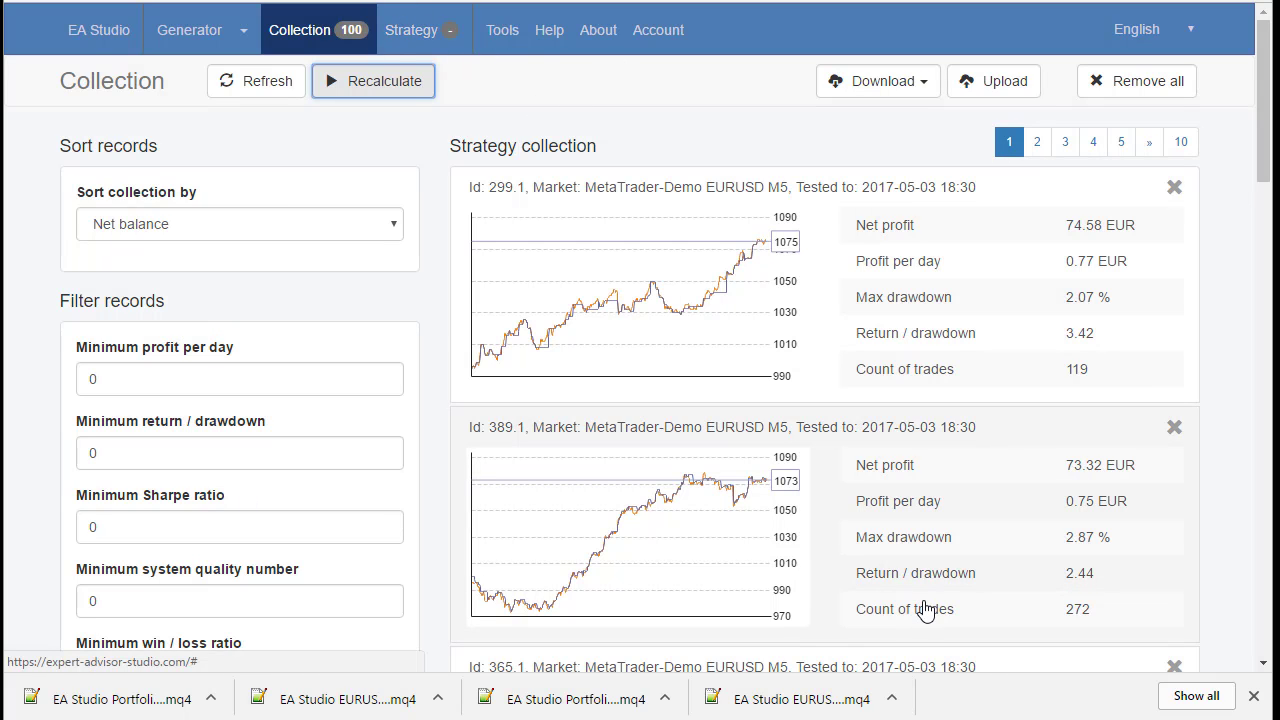
mouse_move(1268, 470)
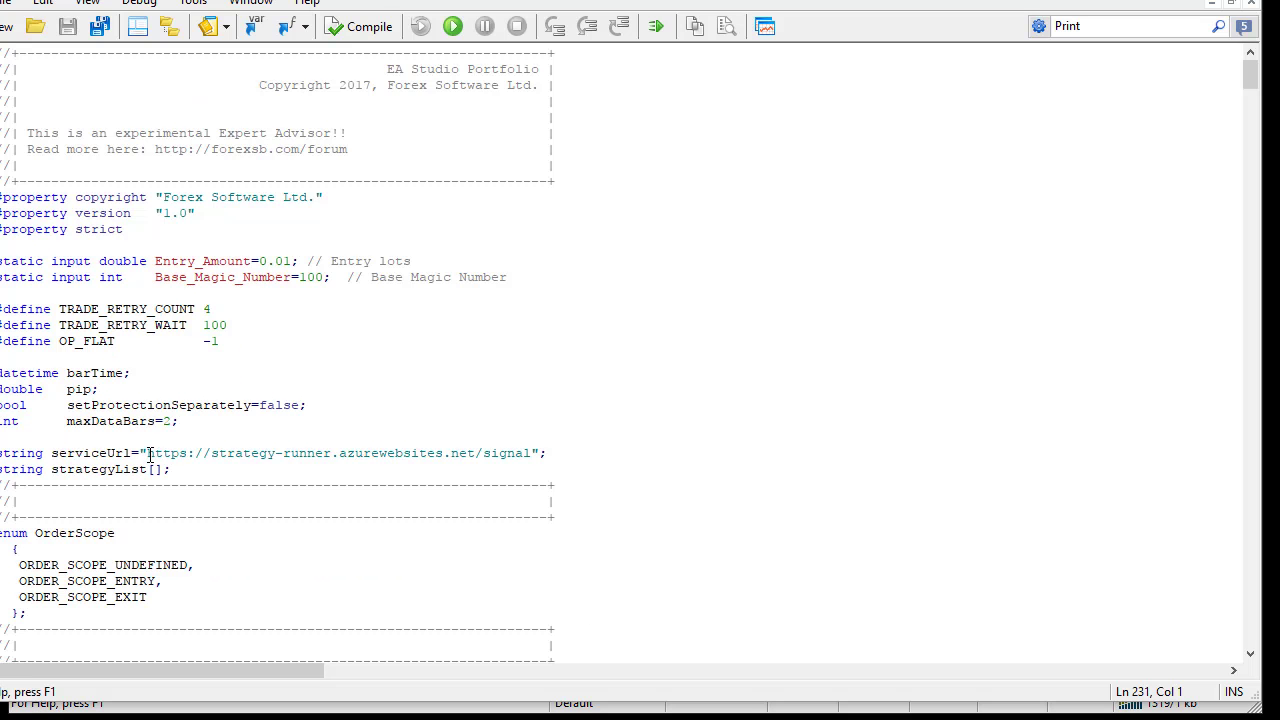
Select the serviceUrl signal-server address string in the expert's header
left_click_drag(148, 452, 520, 452)
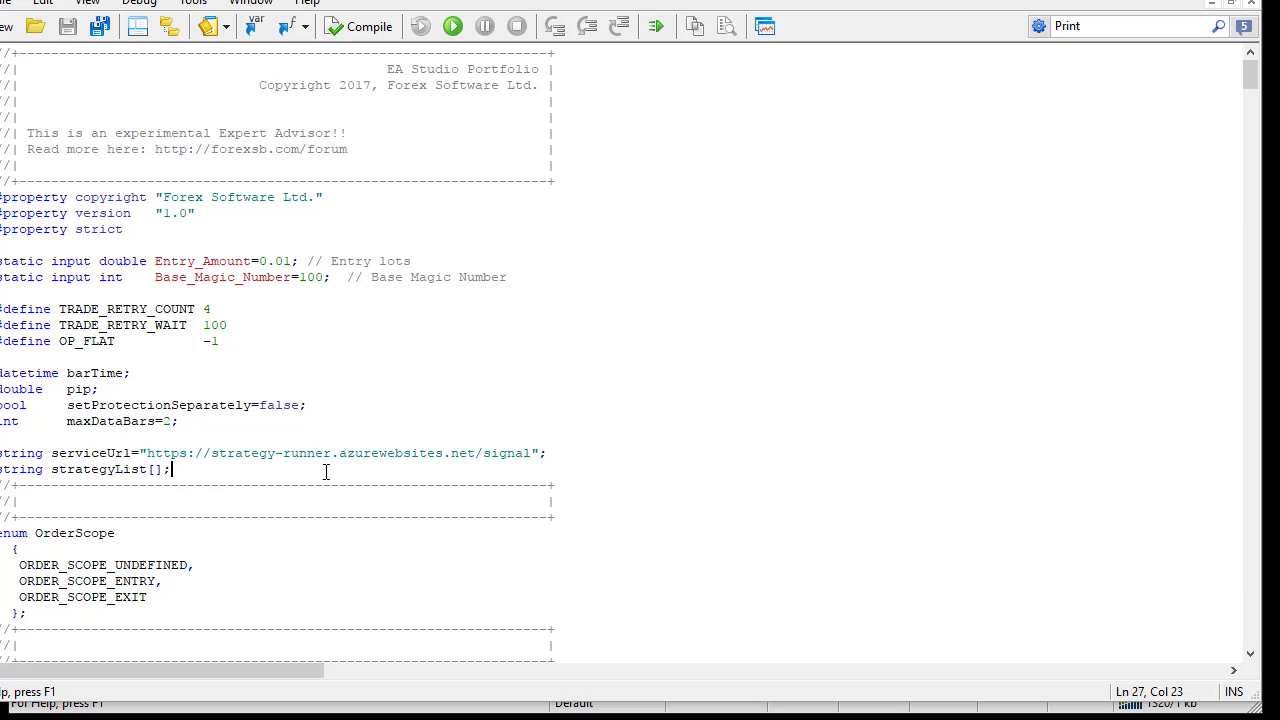
mouse_move(460, 476)
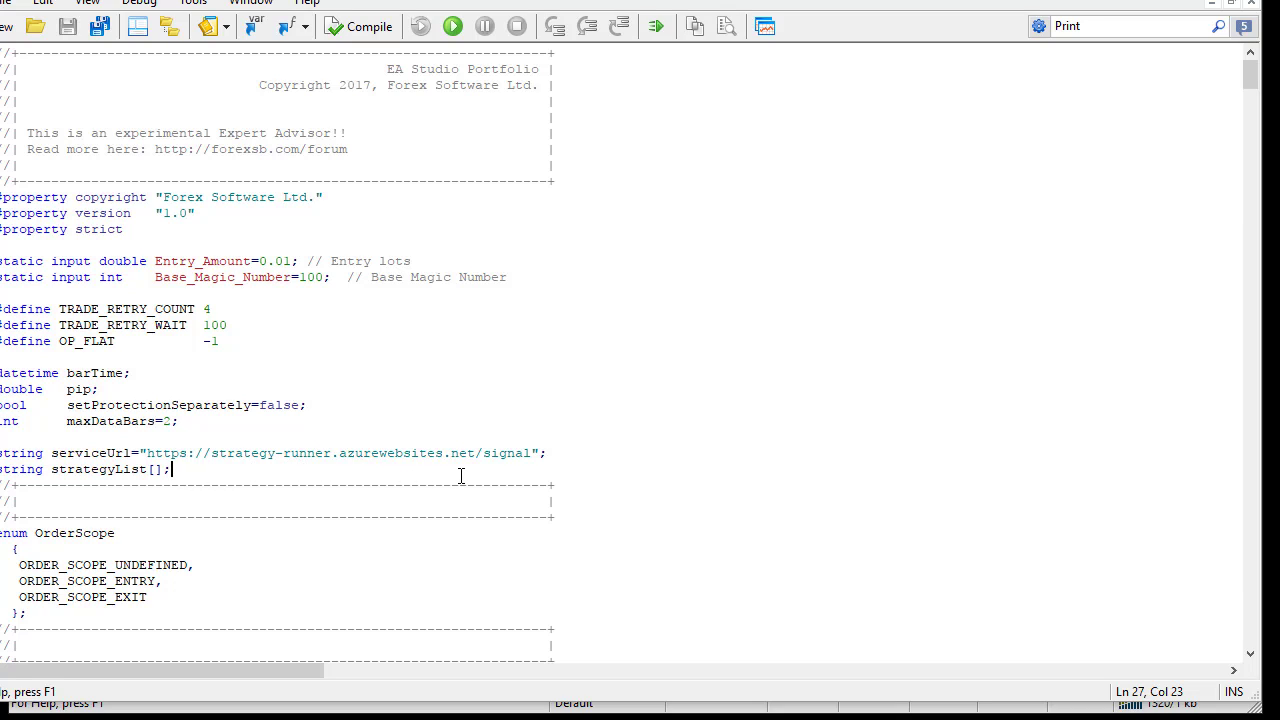
mouse_move(532, 456)
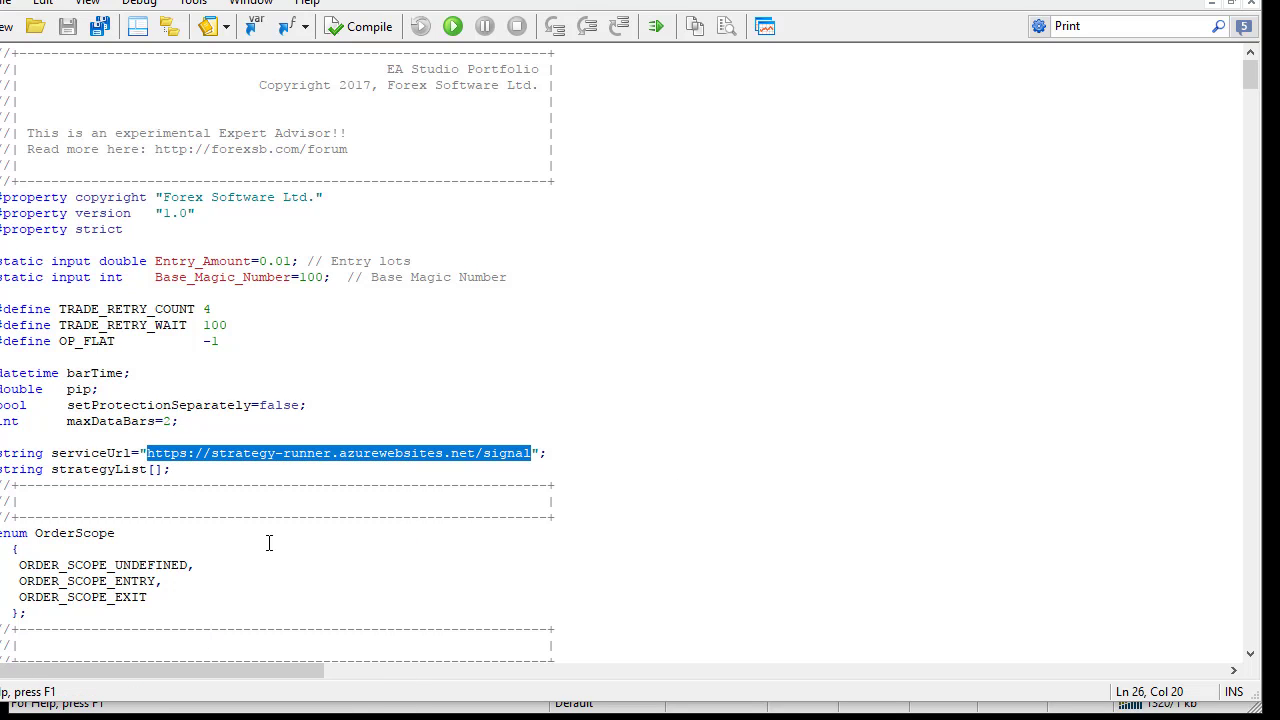
mouse_move(492, 484)
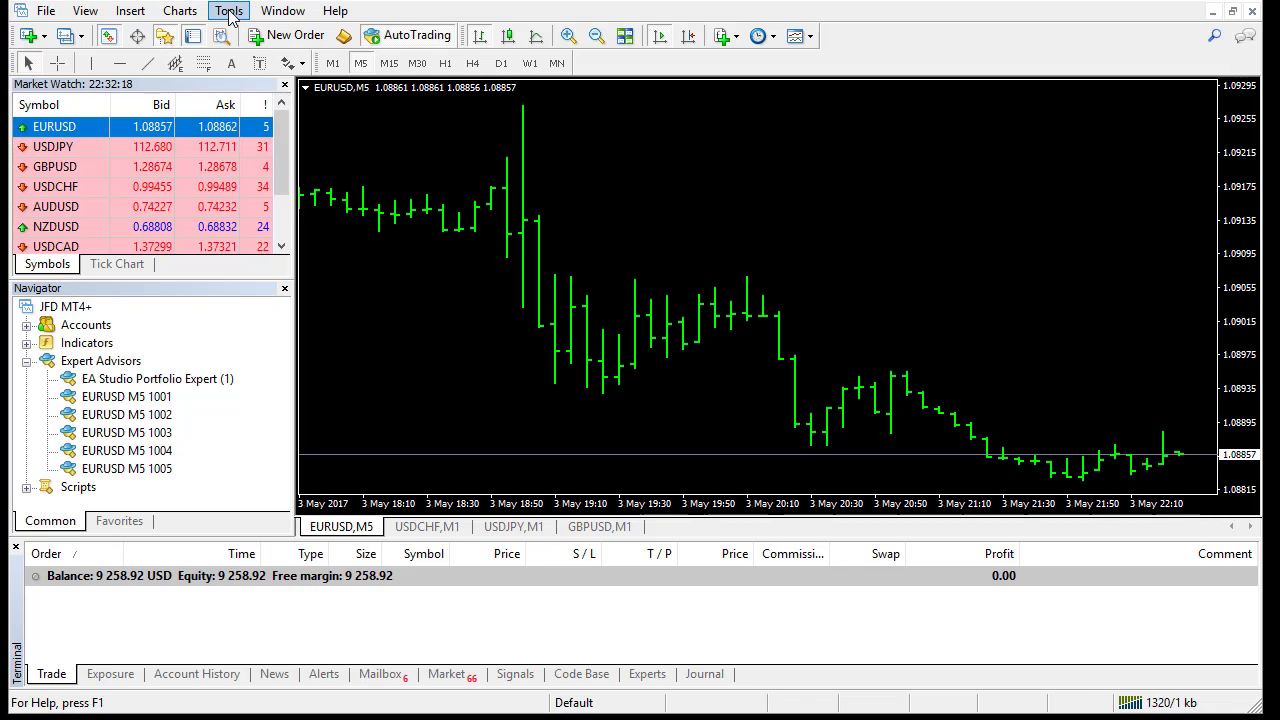
Review the Expert Advisors options' allowed WebRequest URL list, leave the new-URL row empty, and accept with OK
left_click(228, 10)
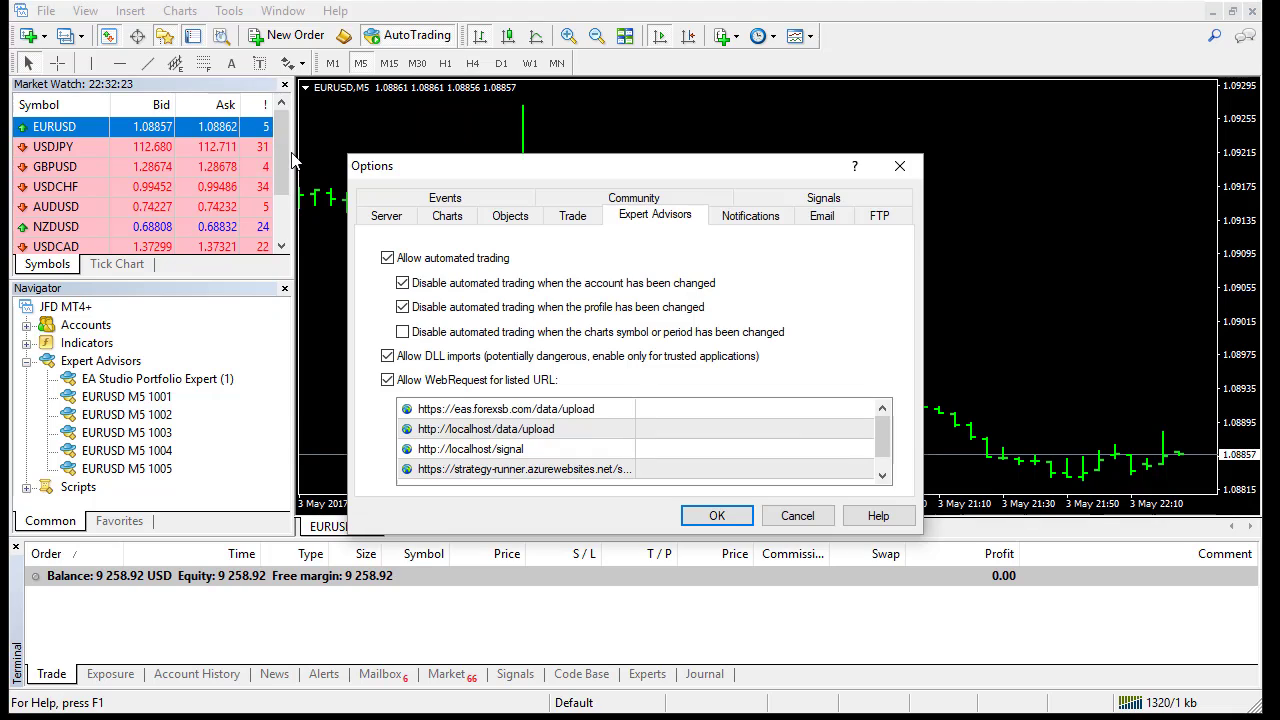
mouse_move(644, 230)
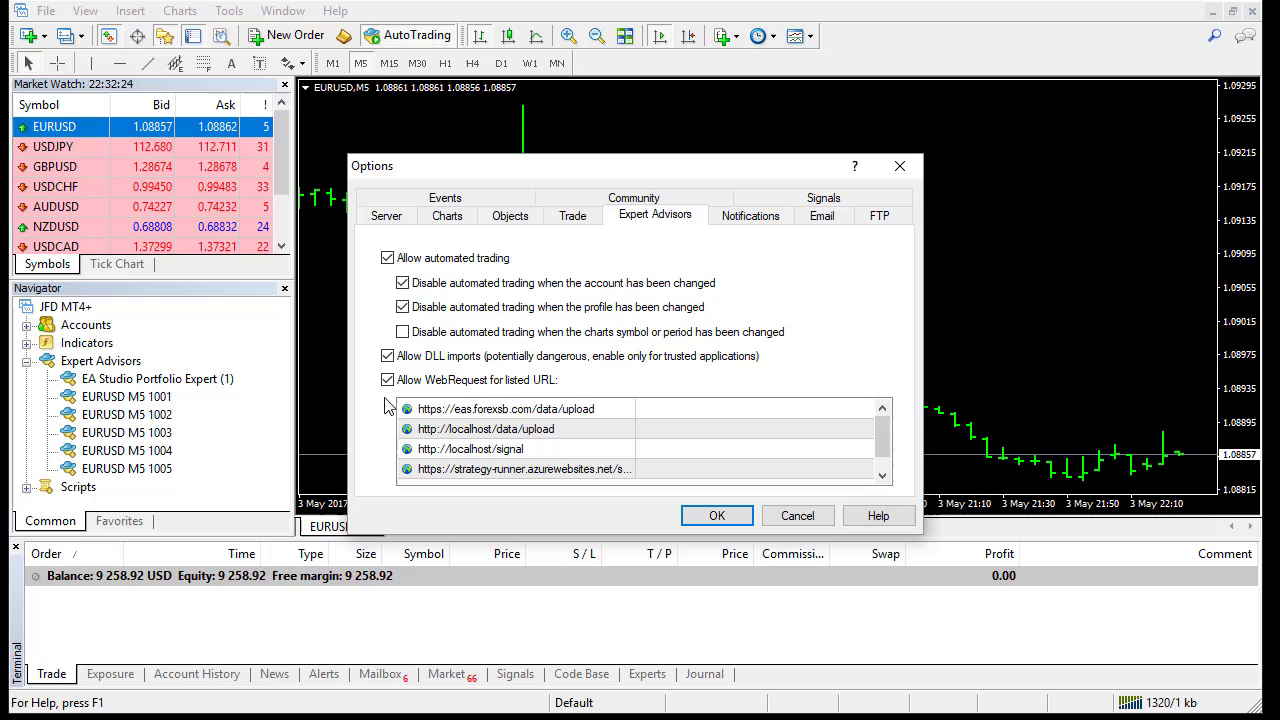
left_click(388, 380)
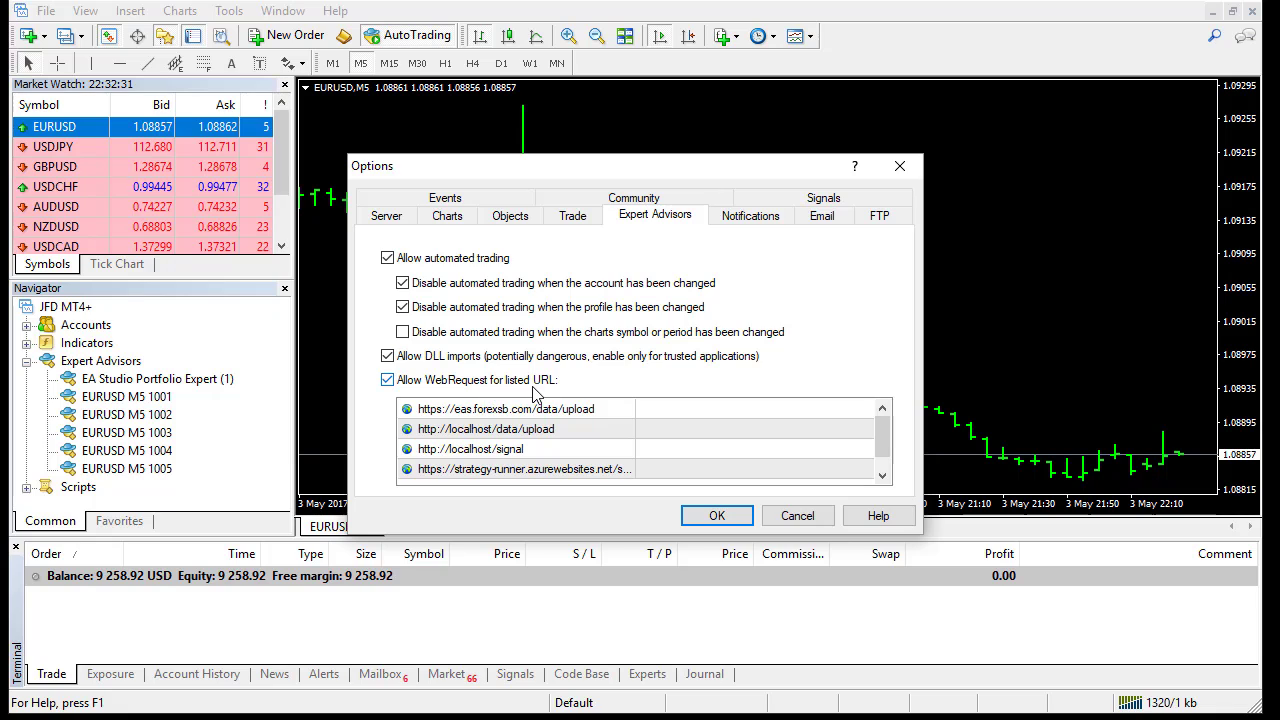
mouse_move(540, 396)
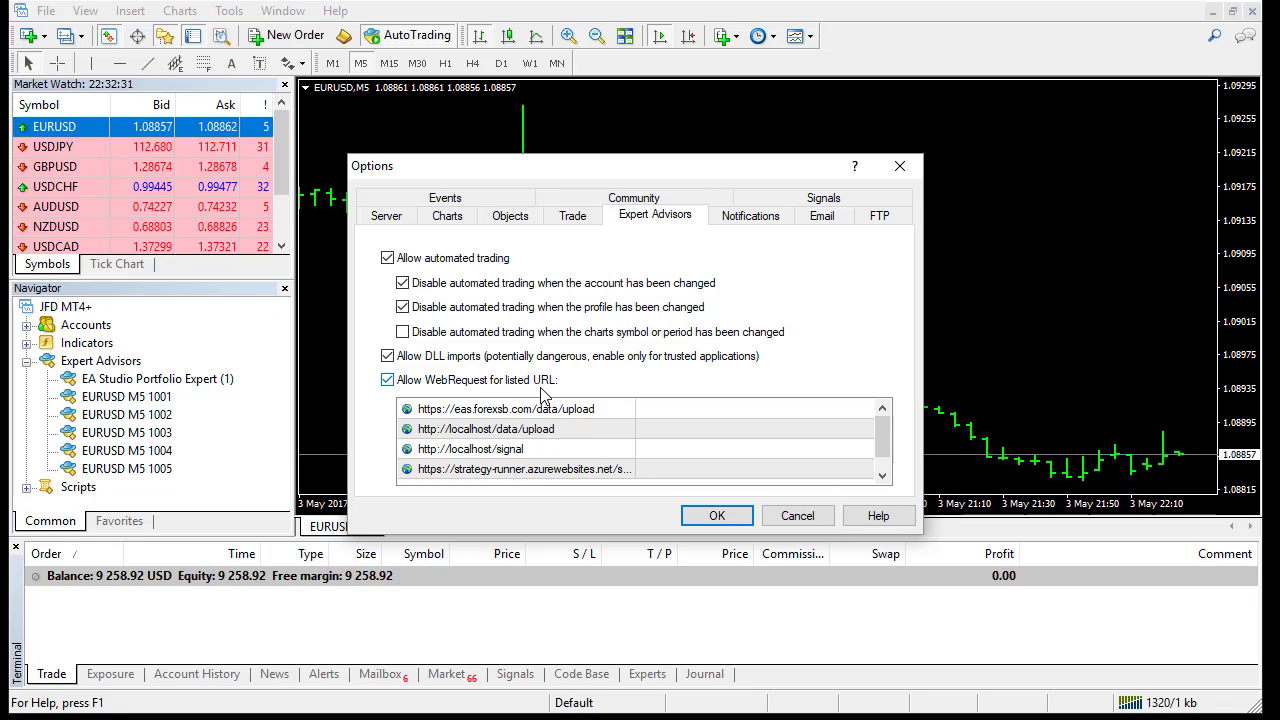
scroll("down", 3)
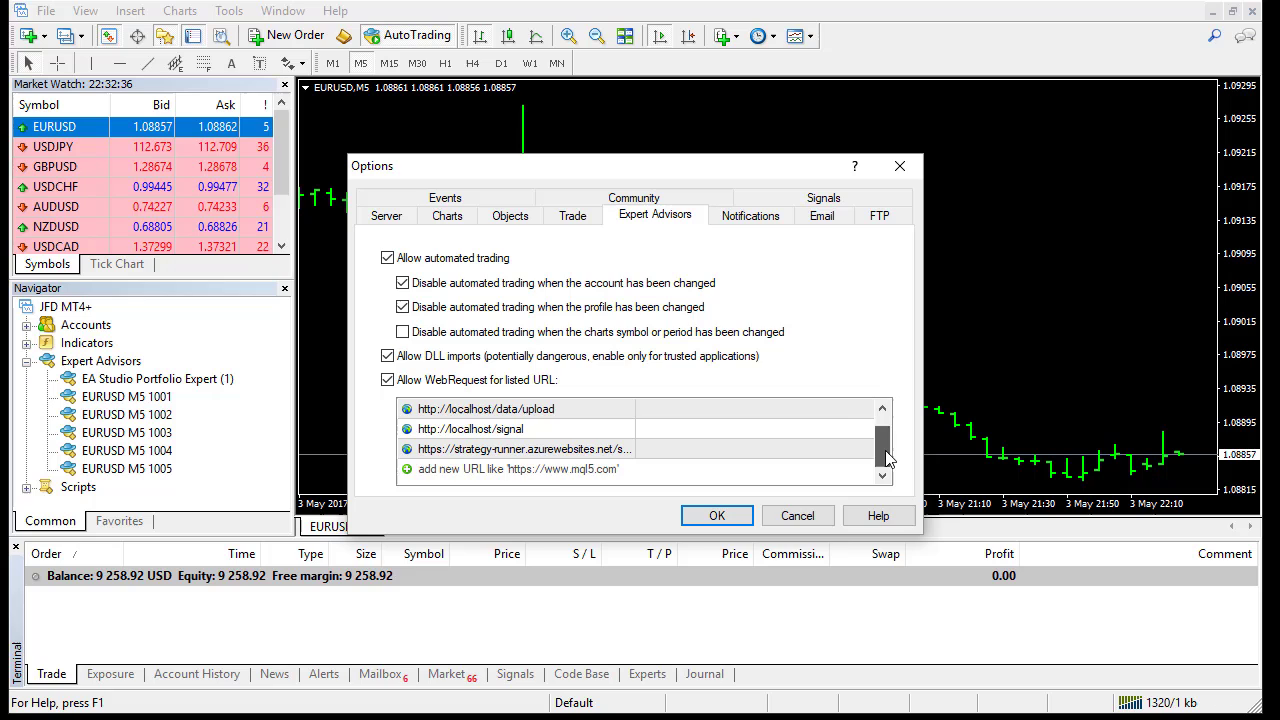
left_click(512, 468)
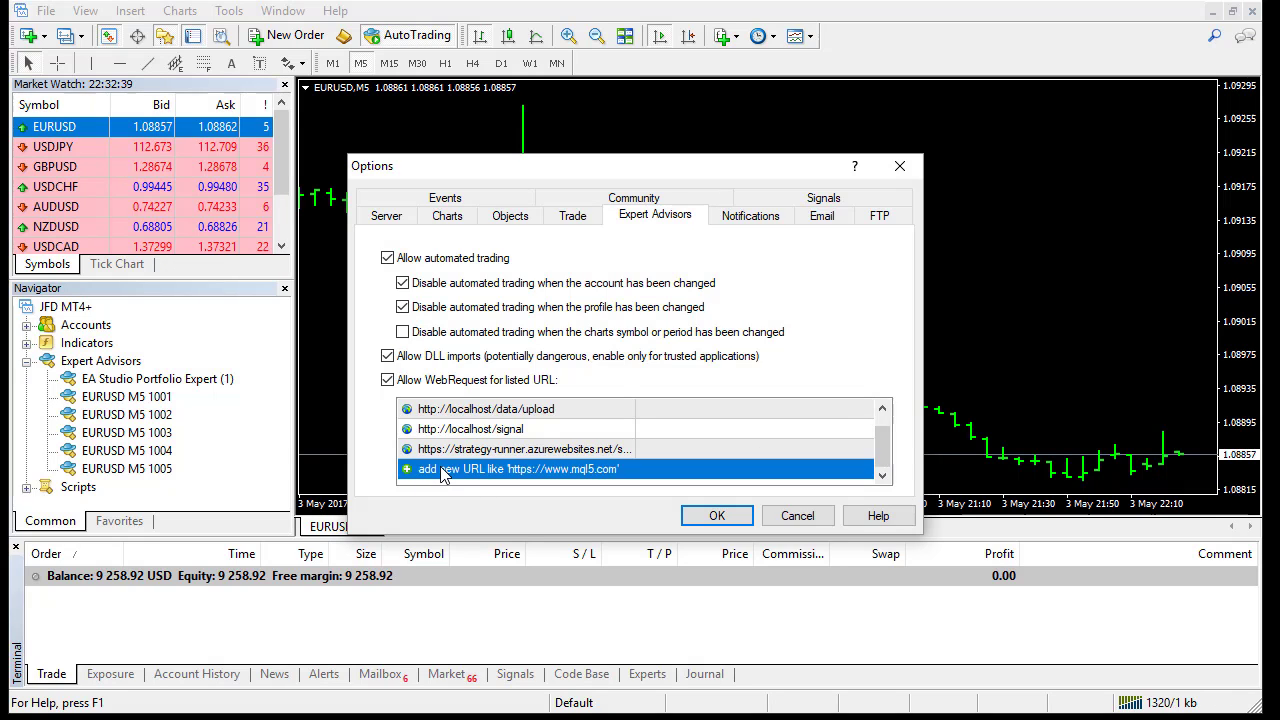
left_click(520, 468)
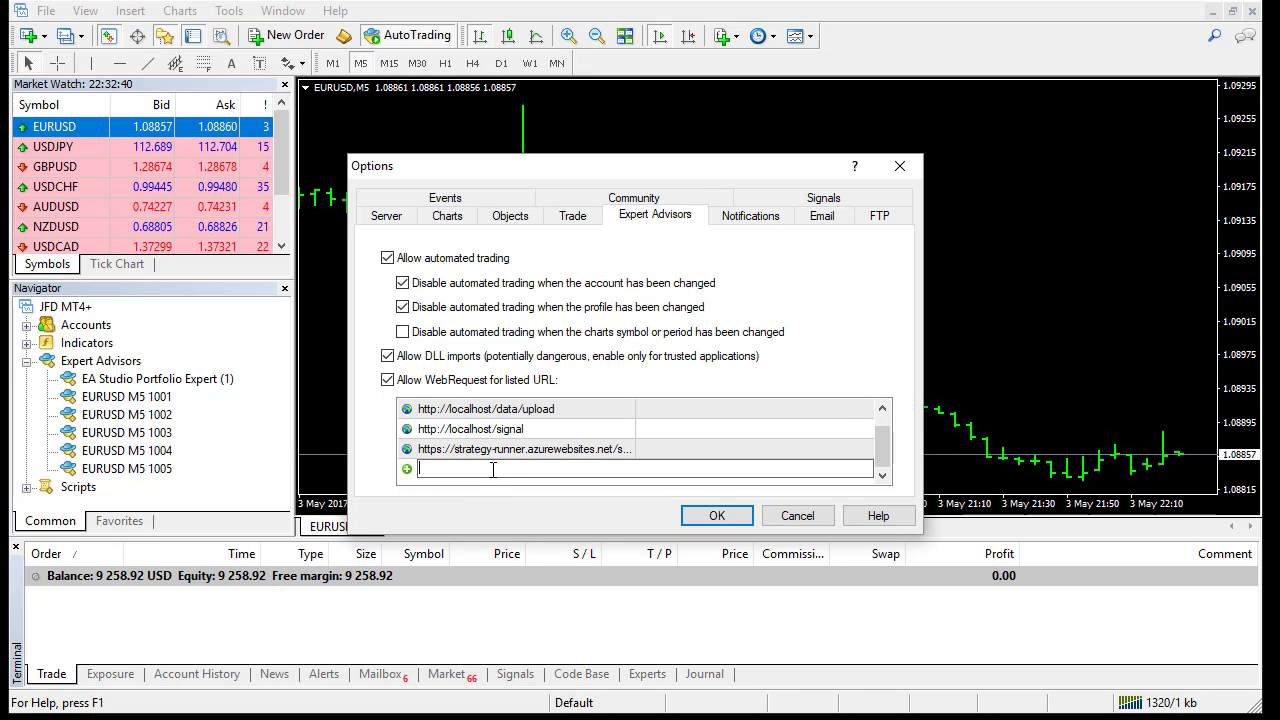
left_click(524, 448)
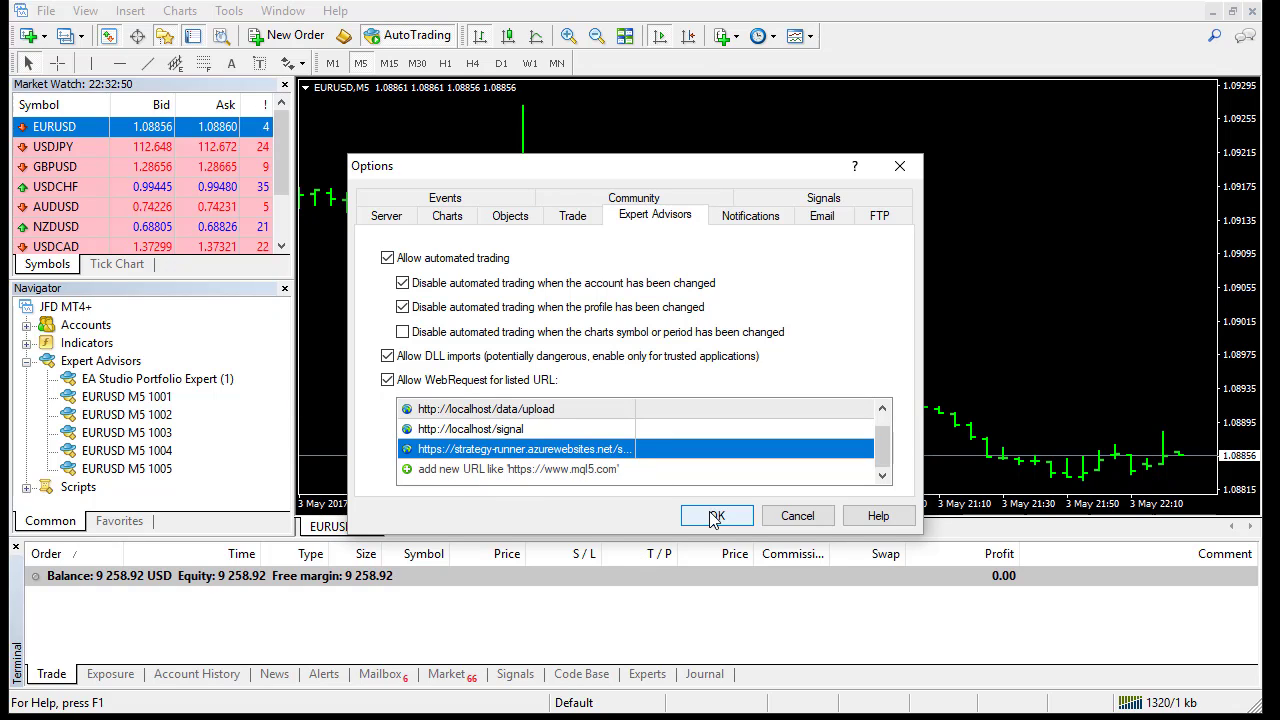
left_click(716, 516)
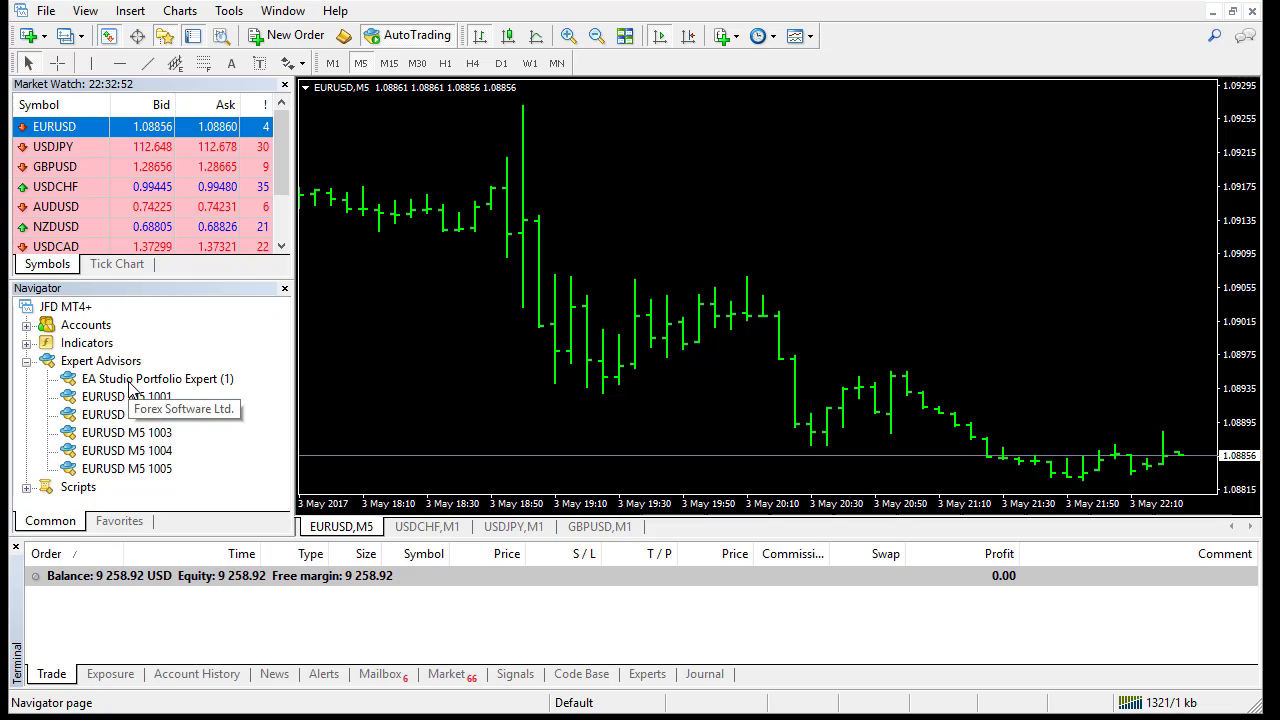
mouse_move(408, 320)
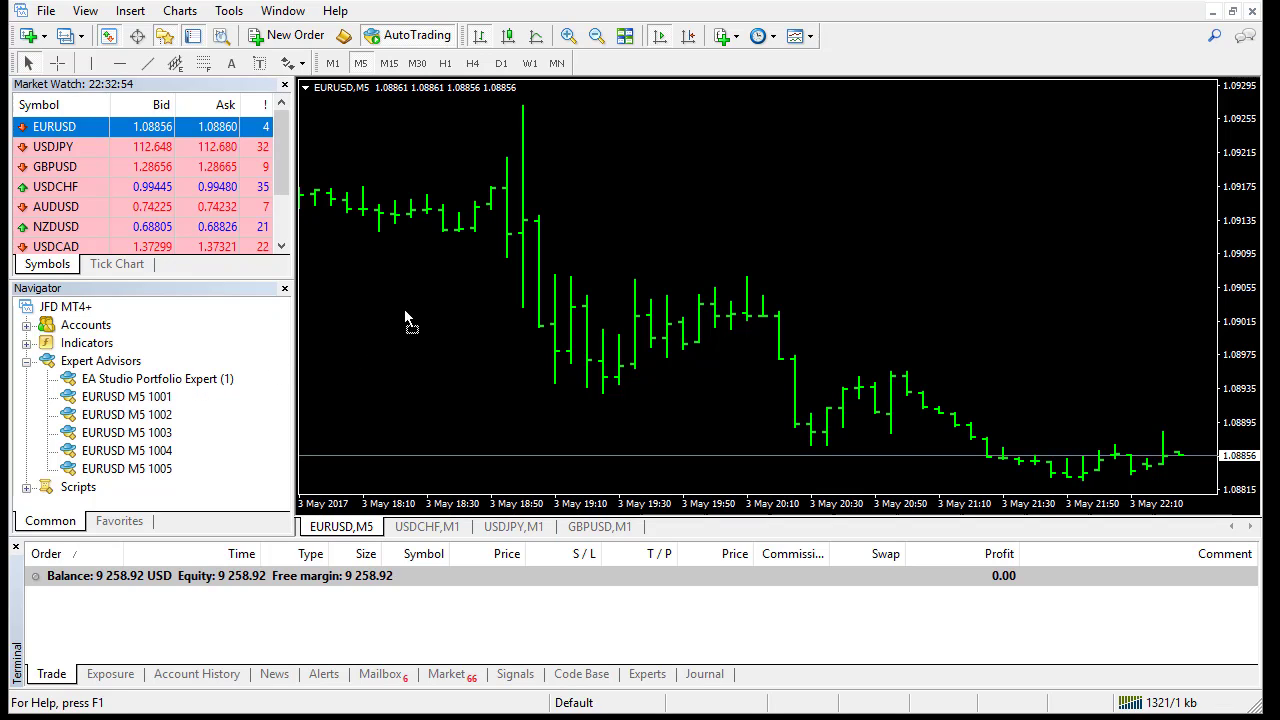
mouse_move(204, 388)
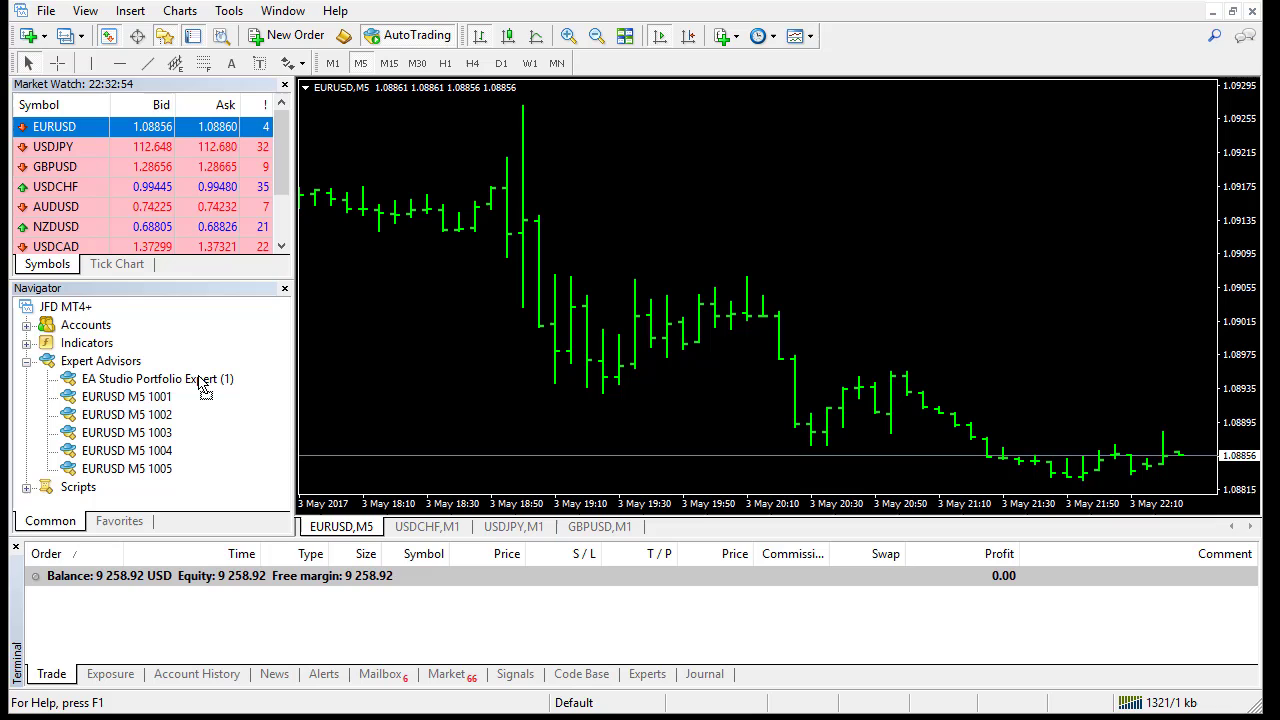
Switch EURUSD to M1 and attach EA Studio Portfolio Expert (1) from the Navigator
left_click(332, 62)
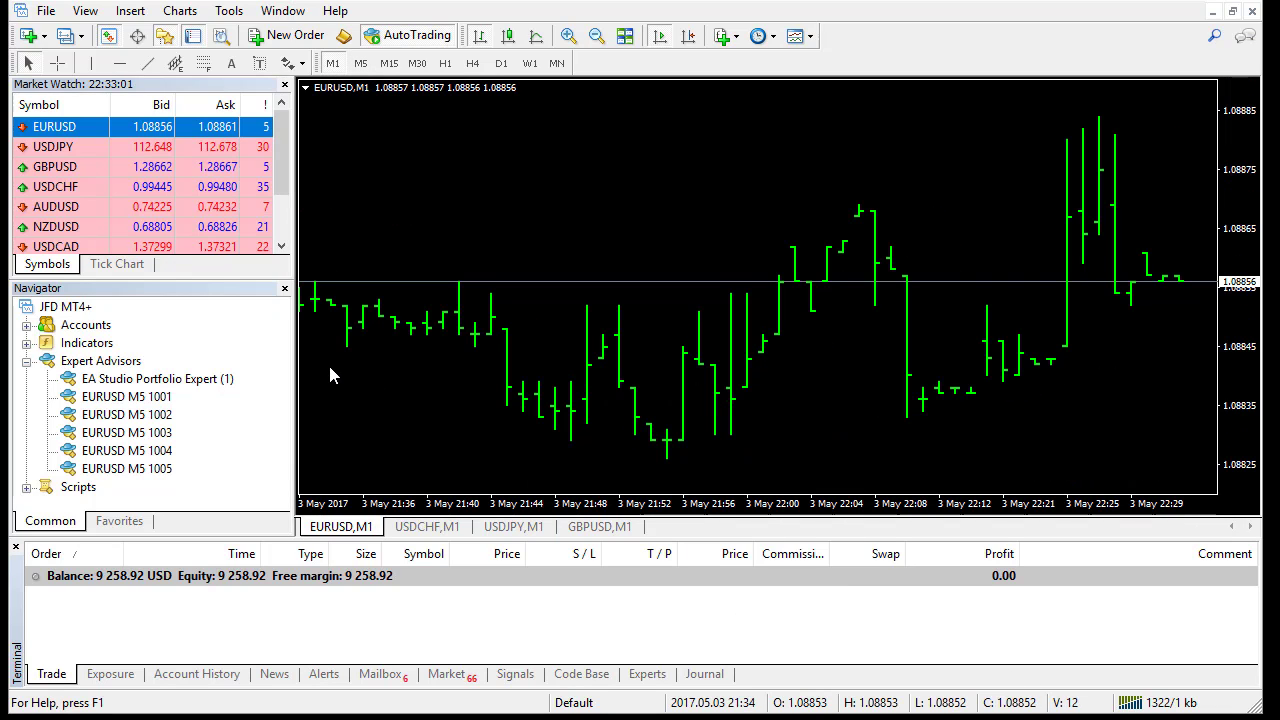
double_click(156, 378)
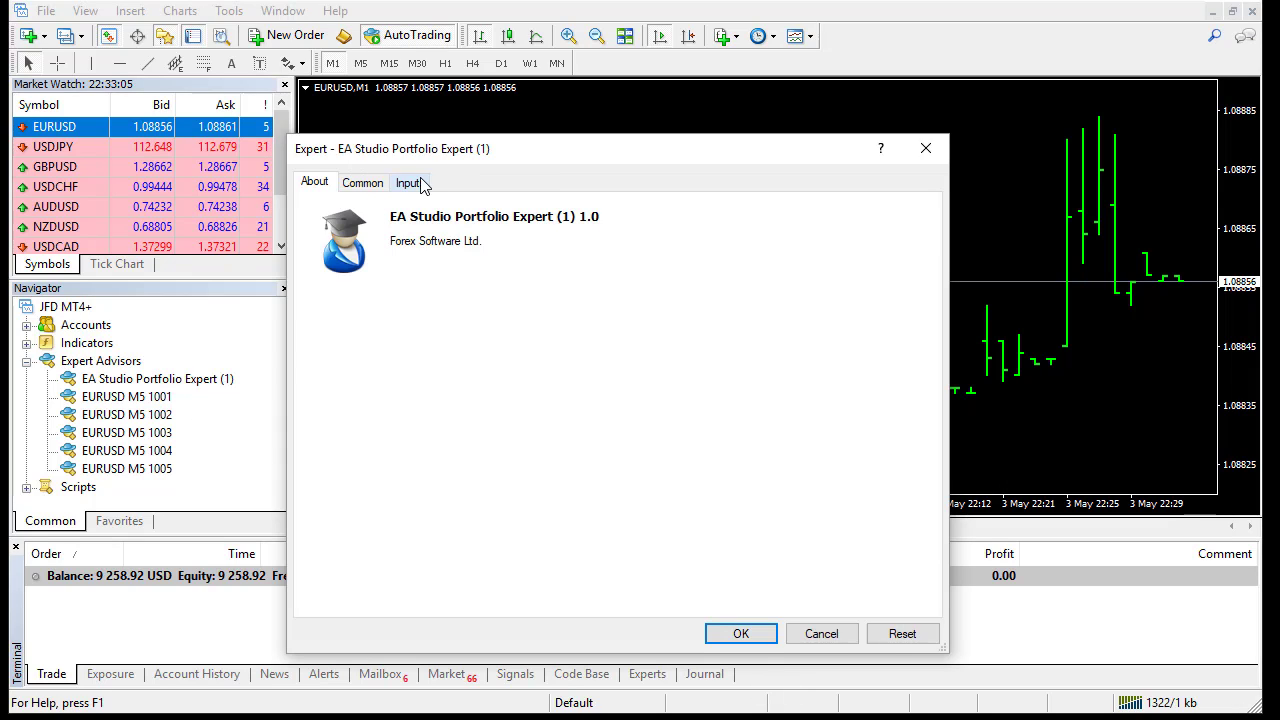
Confirm the expert's inputs with Entry lots 0.01 and Base Magic Number 100 and run it
left_click(408, 182)
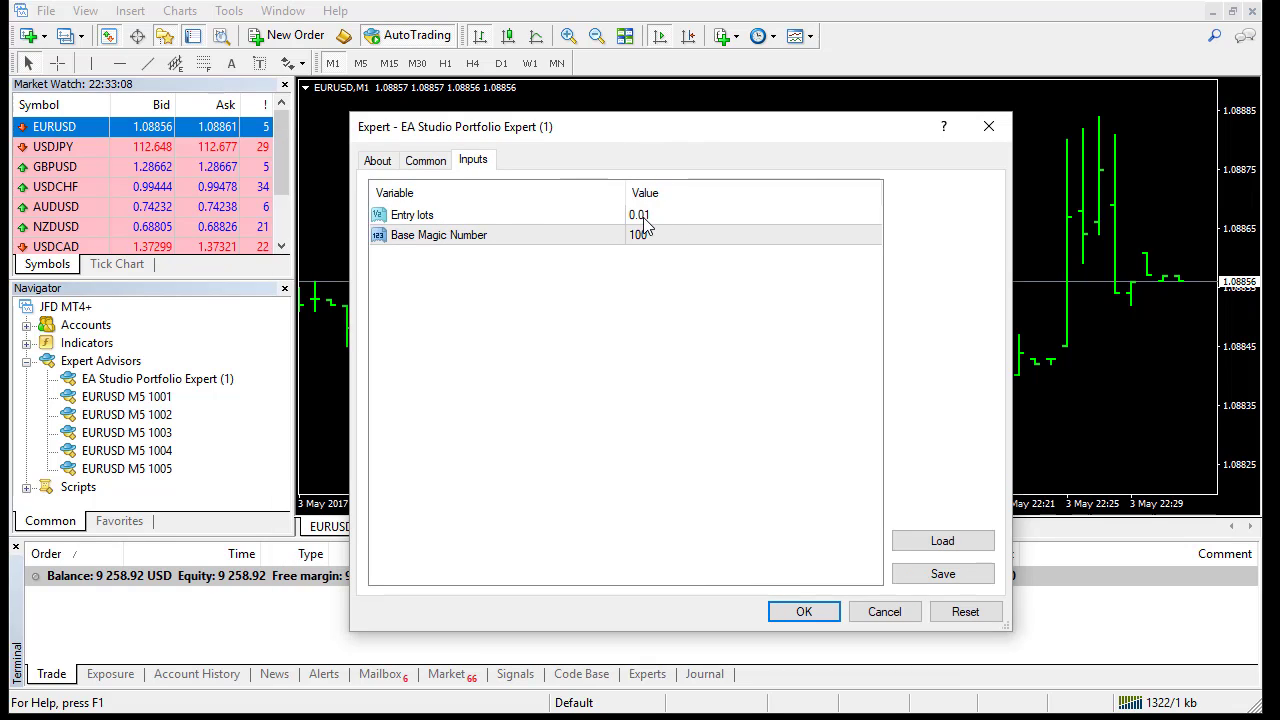
mouse_move(464, 262)
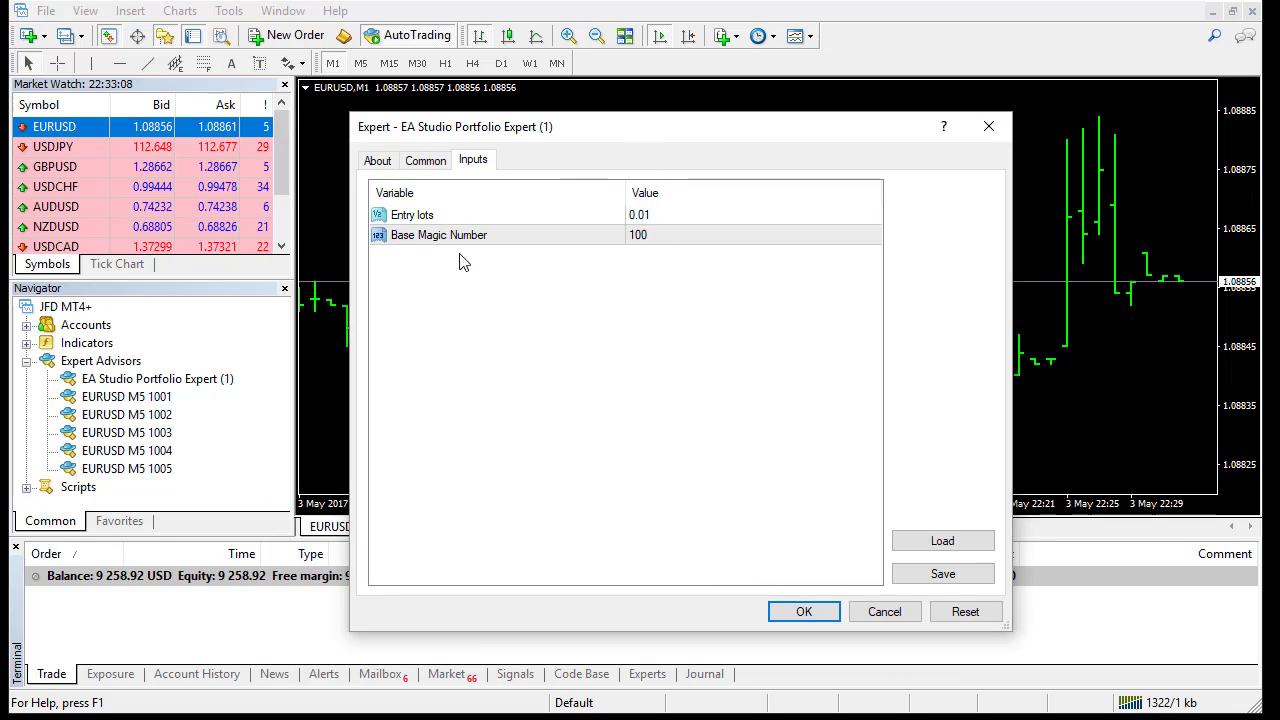
left_click(640, 214)
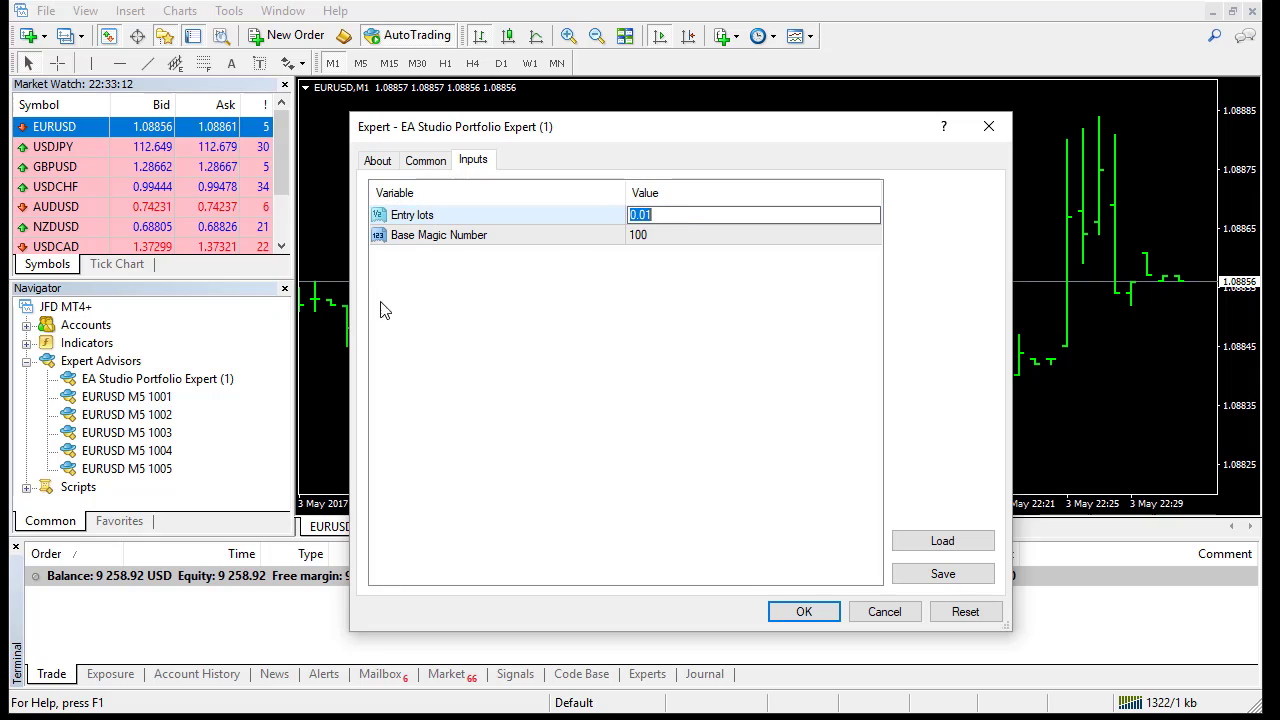
mouse_move(248, 388)
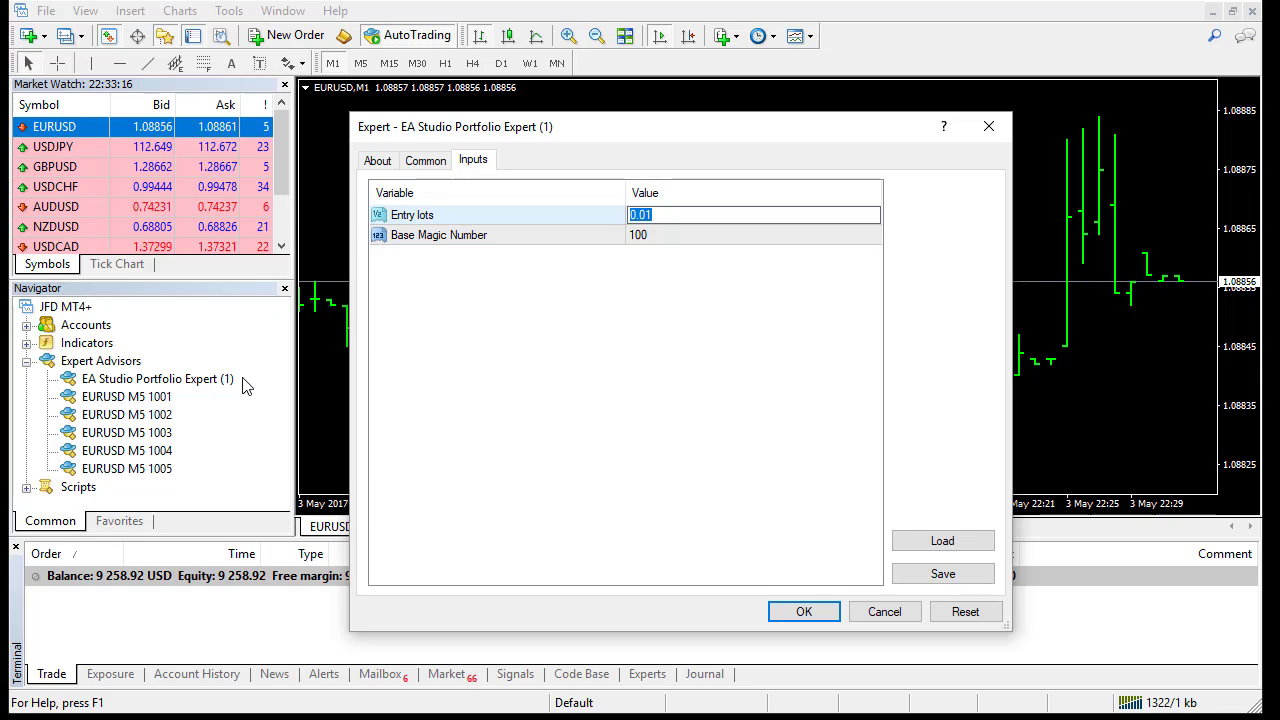
mouse_move(560, 318)
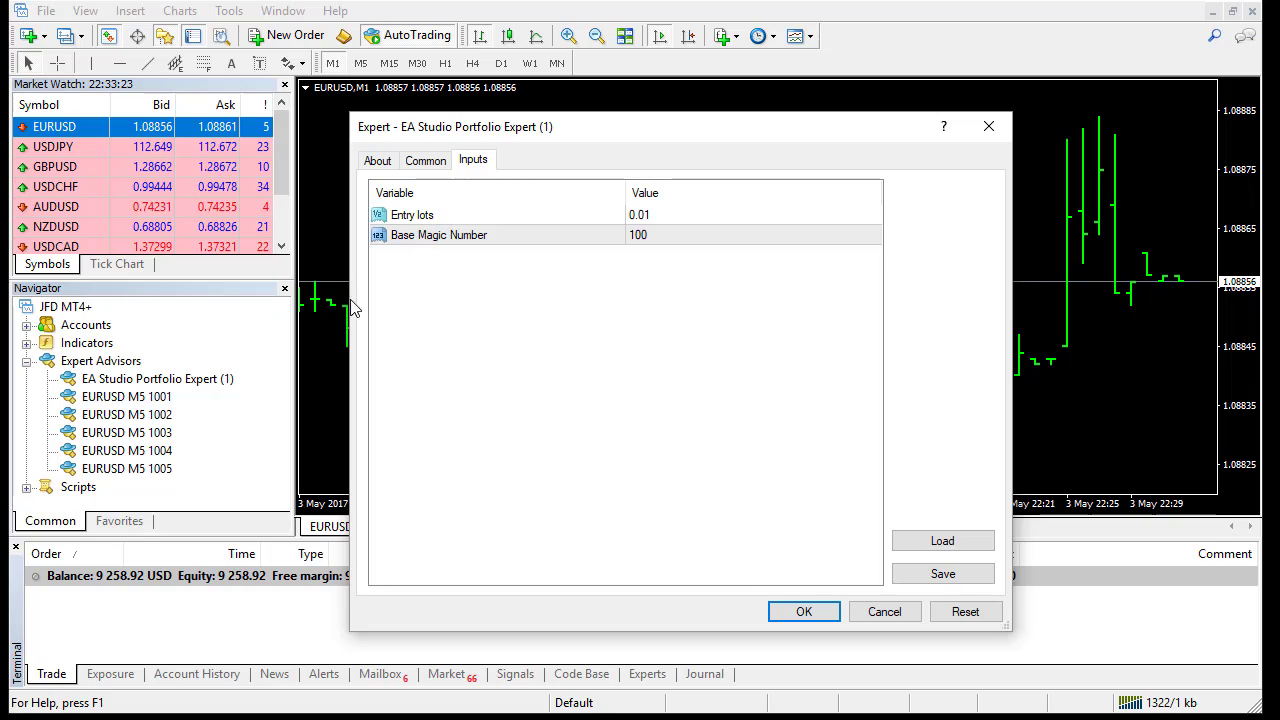
mouse_move(444, 230)
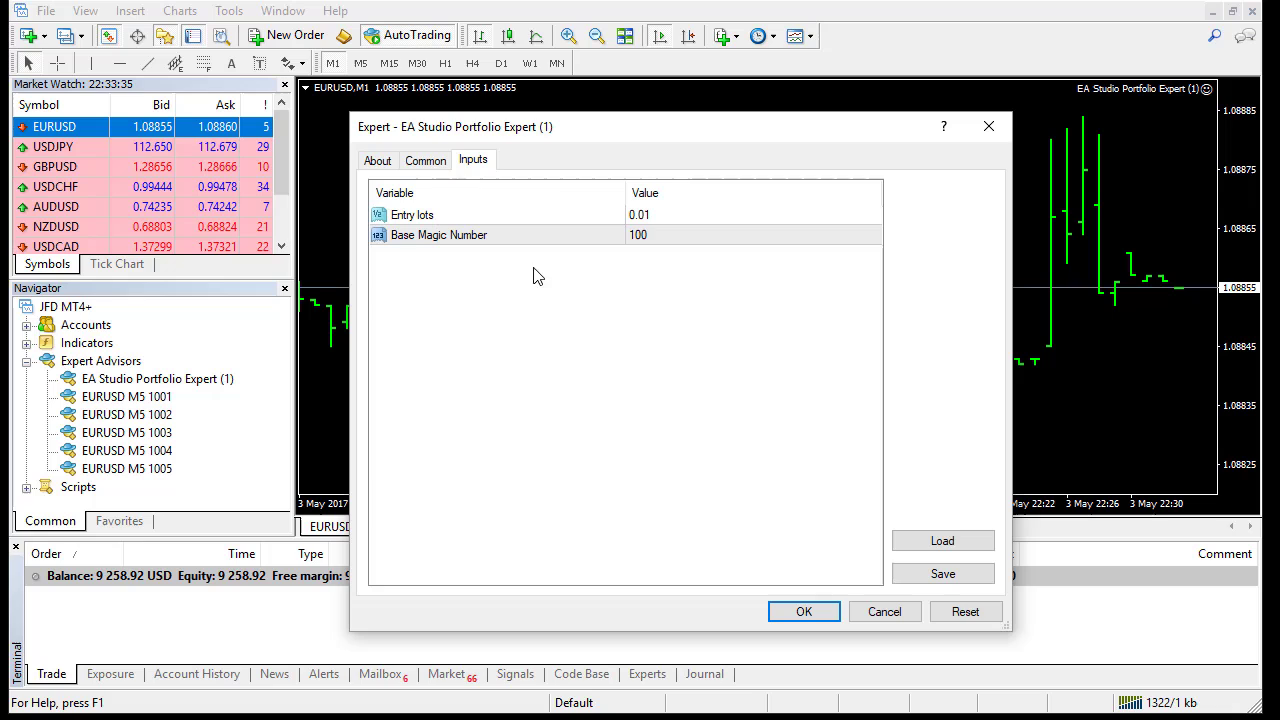
mouse_move(544, 256)
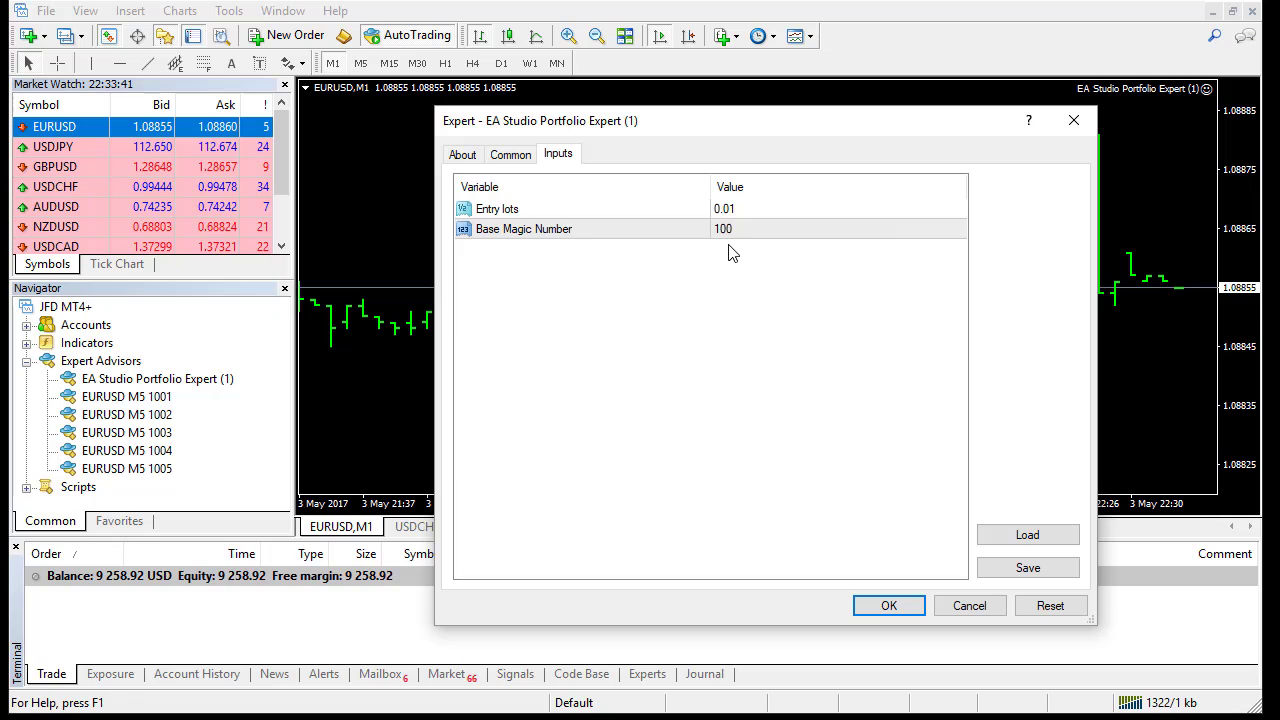
mouse_move(118, 406)
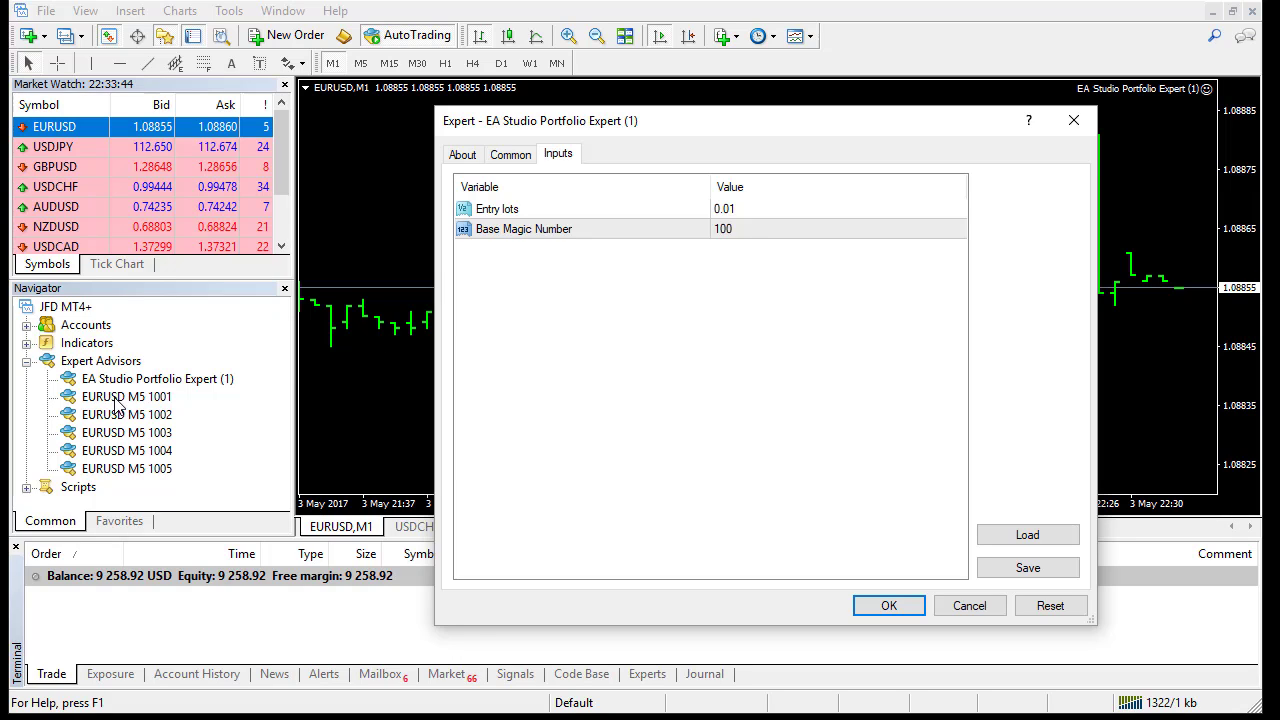
mouse_move(350, 540)
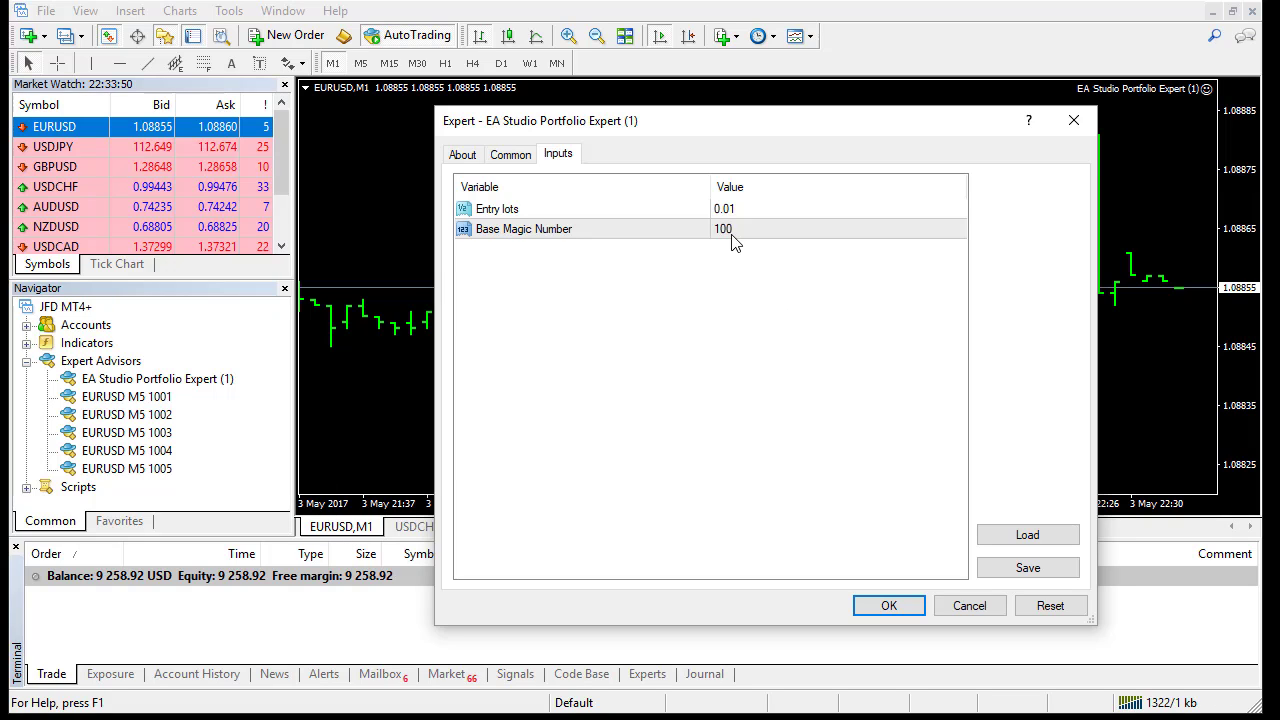
mouse_move(758, 244)
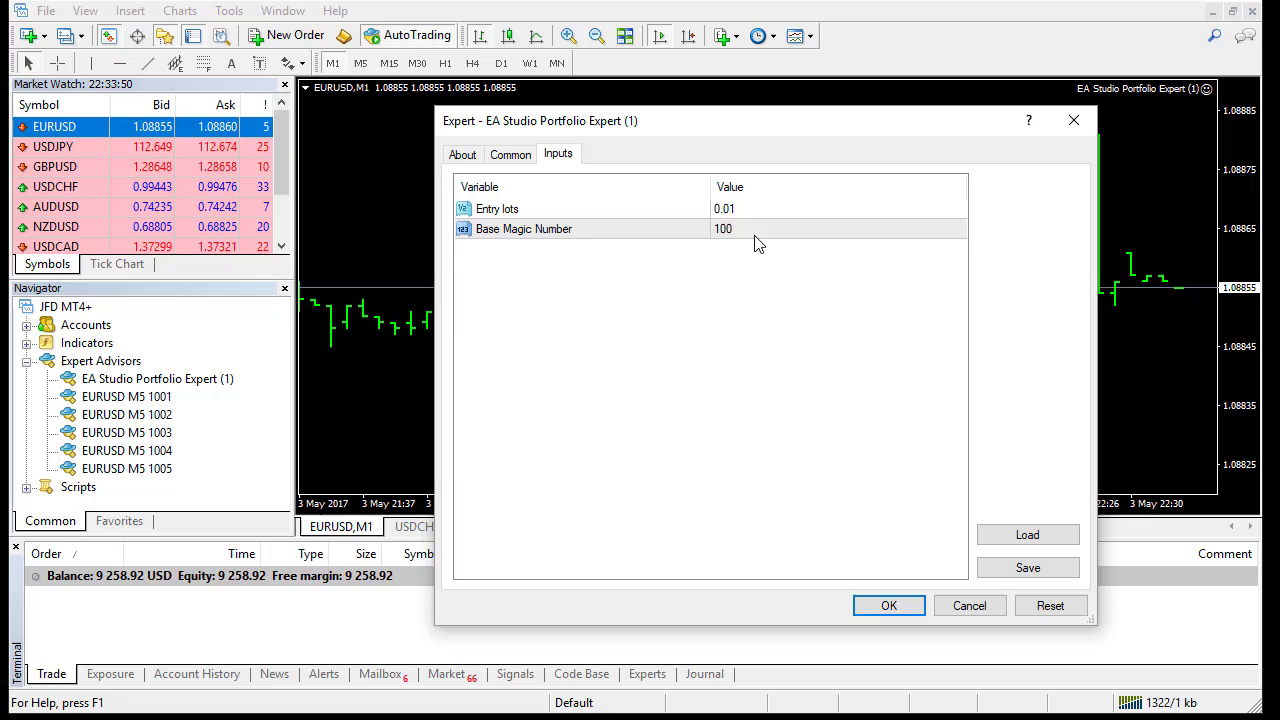
mouse_move(732, 248)
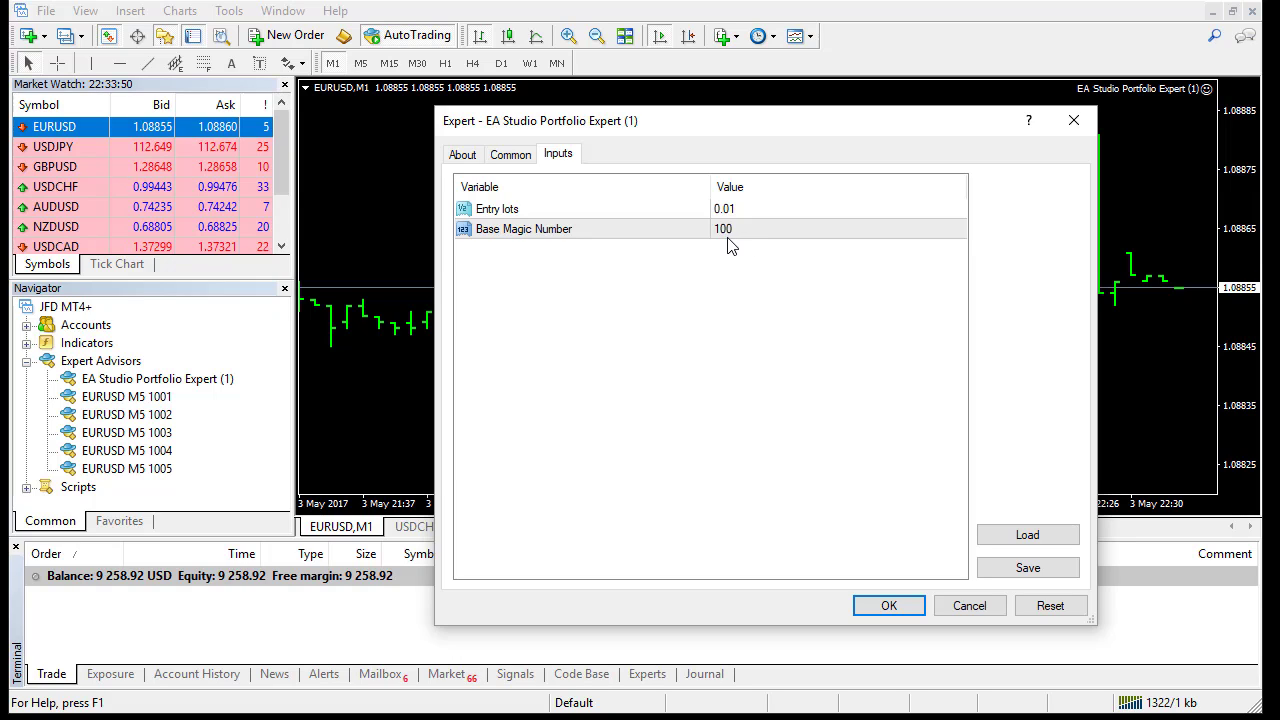
mouse_move(728, 248)
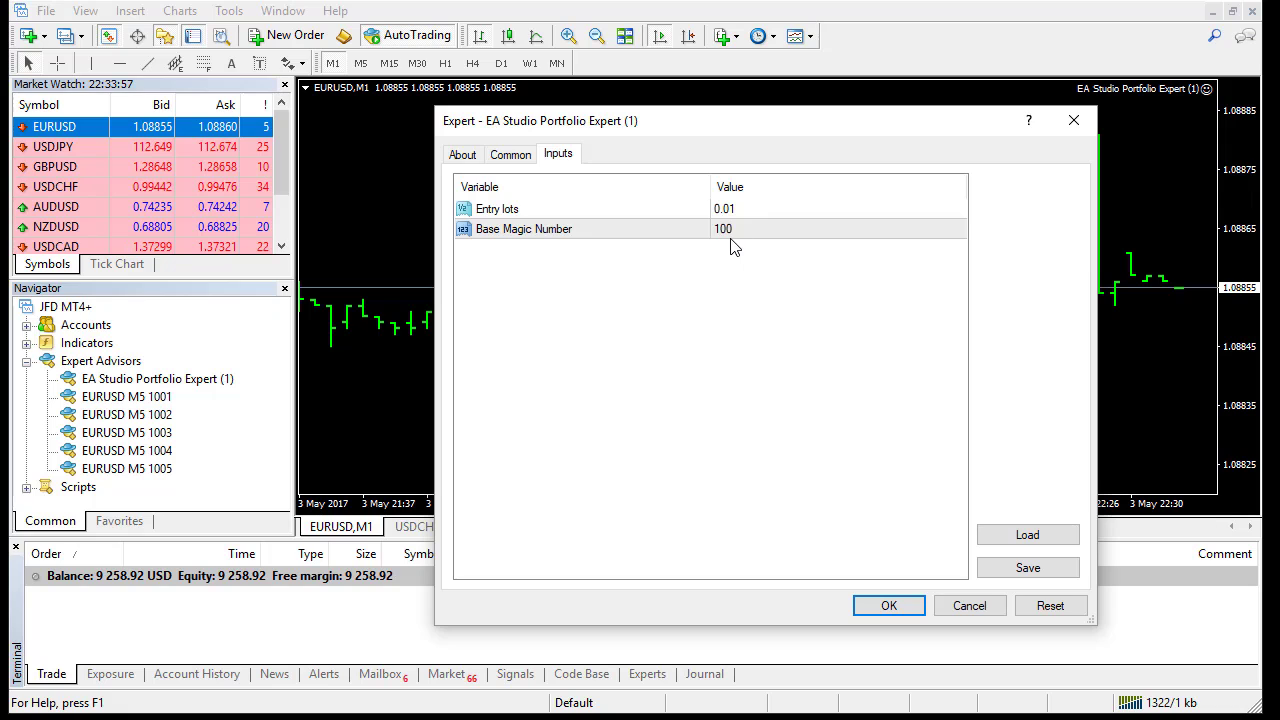
left_click(888, 604)
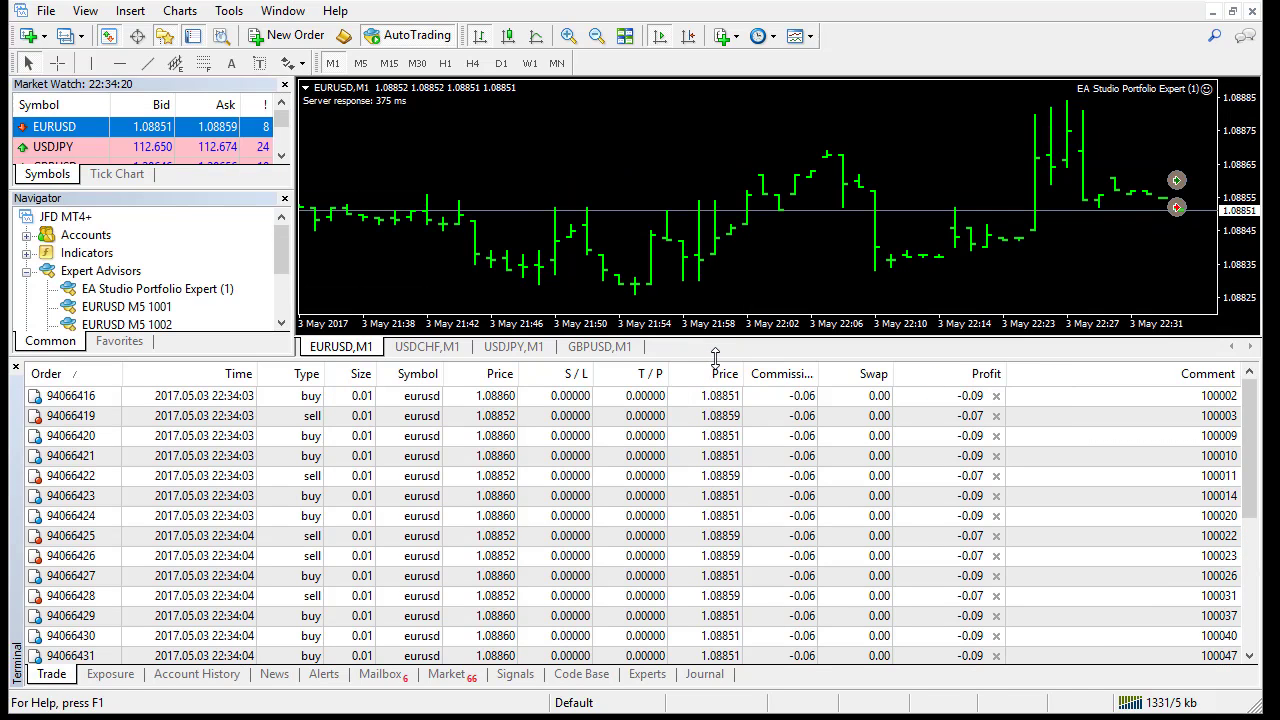
mouse_move(1190, 222)
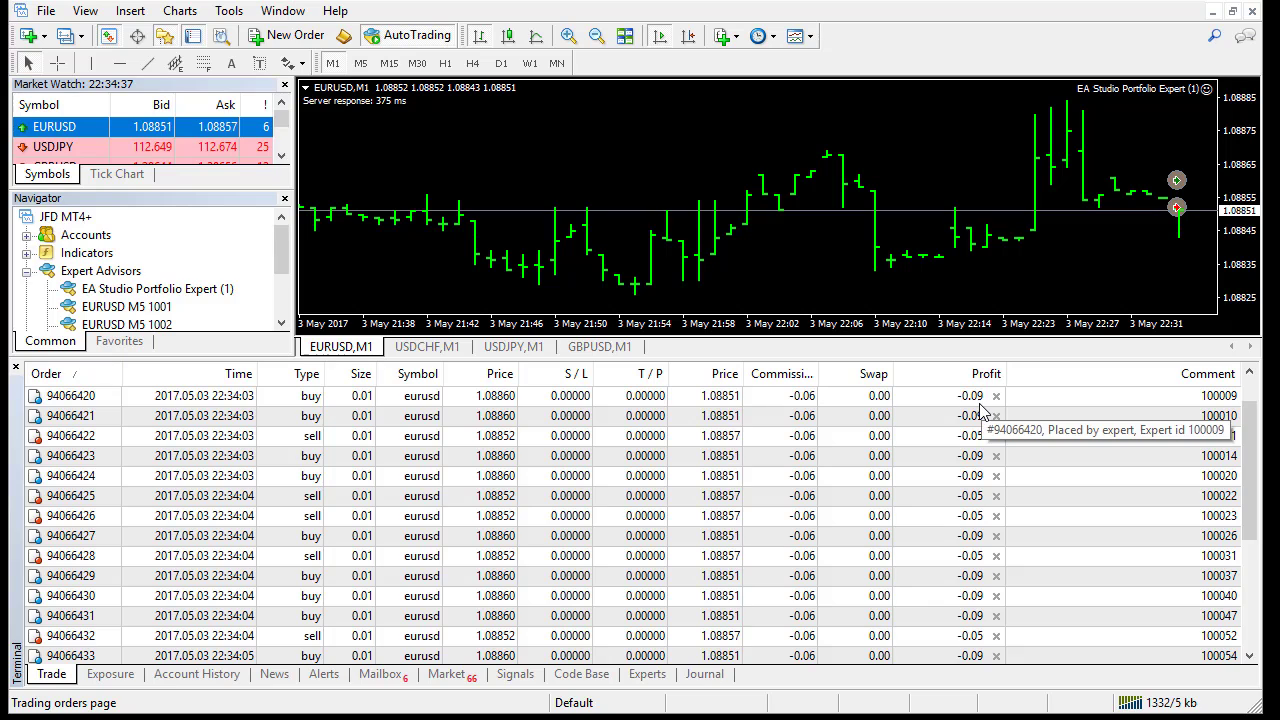
mouse_move(924, 418)
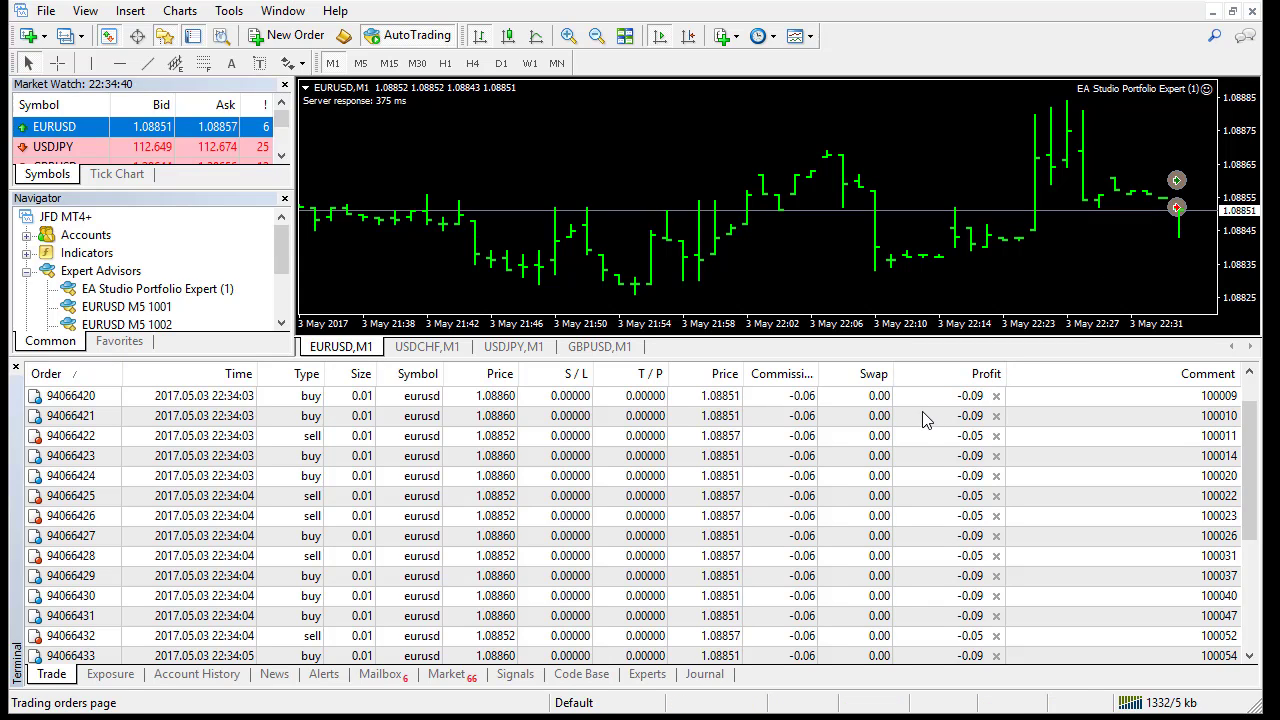
mouse_move(904, 498)
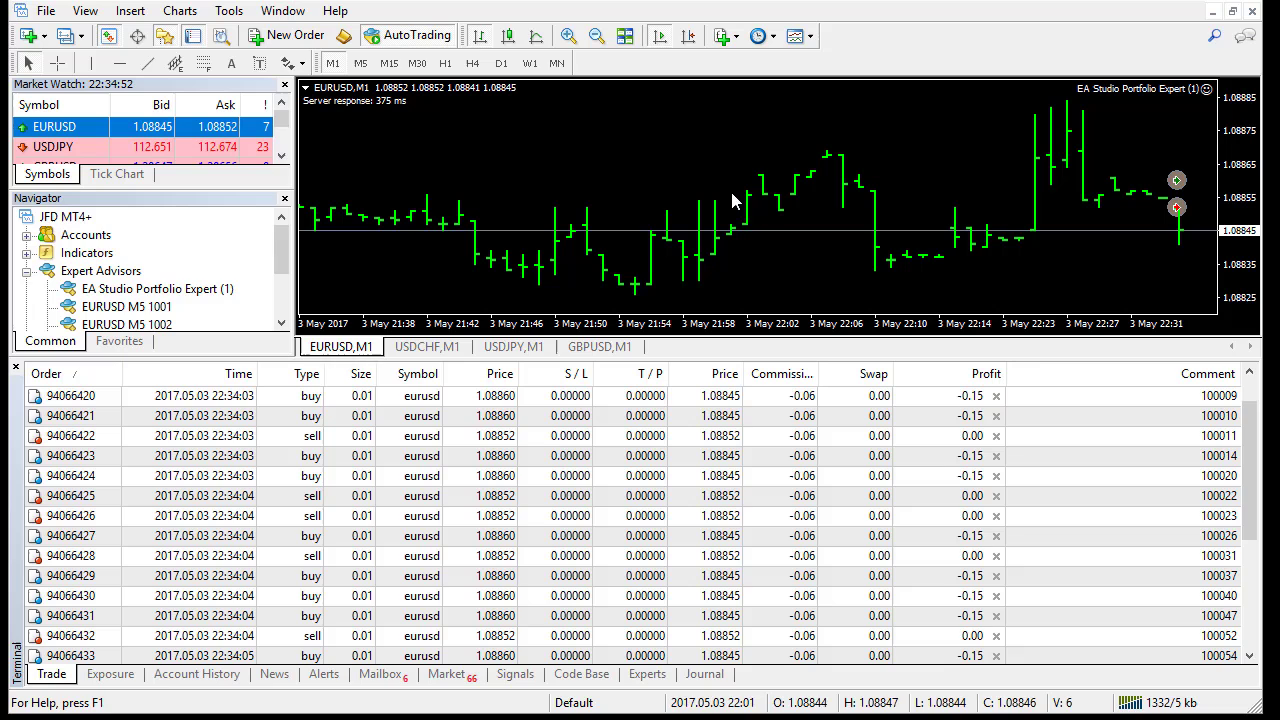
mouse_move(416, 568)
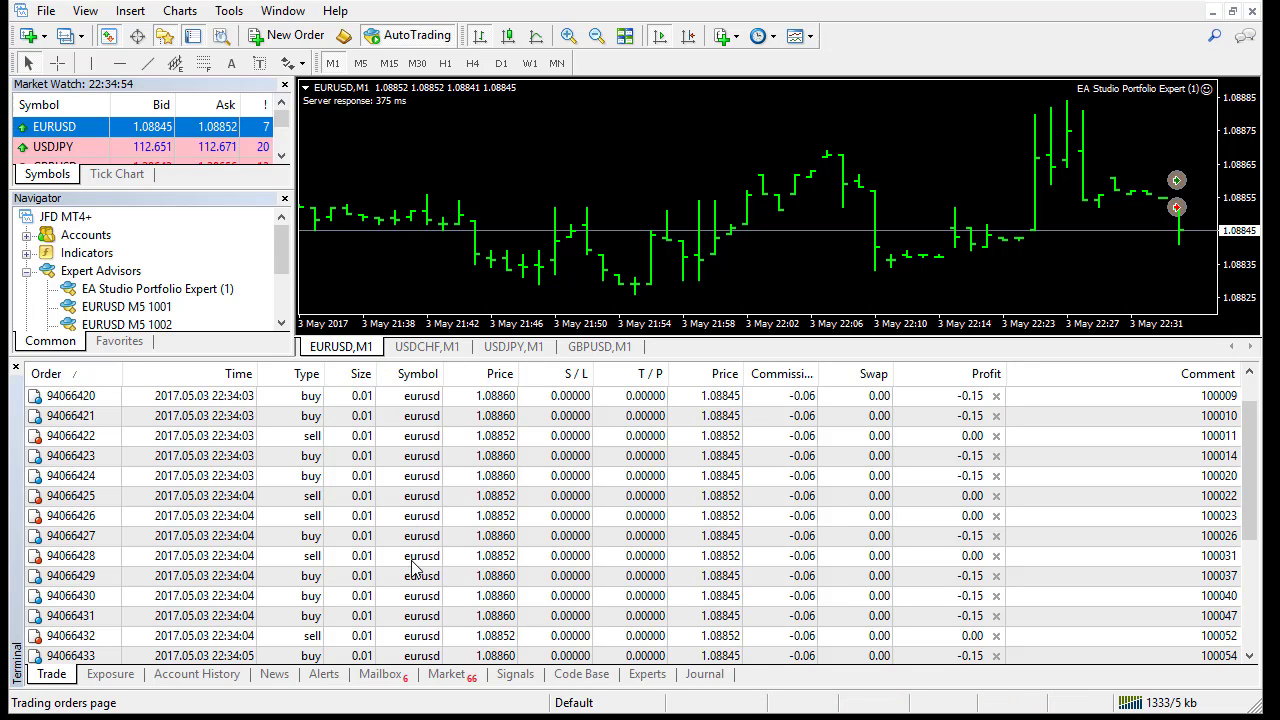
scroll("down", 3)
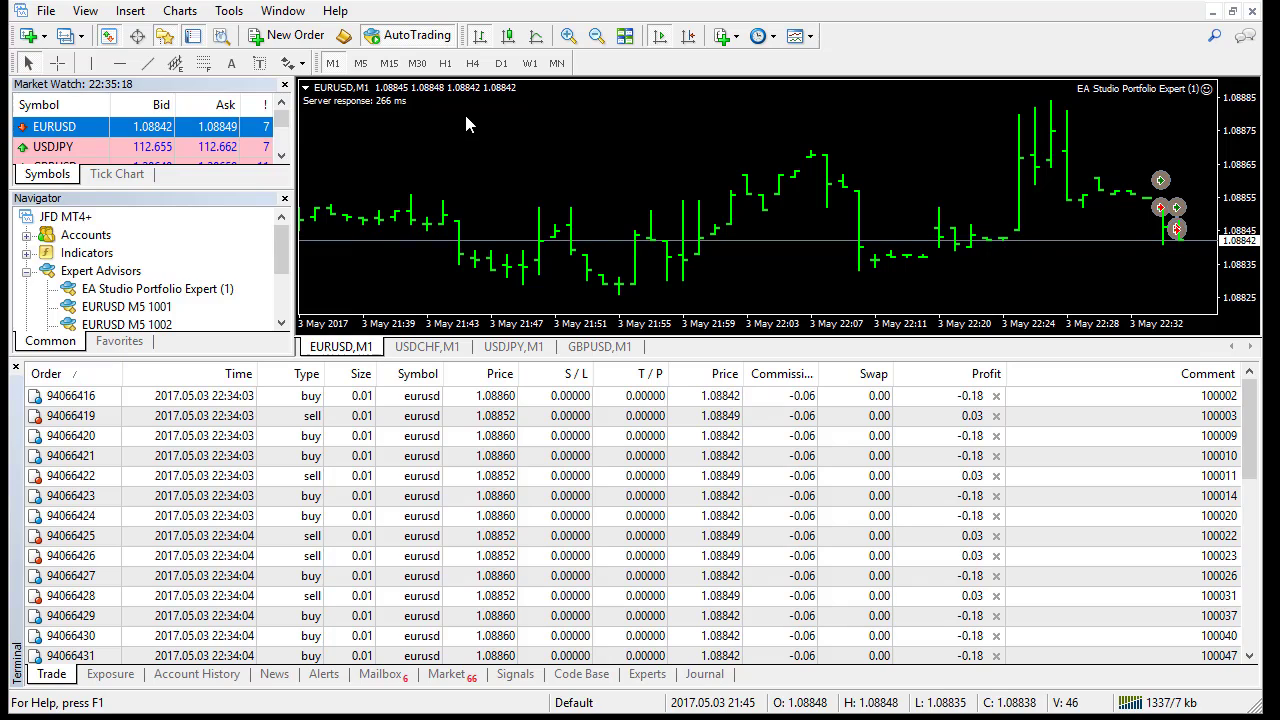
mouse_move(382, 118)
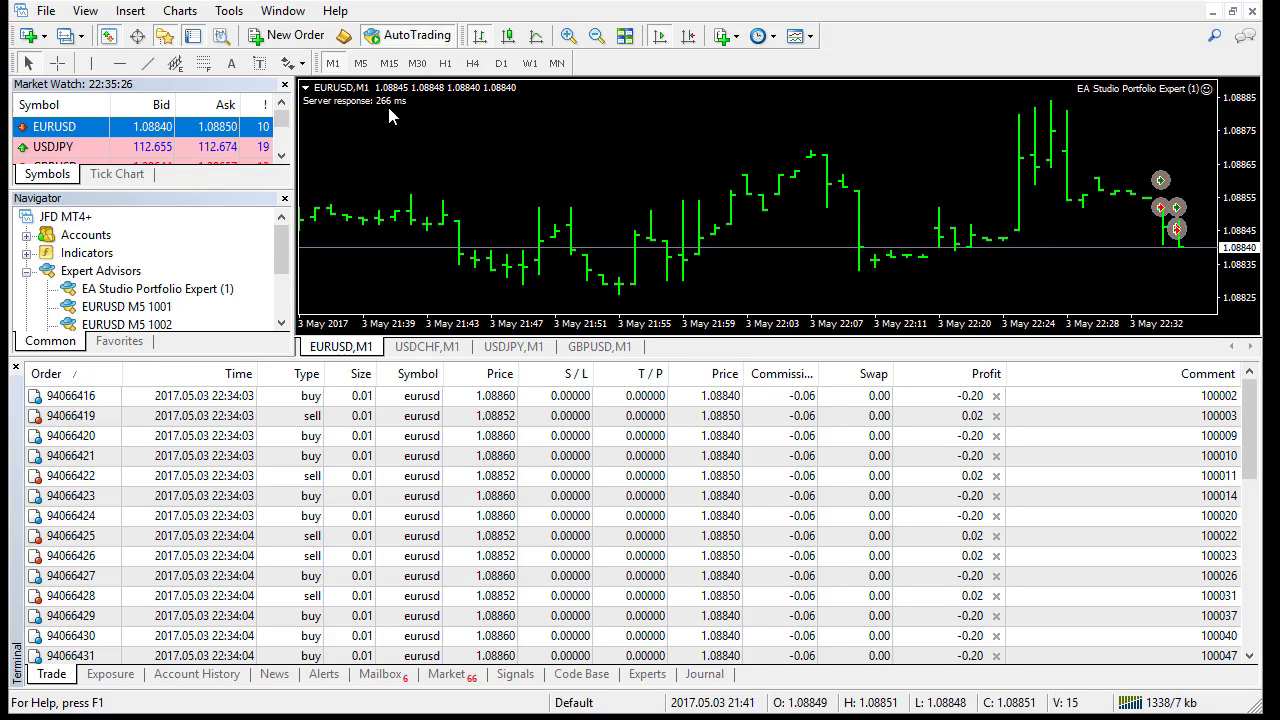
mouse_move(396, 124)
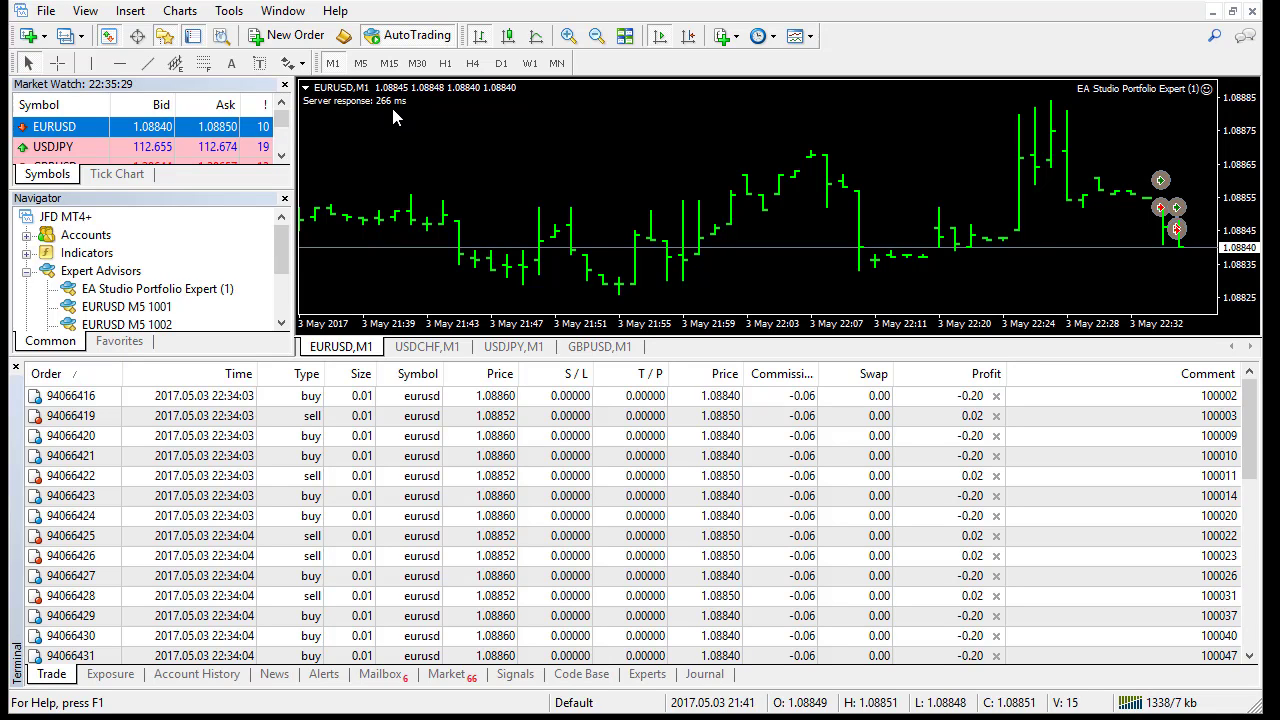
mouse_move(408, 118)
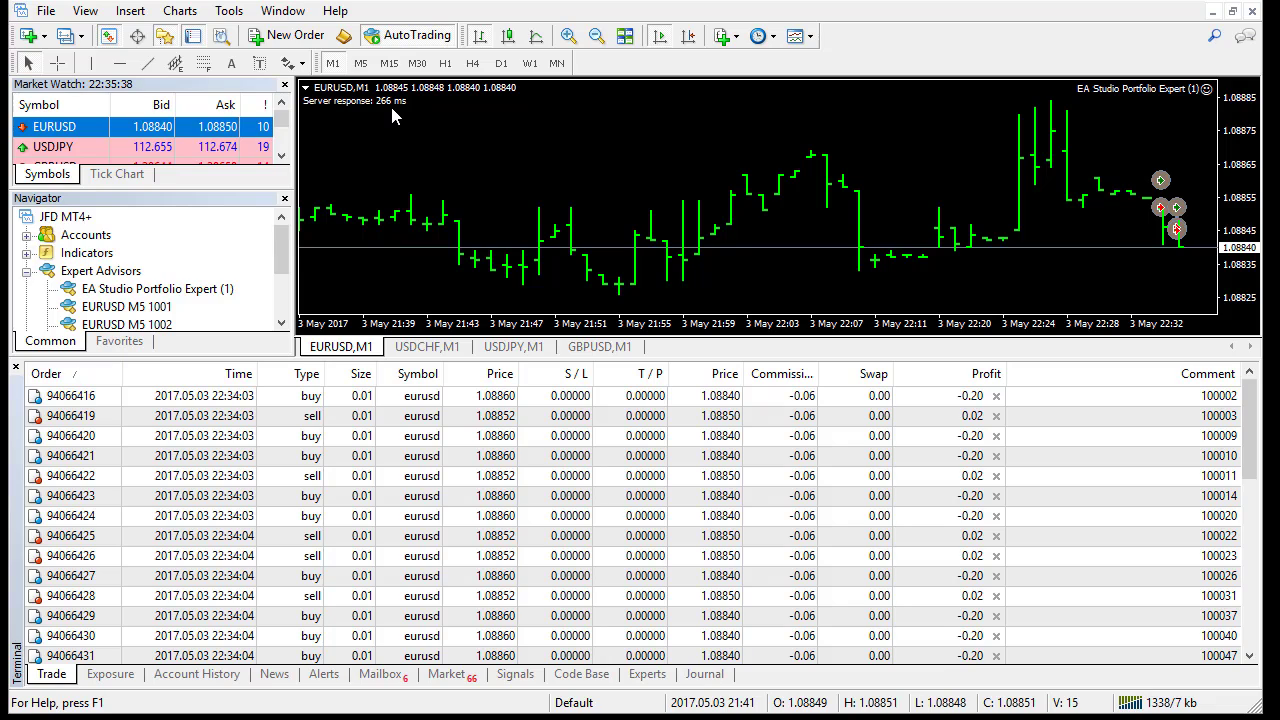
mouse_move(404, 118)
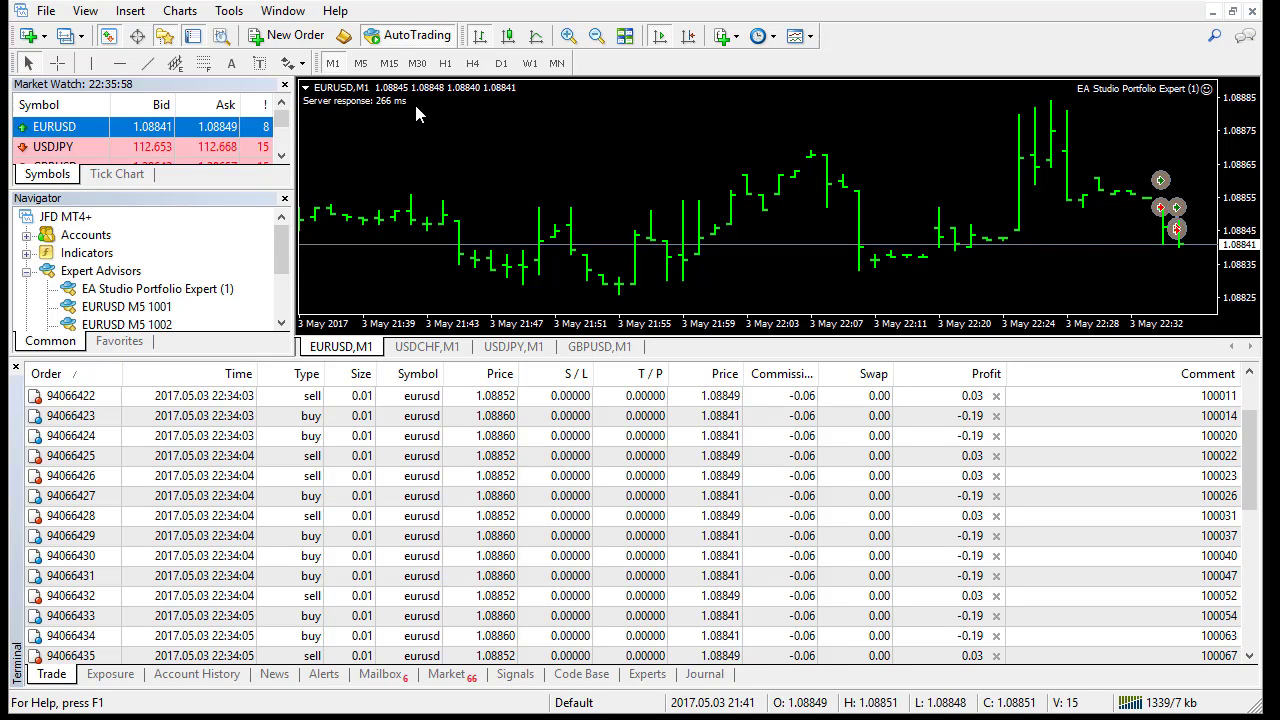
mouse_move(1176, 204)
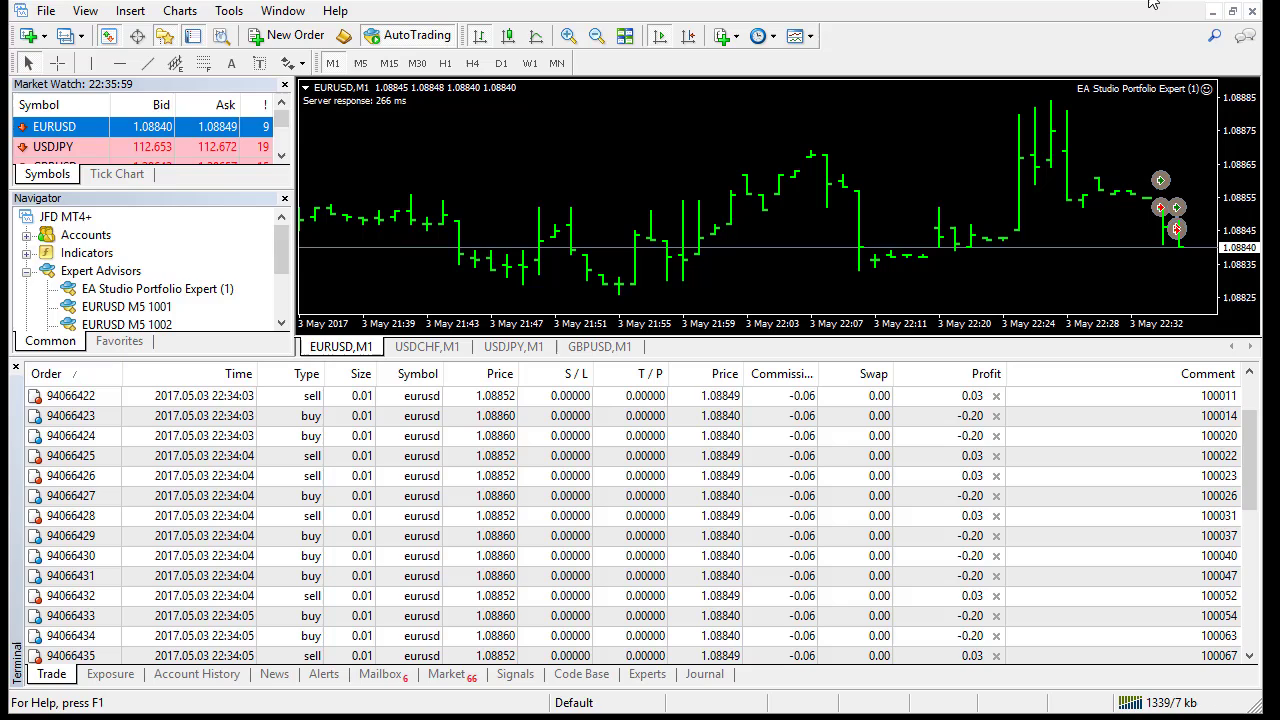
mouse_move(1212, 12)
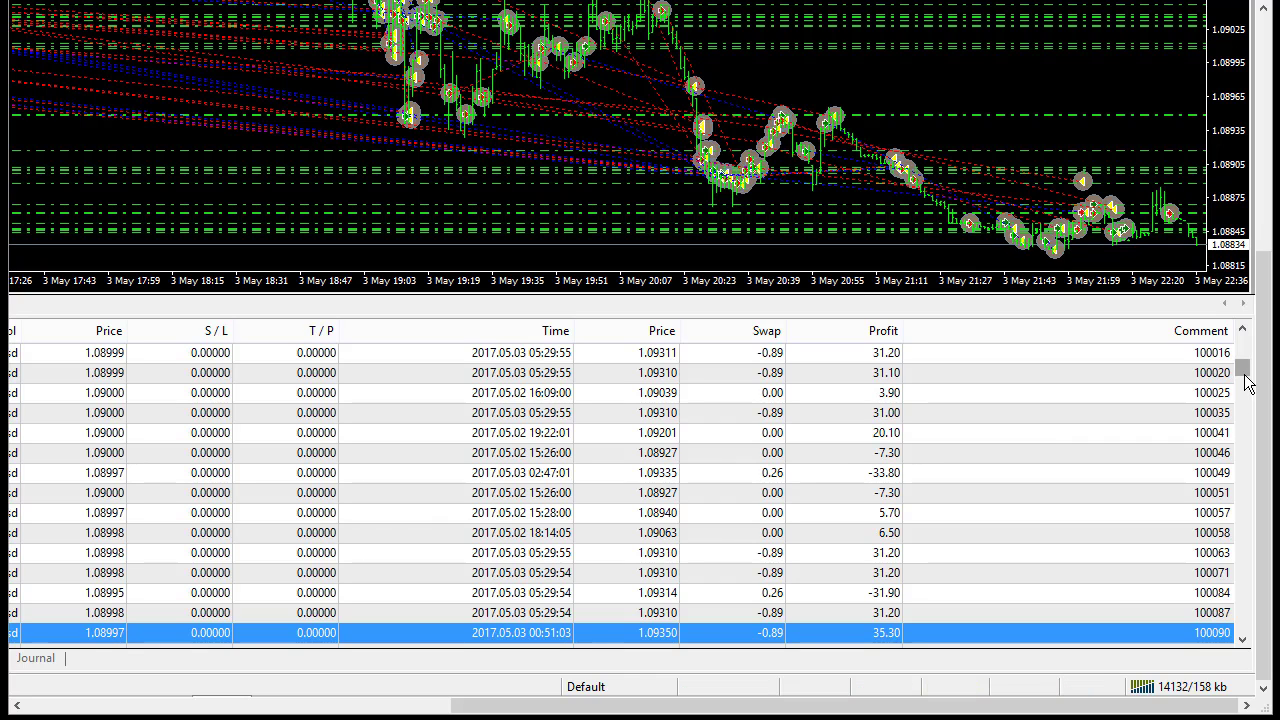
Scroll the Account History to its end showing the 512.04 total profit
left_click_drag(1244, 370, 1244, 362)
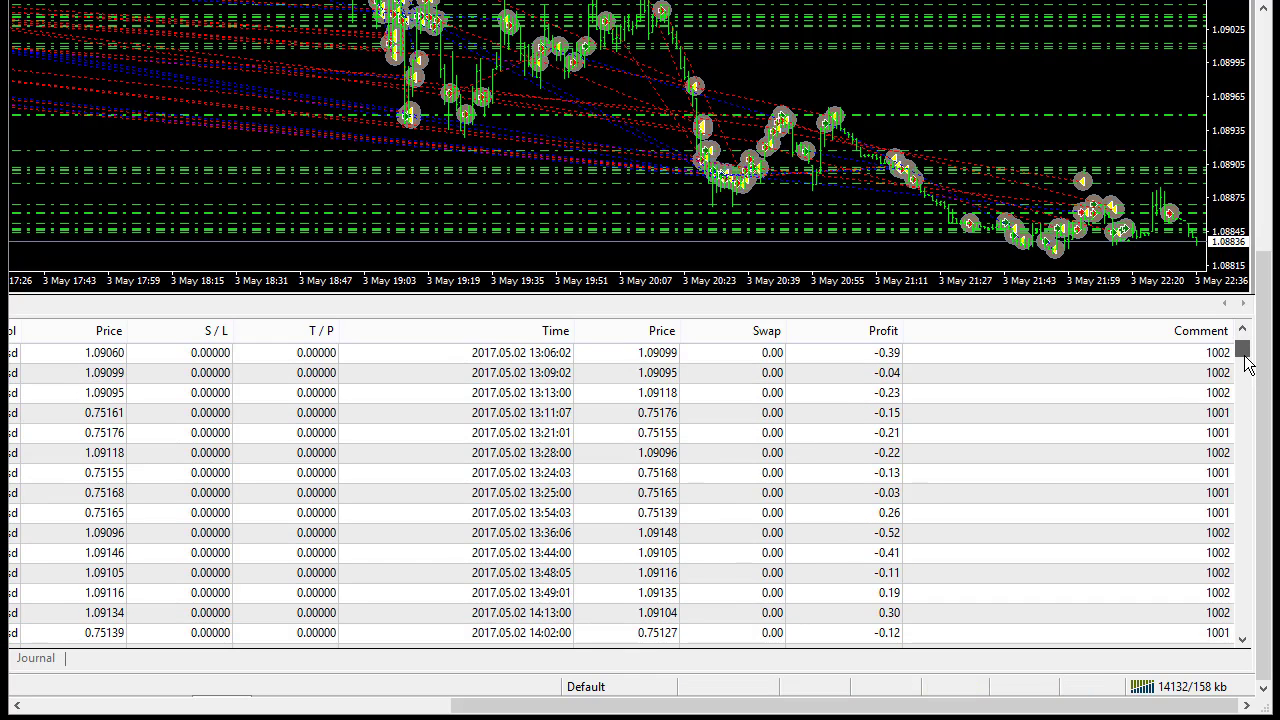
scroll("down", 3)
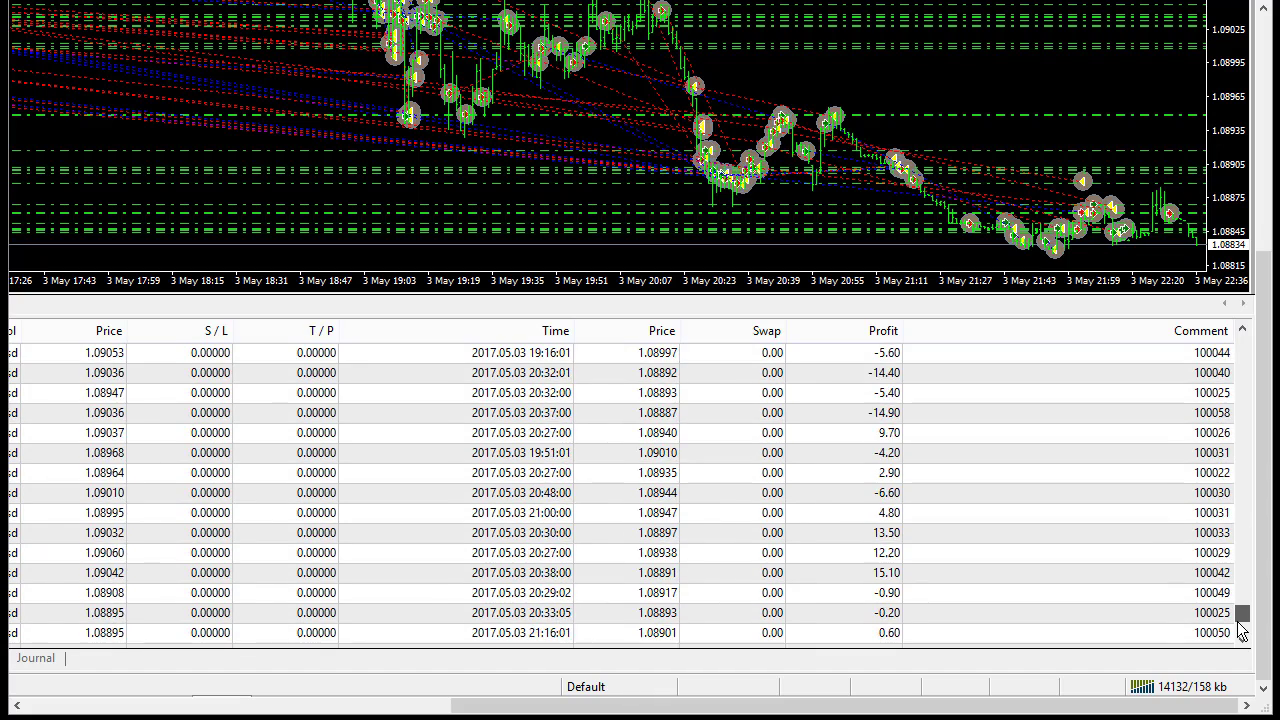
scroll("down", 3)
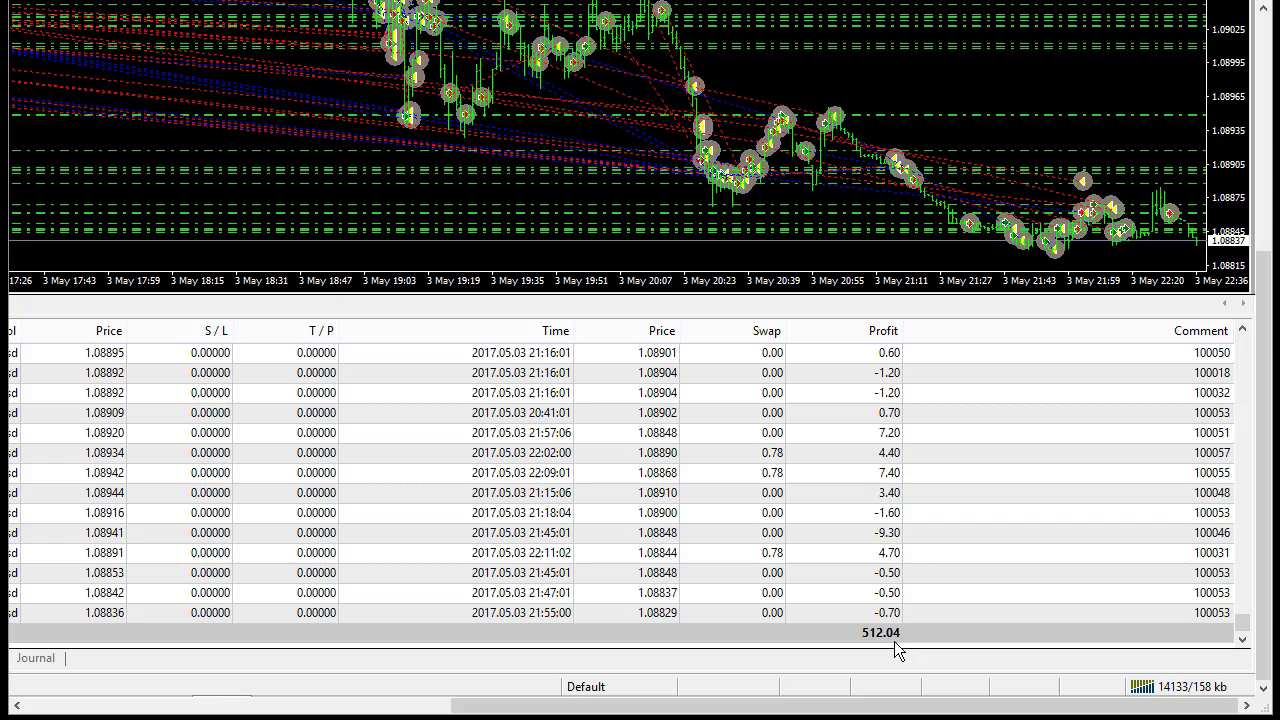
mouse_move(878, 630)
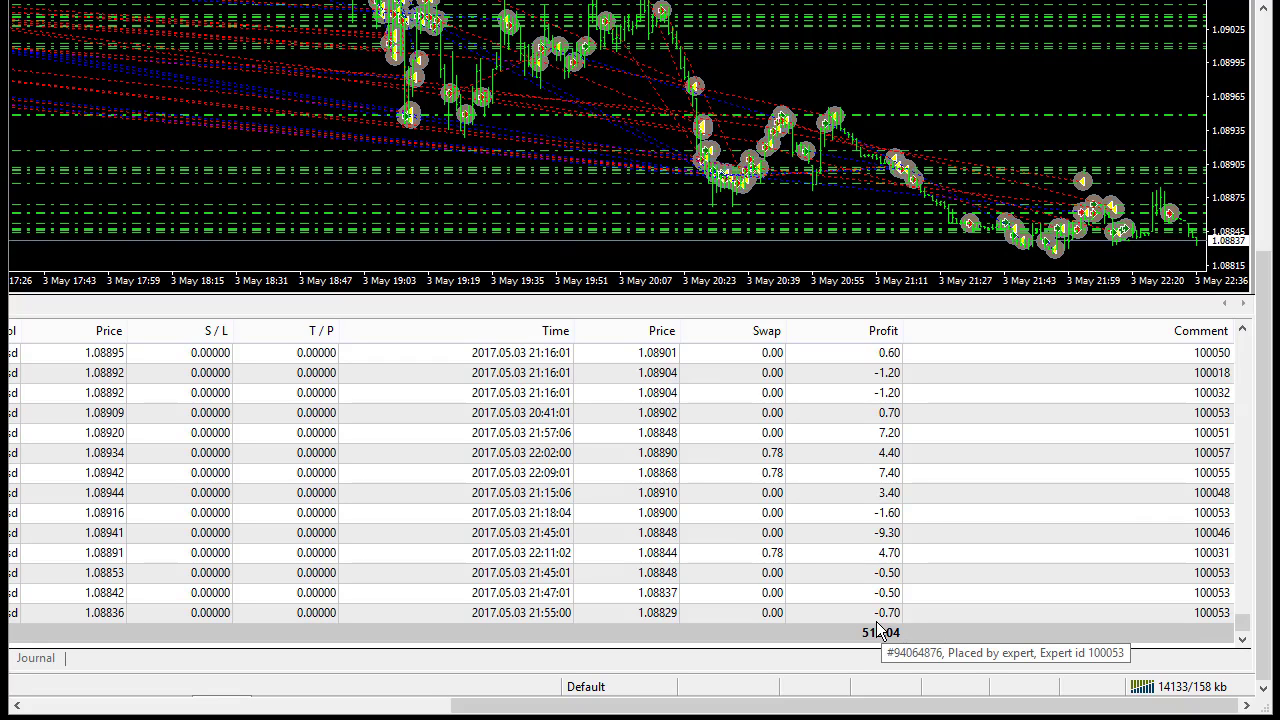
mouse_move(1250, 258)
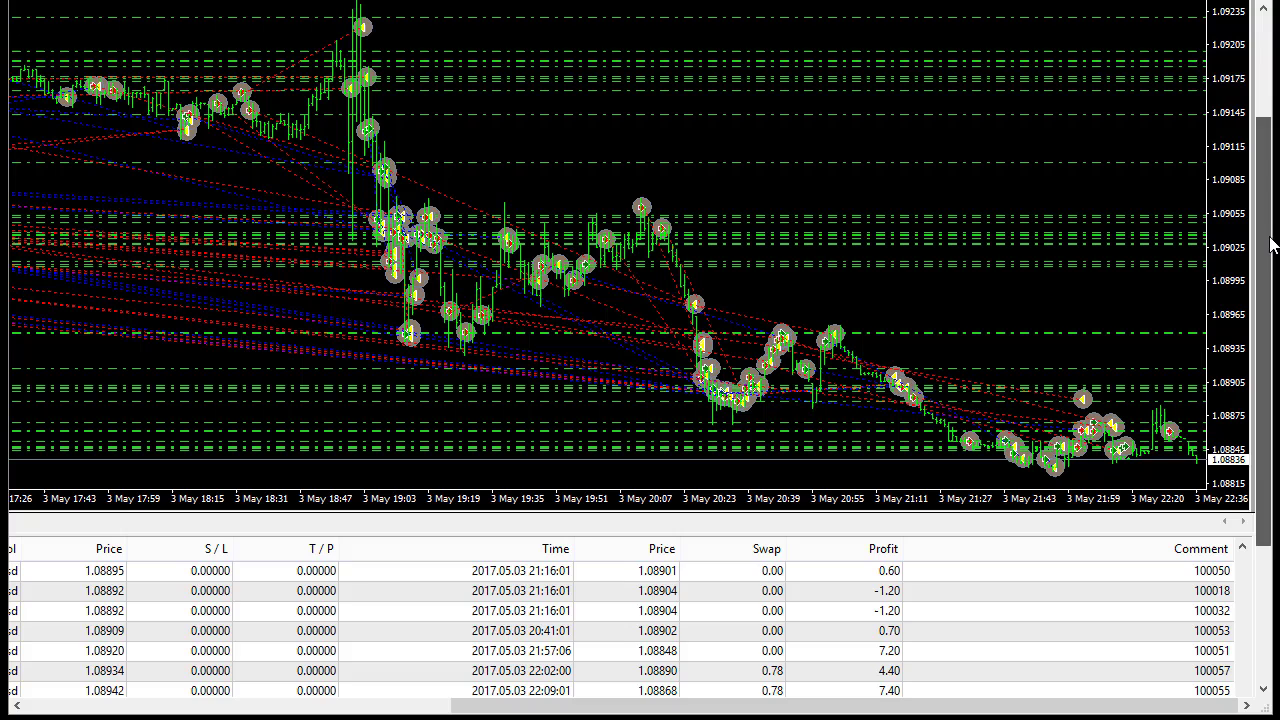
mouse_move(700, 308)
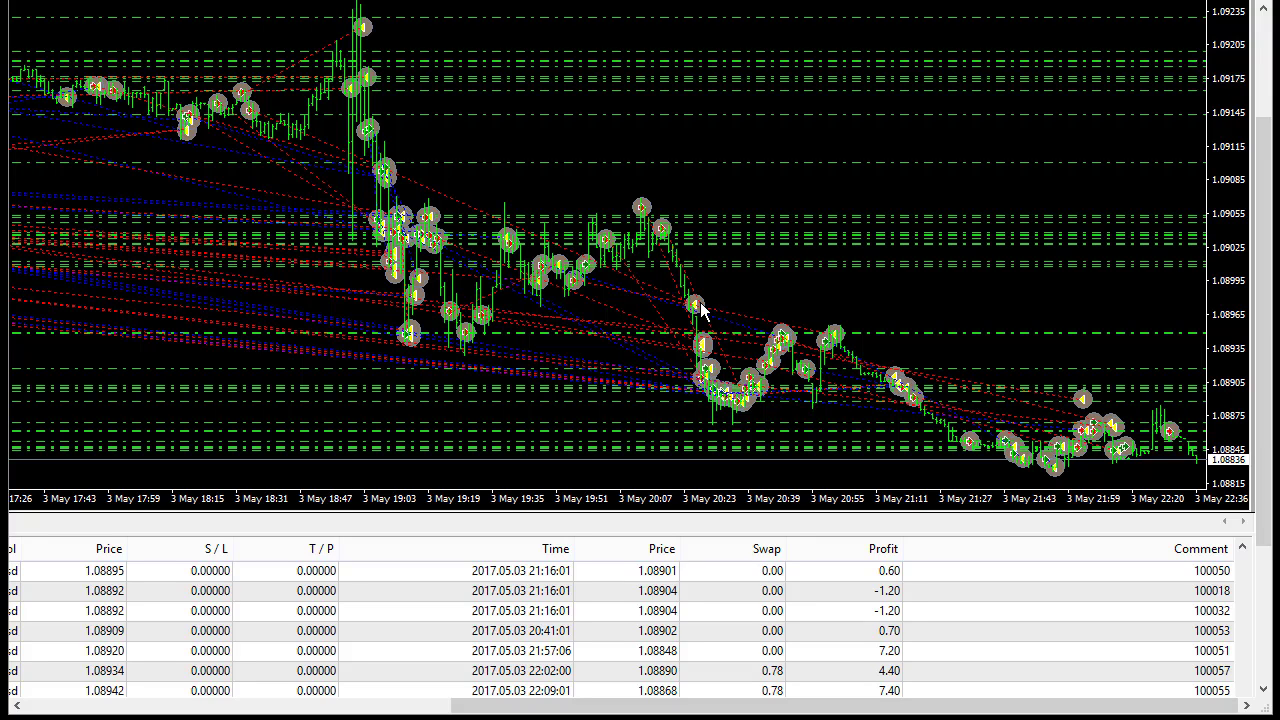
mouse_move(882, 288)
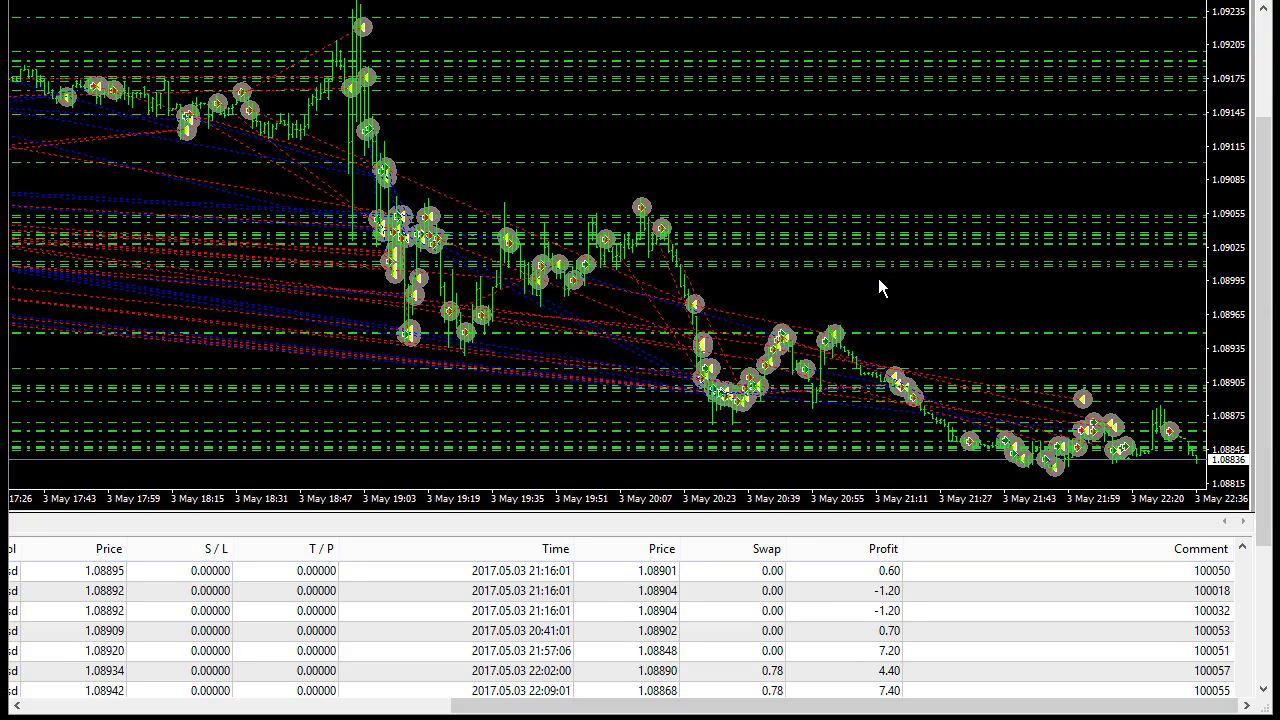
mouse_move(866, 308)
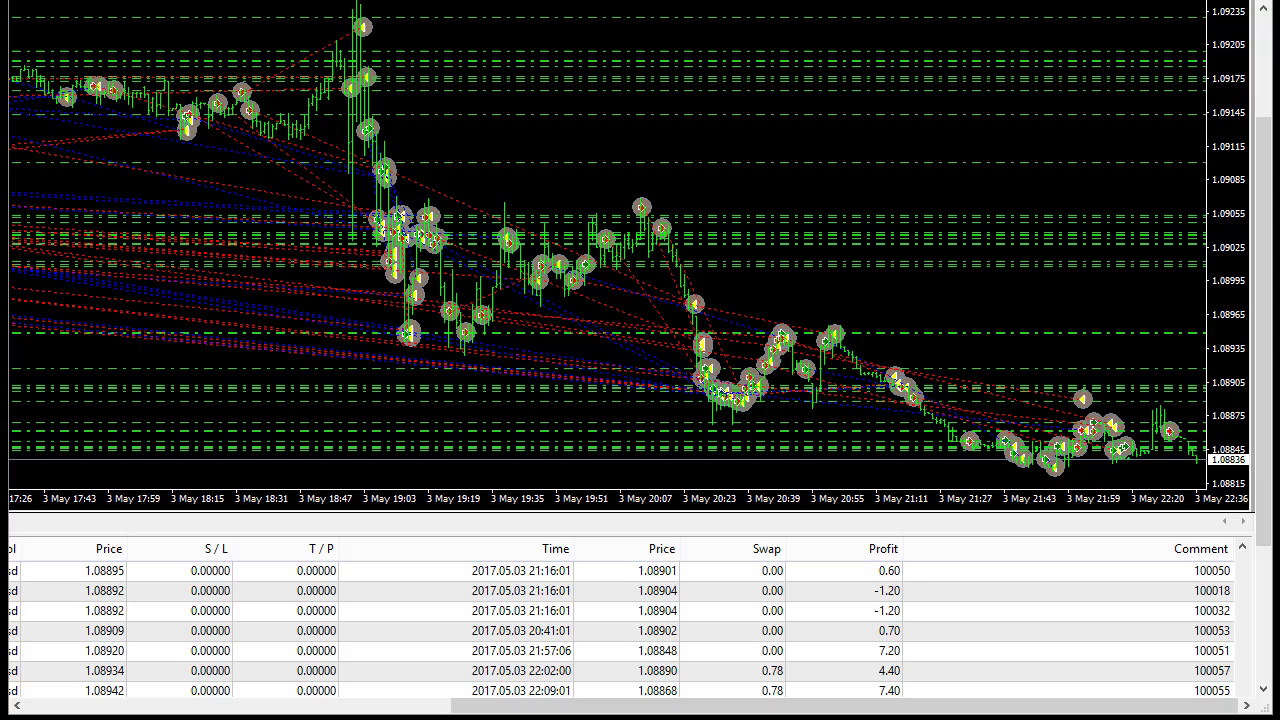
mouse_move(1210, 8)
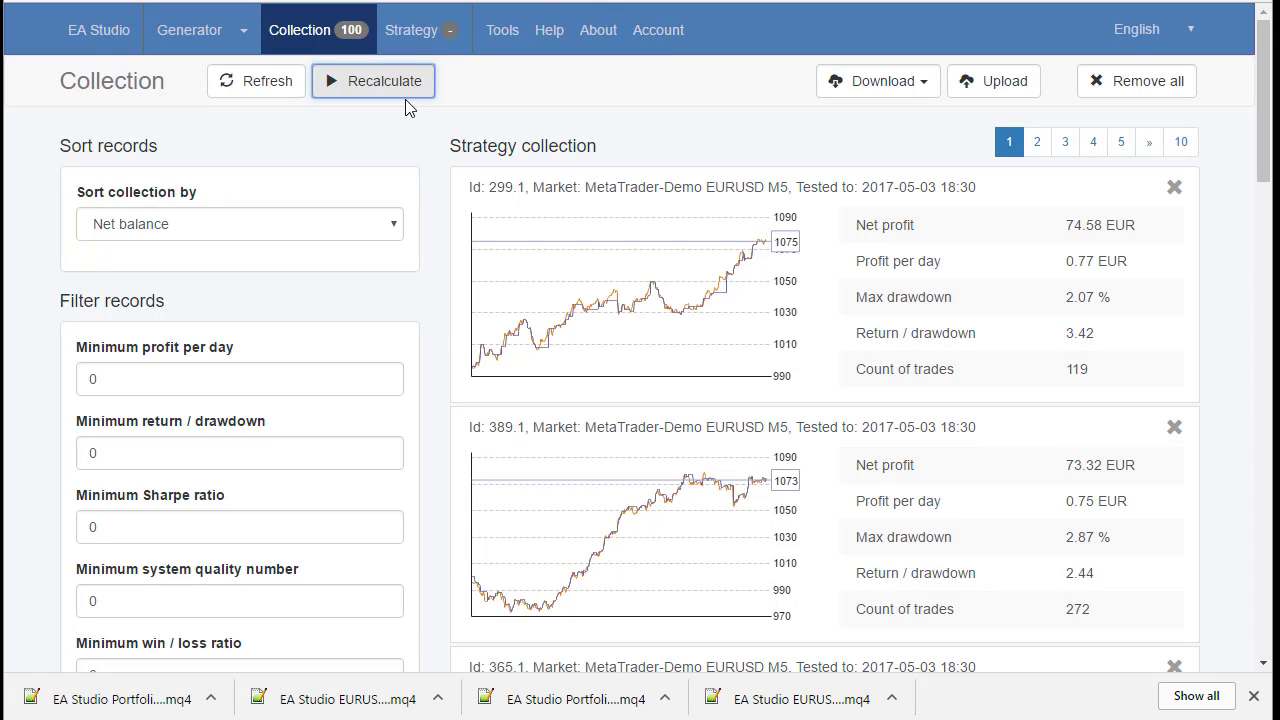
mouse_move(658, 30)
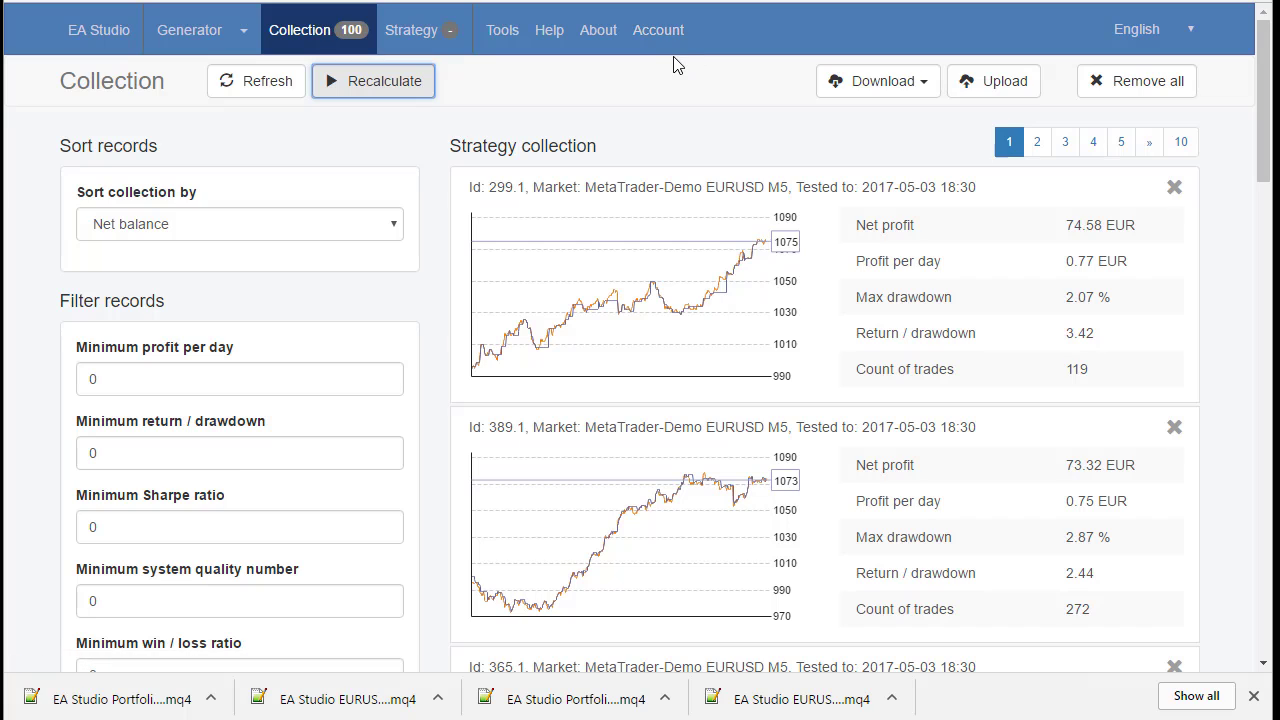
Download the 100-strategy collection as a Portfolio Expert from the Collection page
left_click(876, 80)
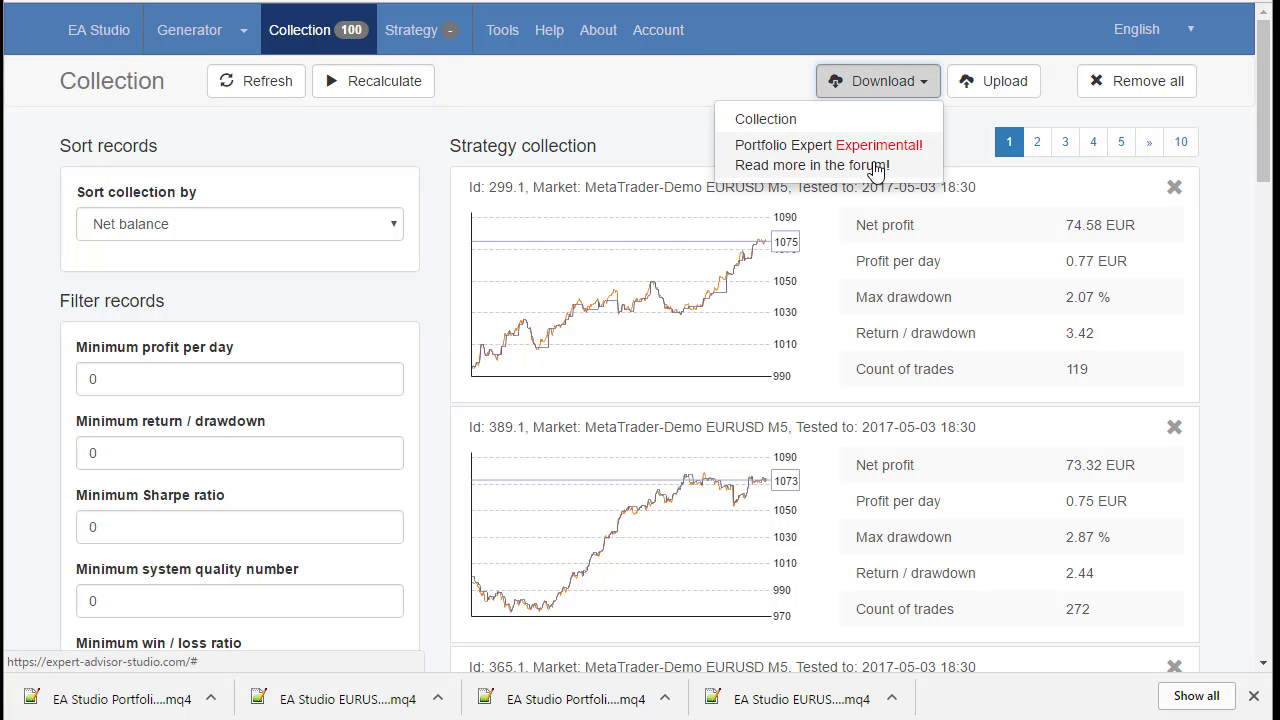
left_click(876, 80)
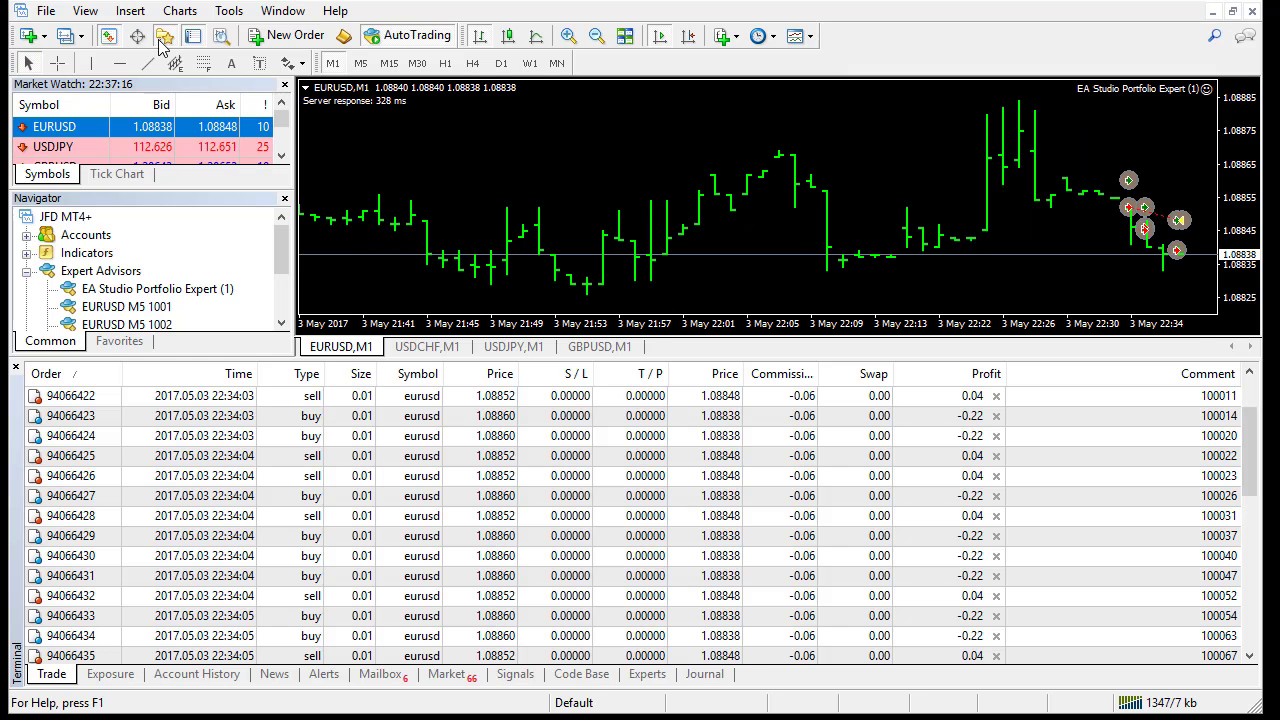
Show the Expert Advisors options with automated trading and allowed WebRequest URLs via Tools > Options
left_click(228, 10)
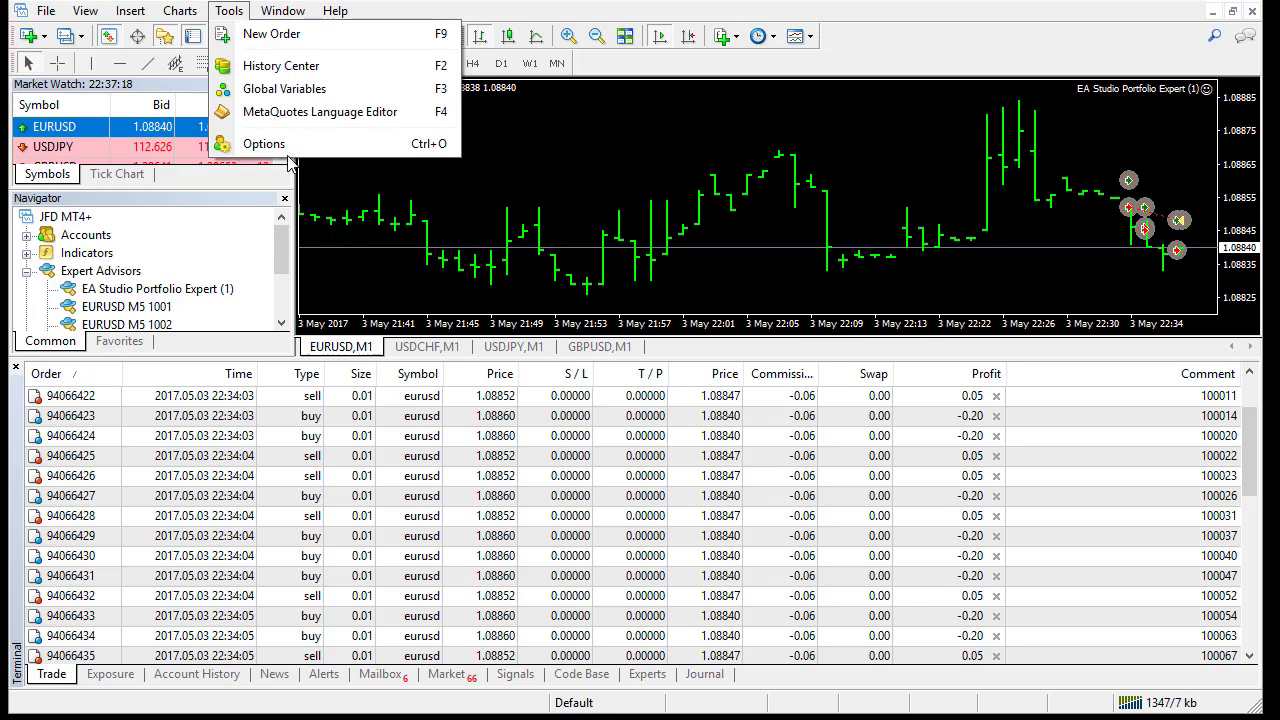
left_click(264, 144)
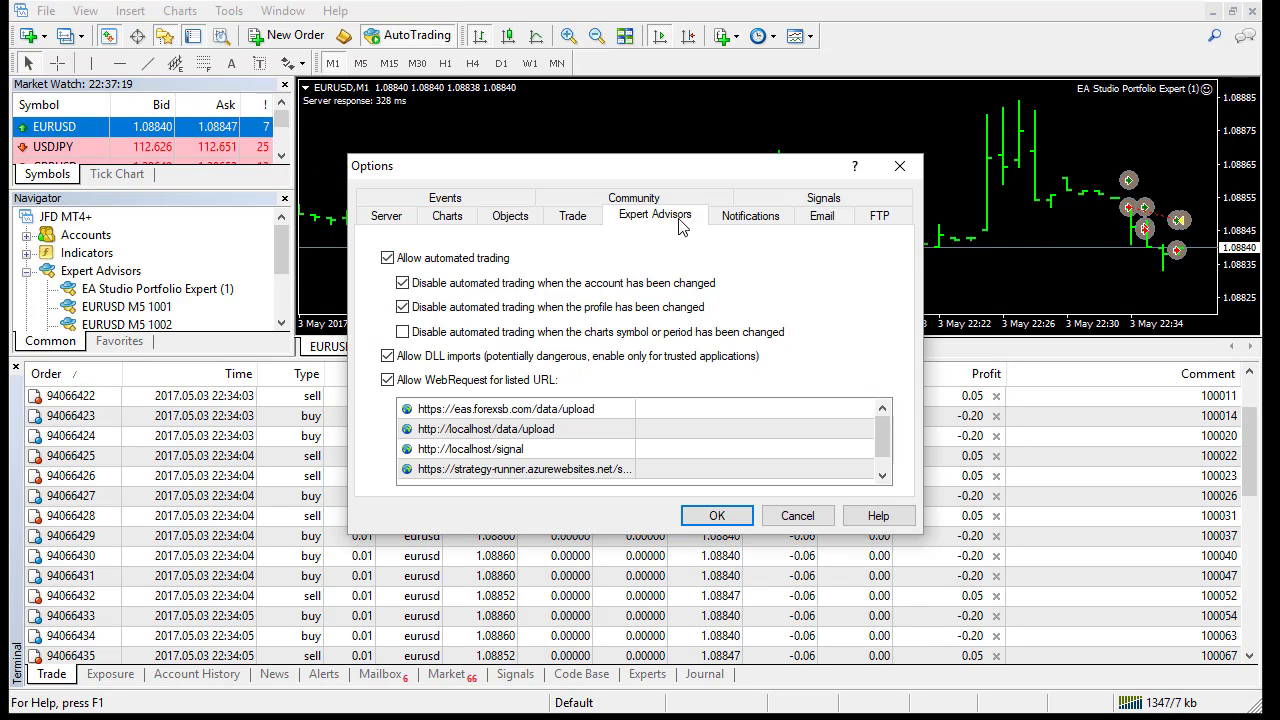
left_click(388, 380)
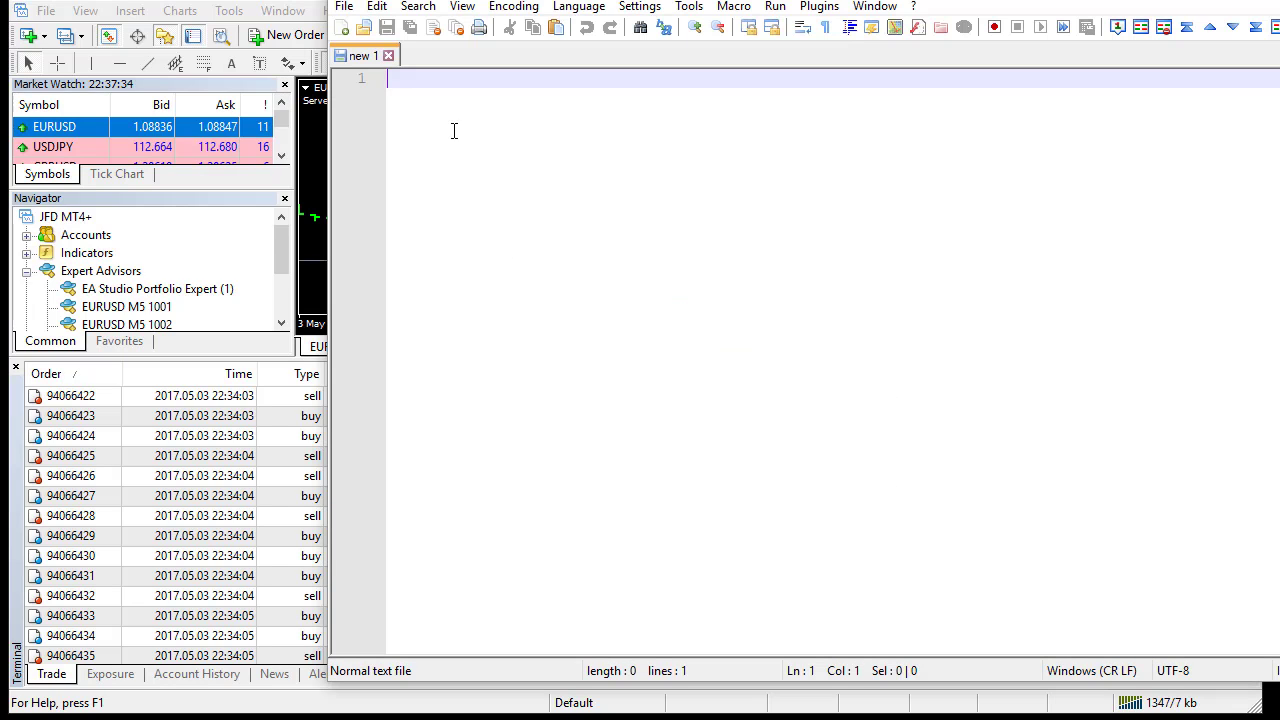
type("https://strategy-runner.azurewebsites.net/signal")
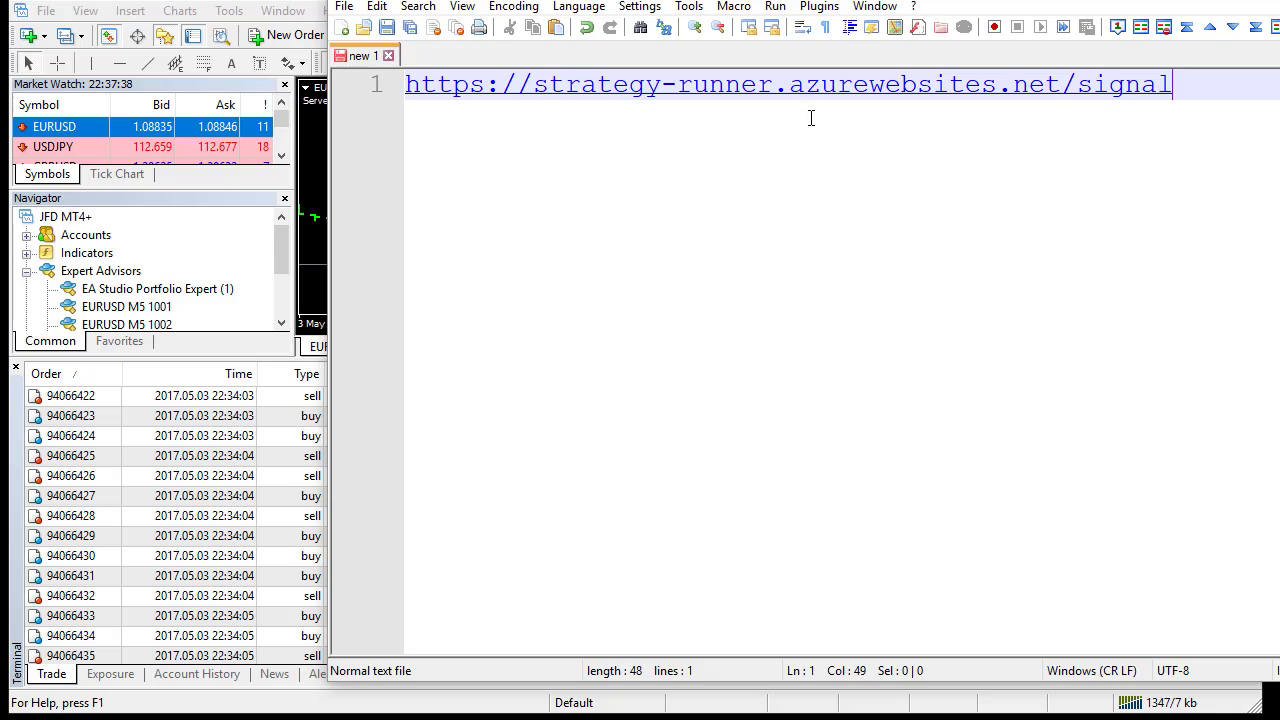
mouse_move(1112, 200)
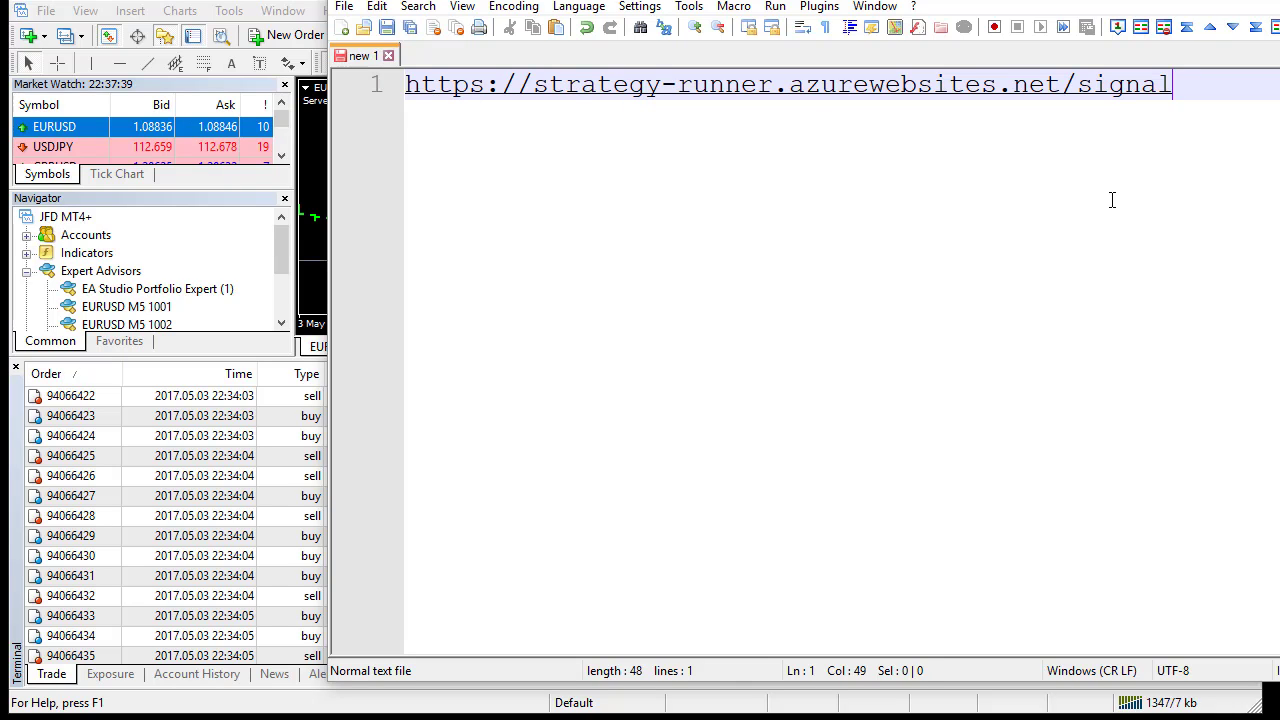